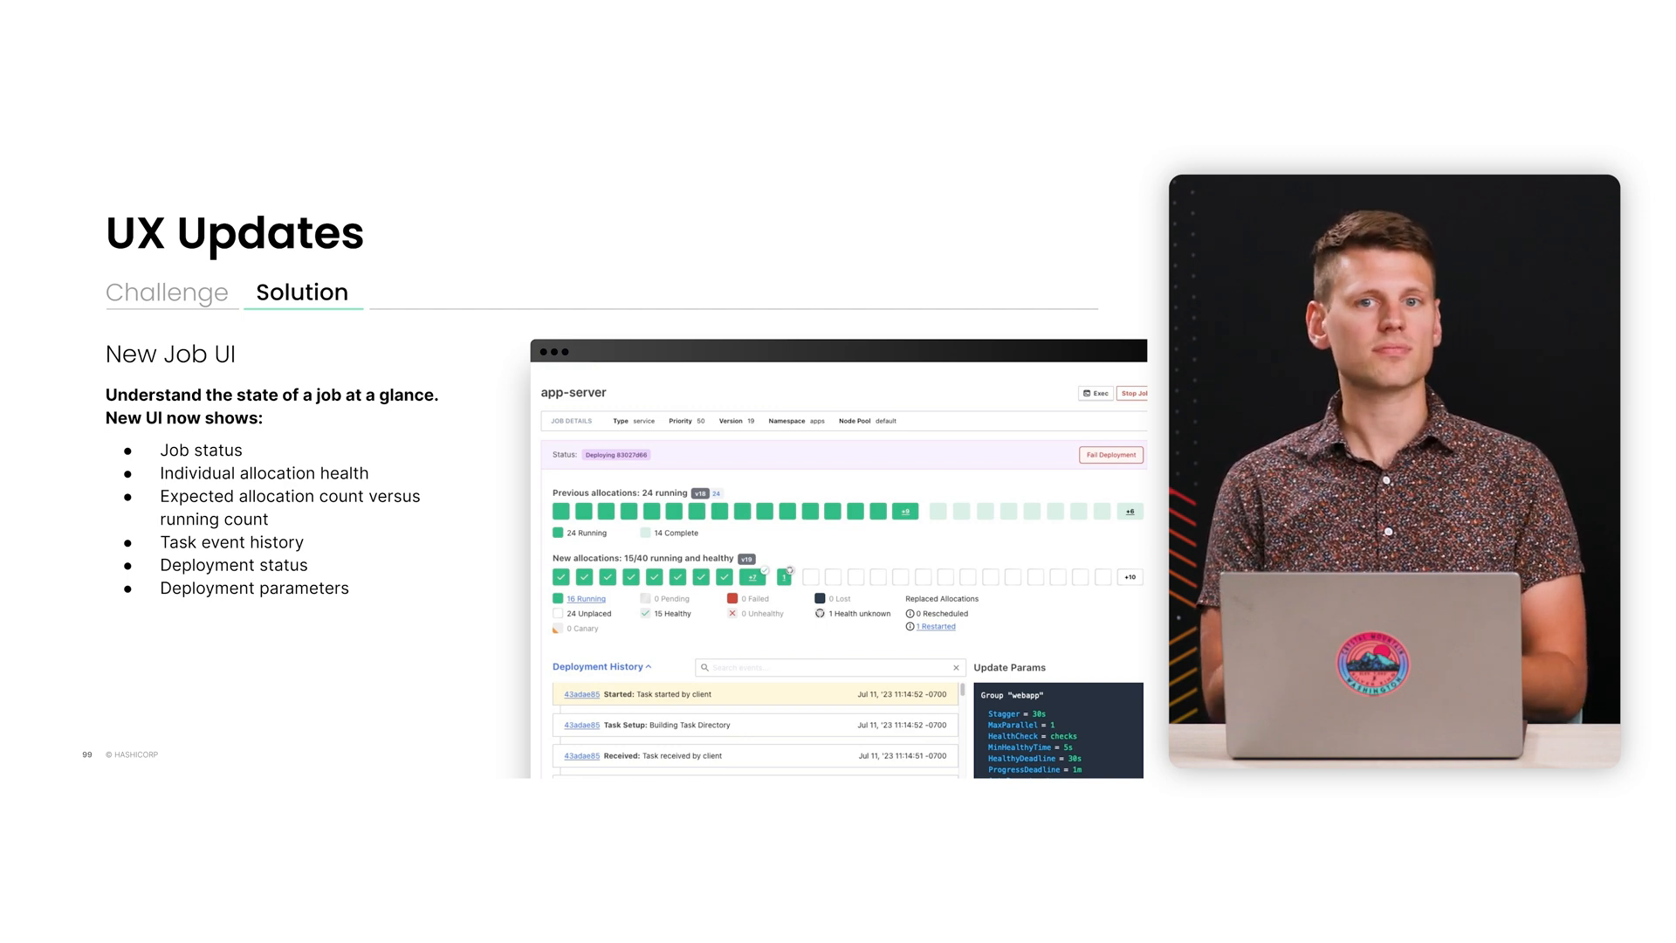
Try the topology Node Pool filter with gpu only, then with default and gpu together.
{"action": "key", "text": "right"}
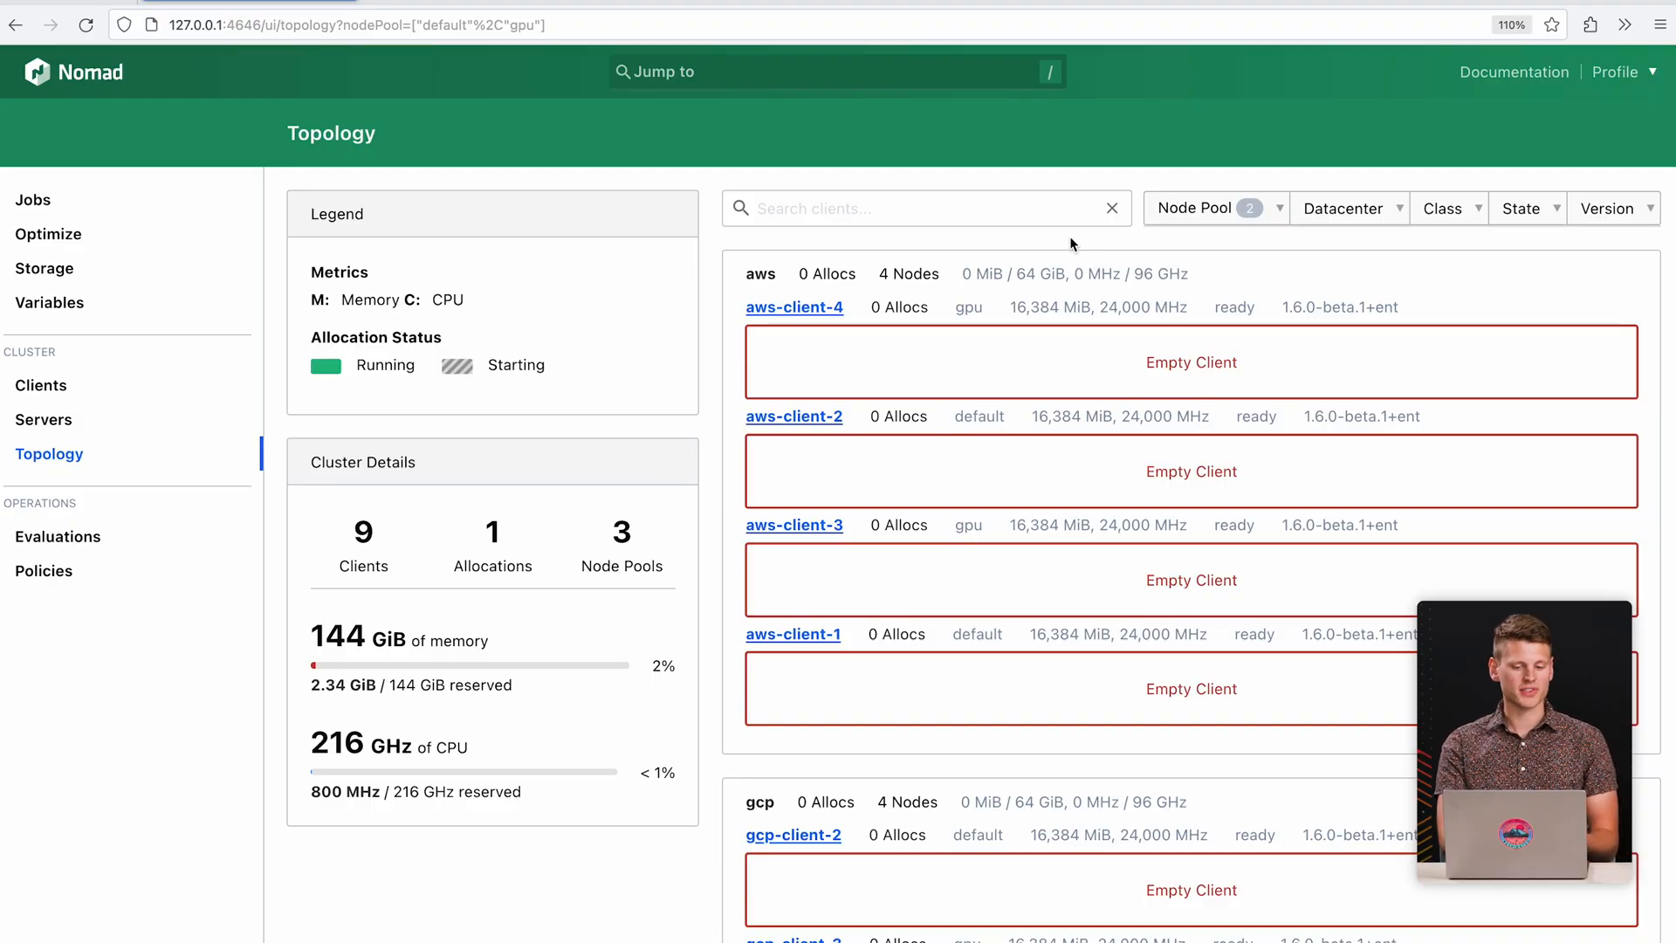
{"action": "mouse_move", "coordinate": [1034, 249]}
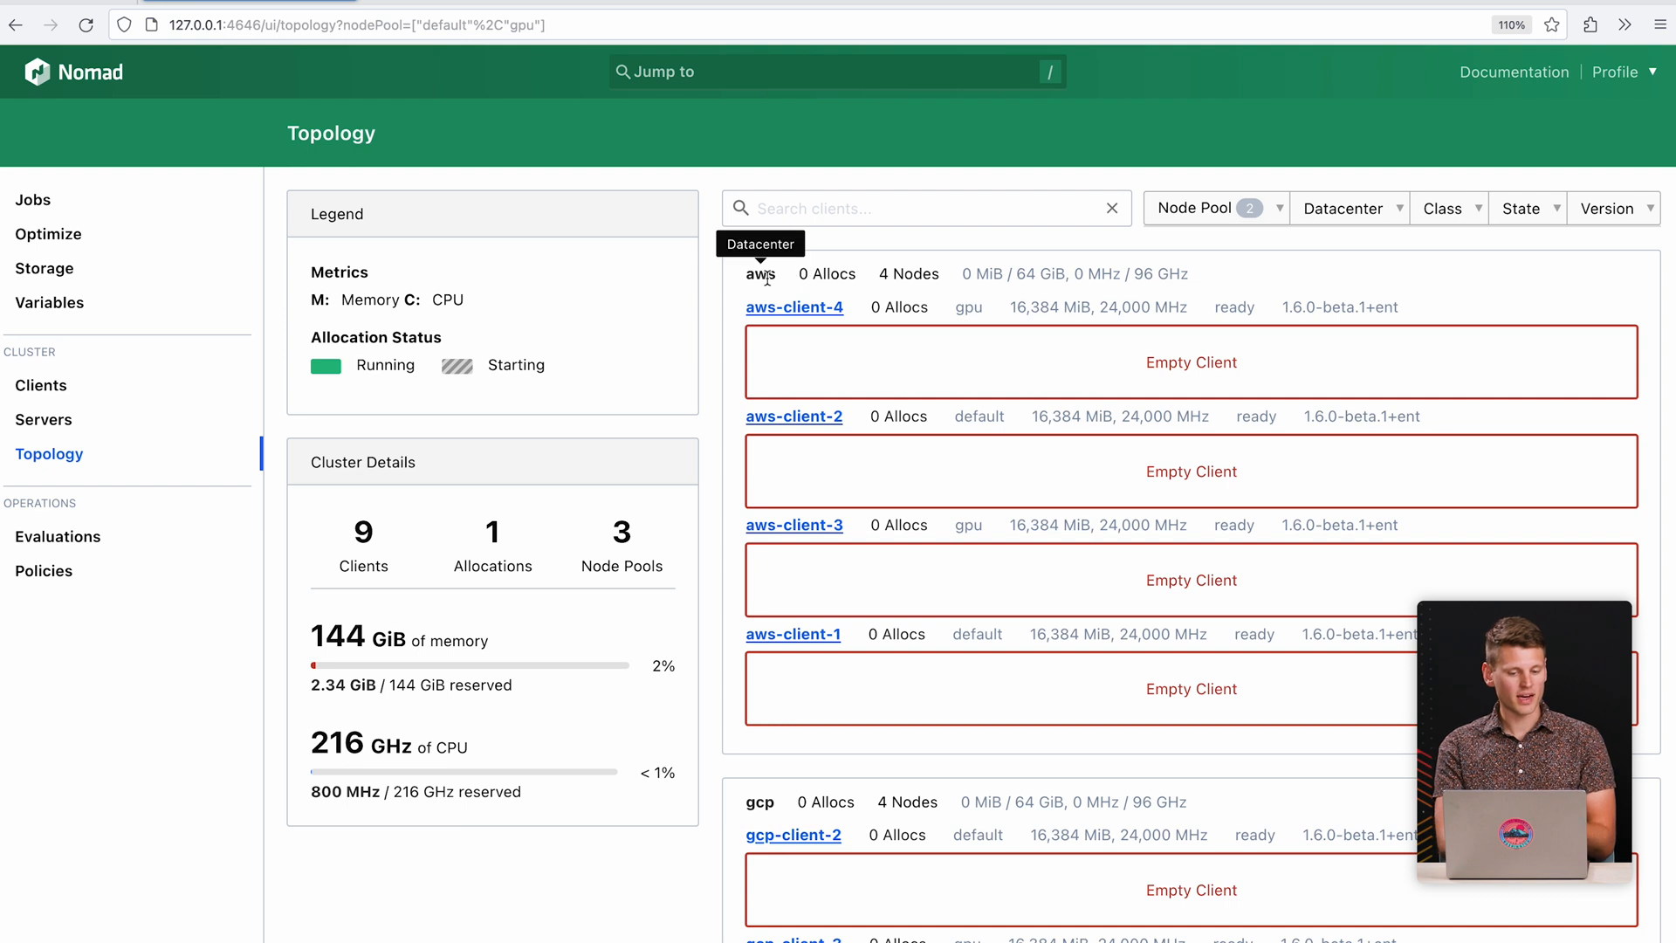
{"action": "mouse_move", "coordinate": [720, 768]}
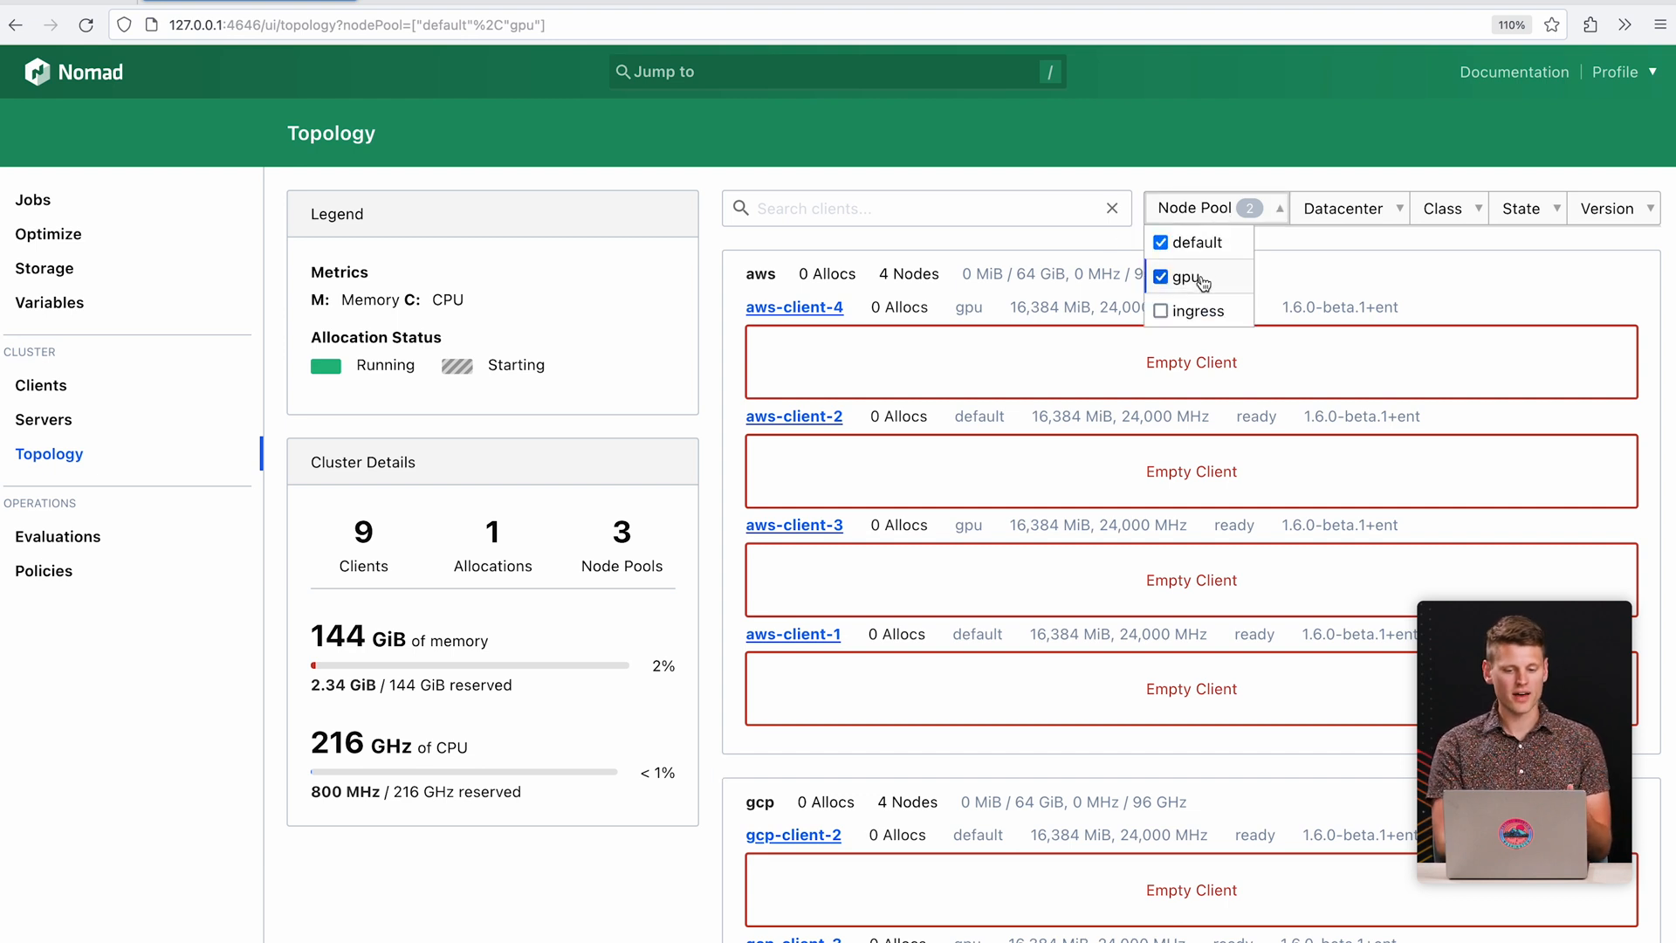
{"action": "left_click", "coordinate": [1162, 277]}
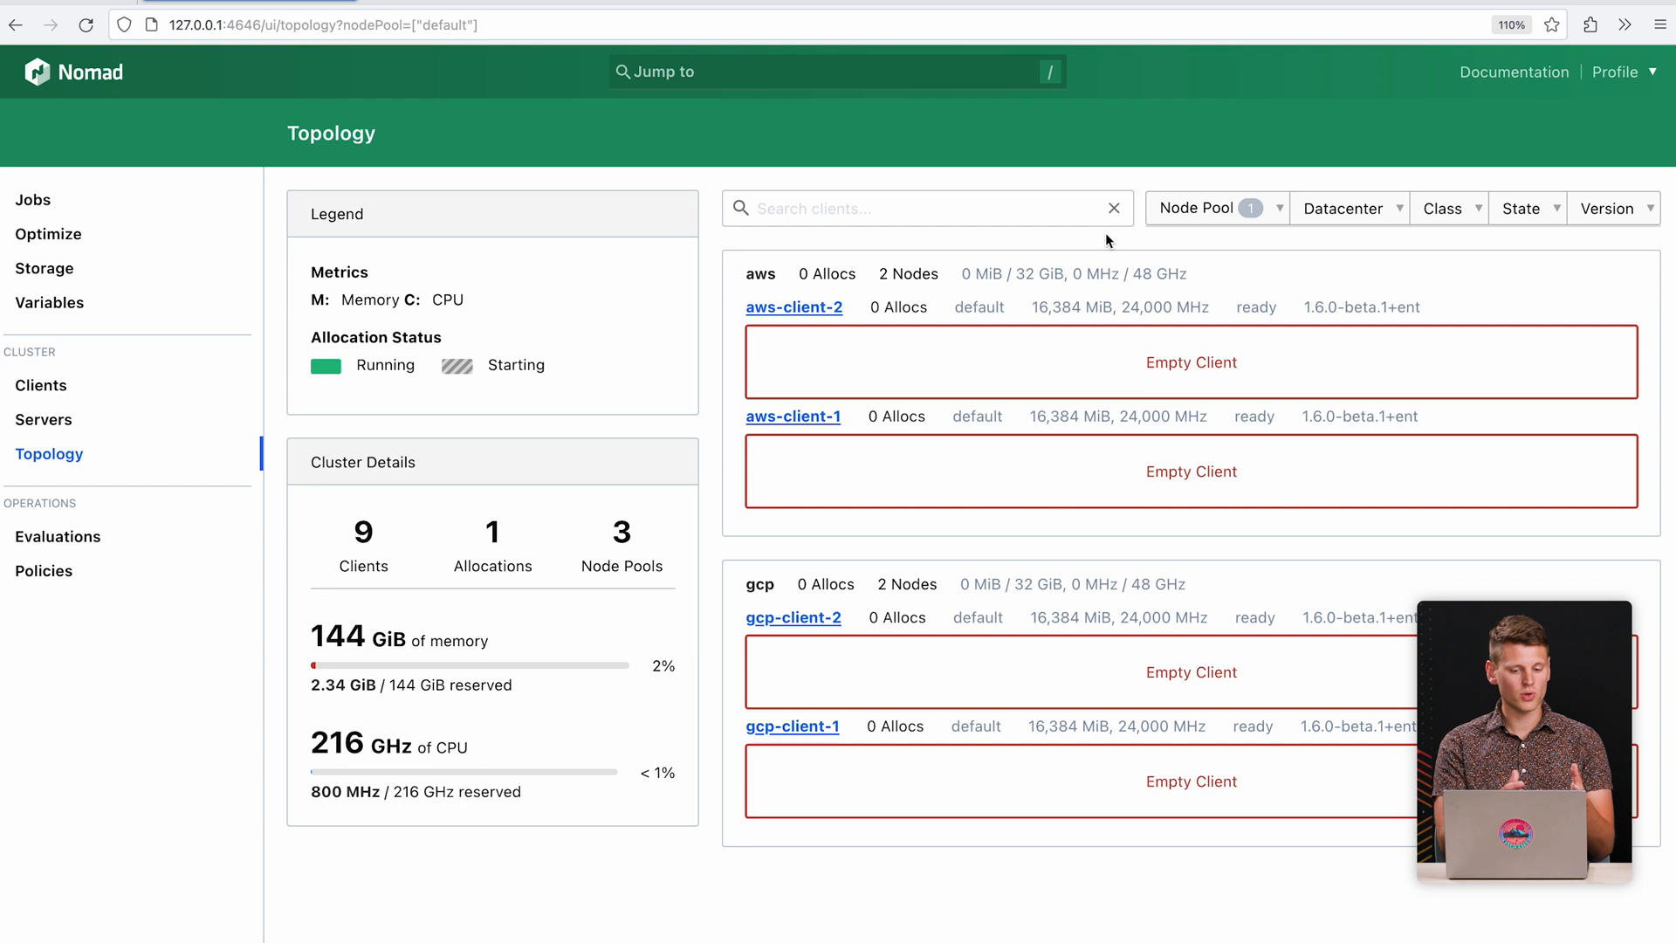
{"action": "left_click", "coordinate": [1216, 207]}
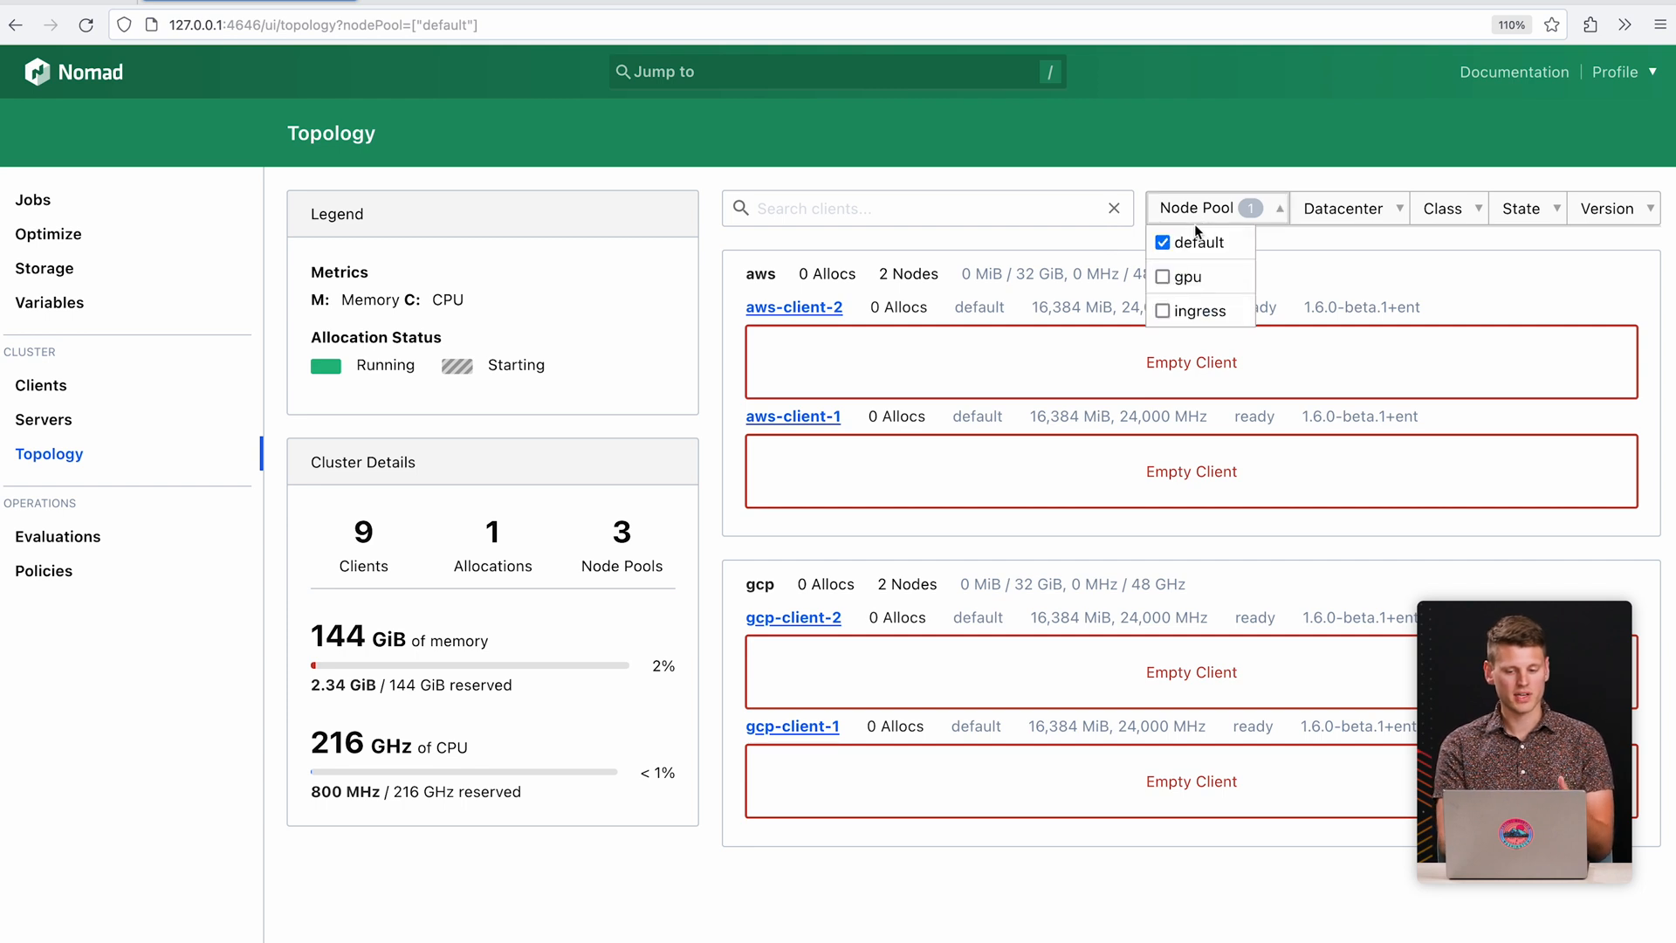
{"action": "left_click", "coordinate": [1186, 276]}
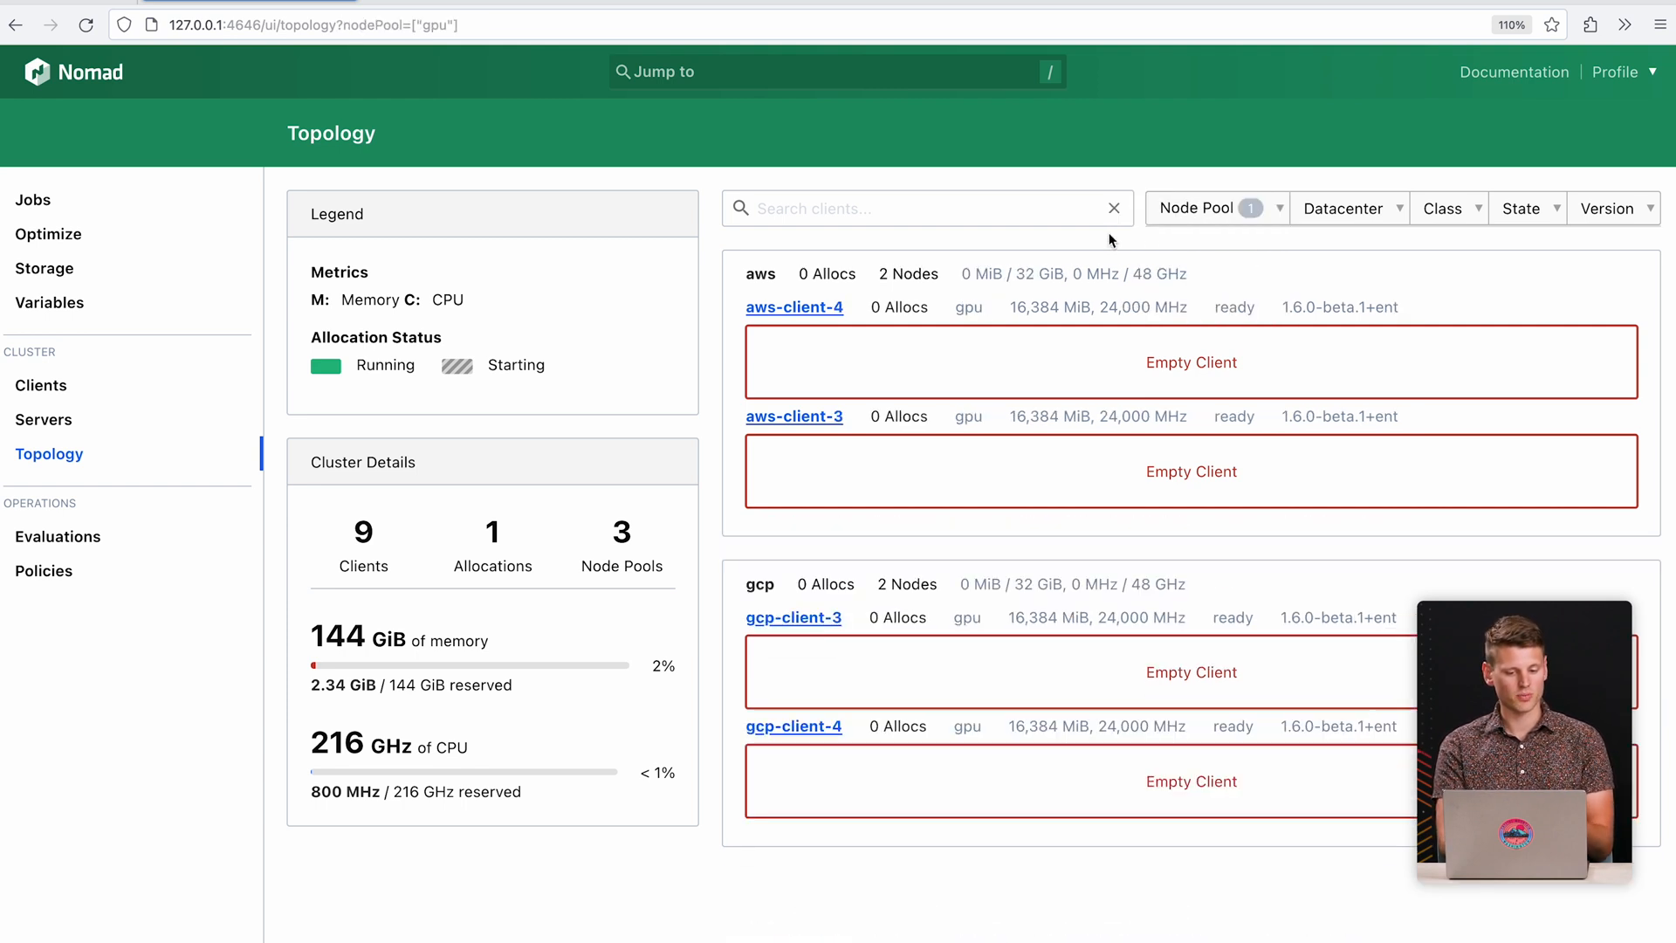
{"action": "left_click", "coordinate": [1161, 242]}
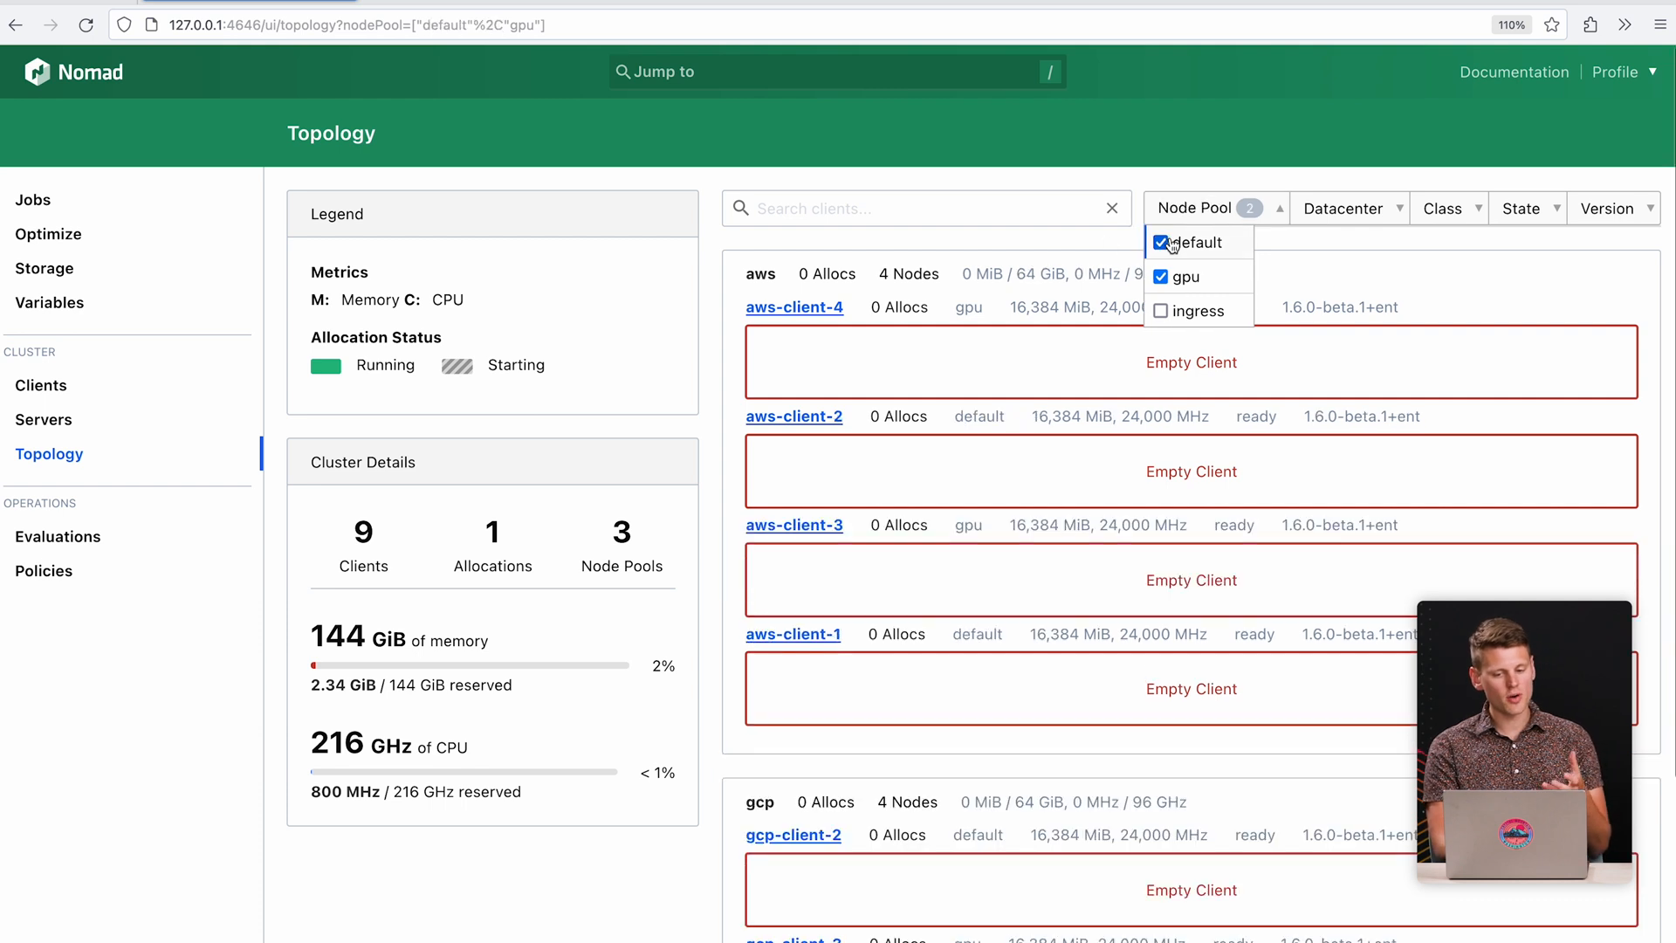
{"action": "left_click", "coordinate": [1089, 243]}
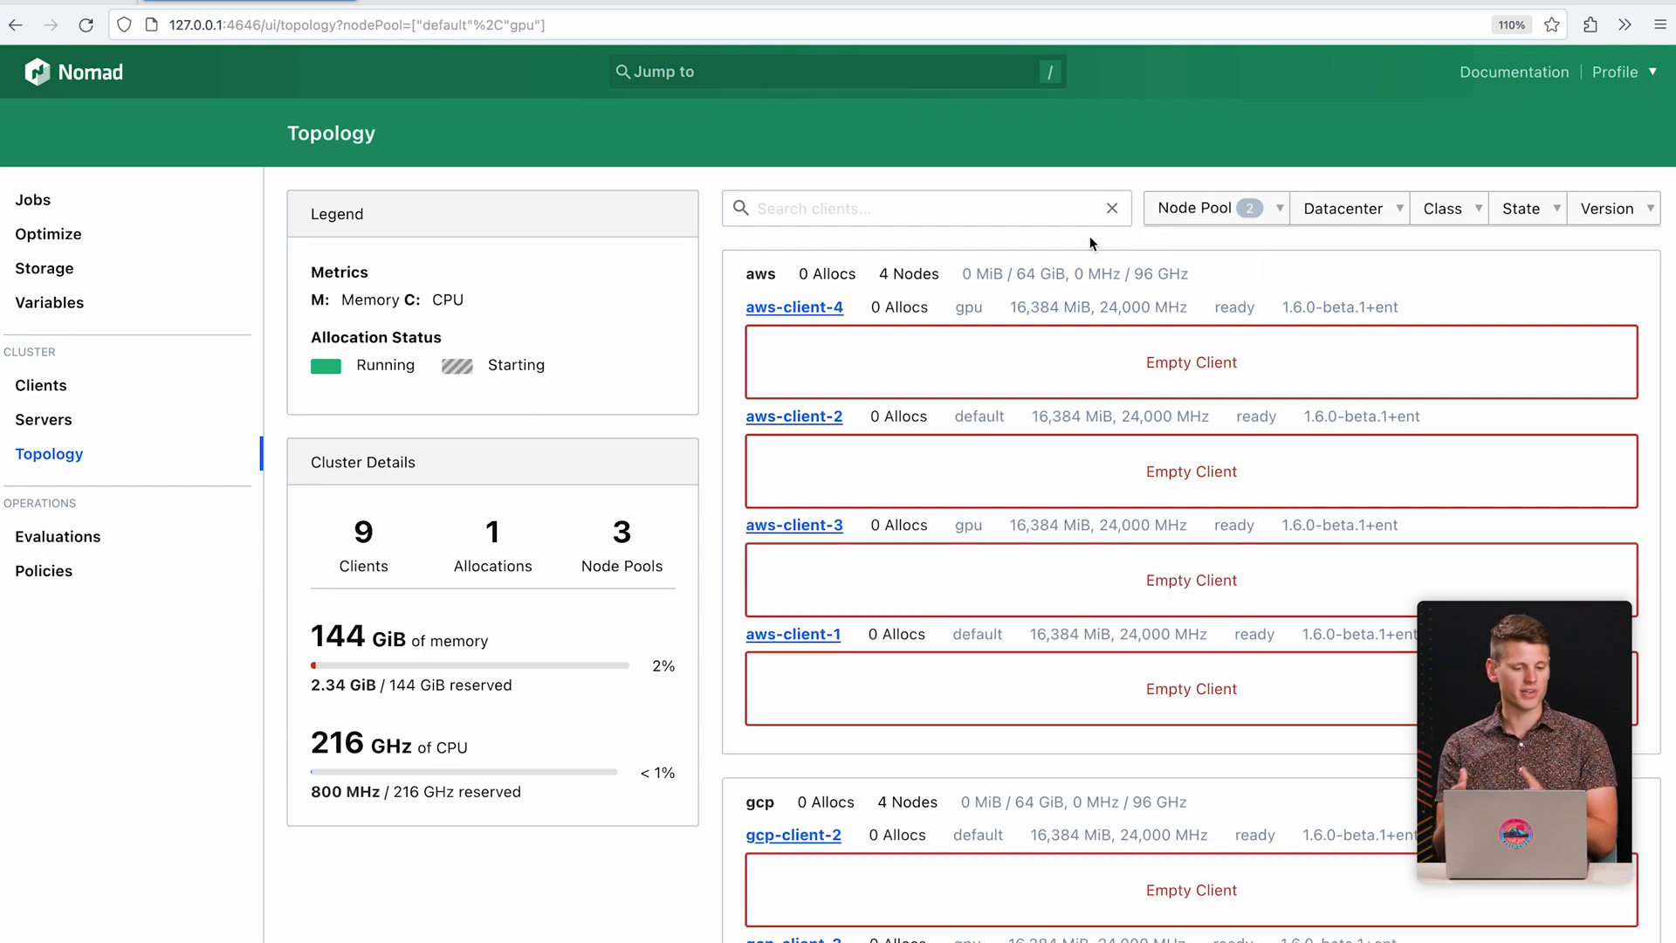
{"action": "mouse_move", "coordinate": [127, 204]}
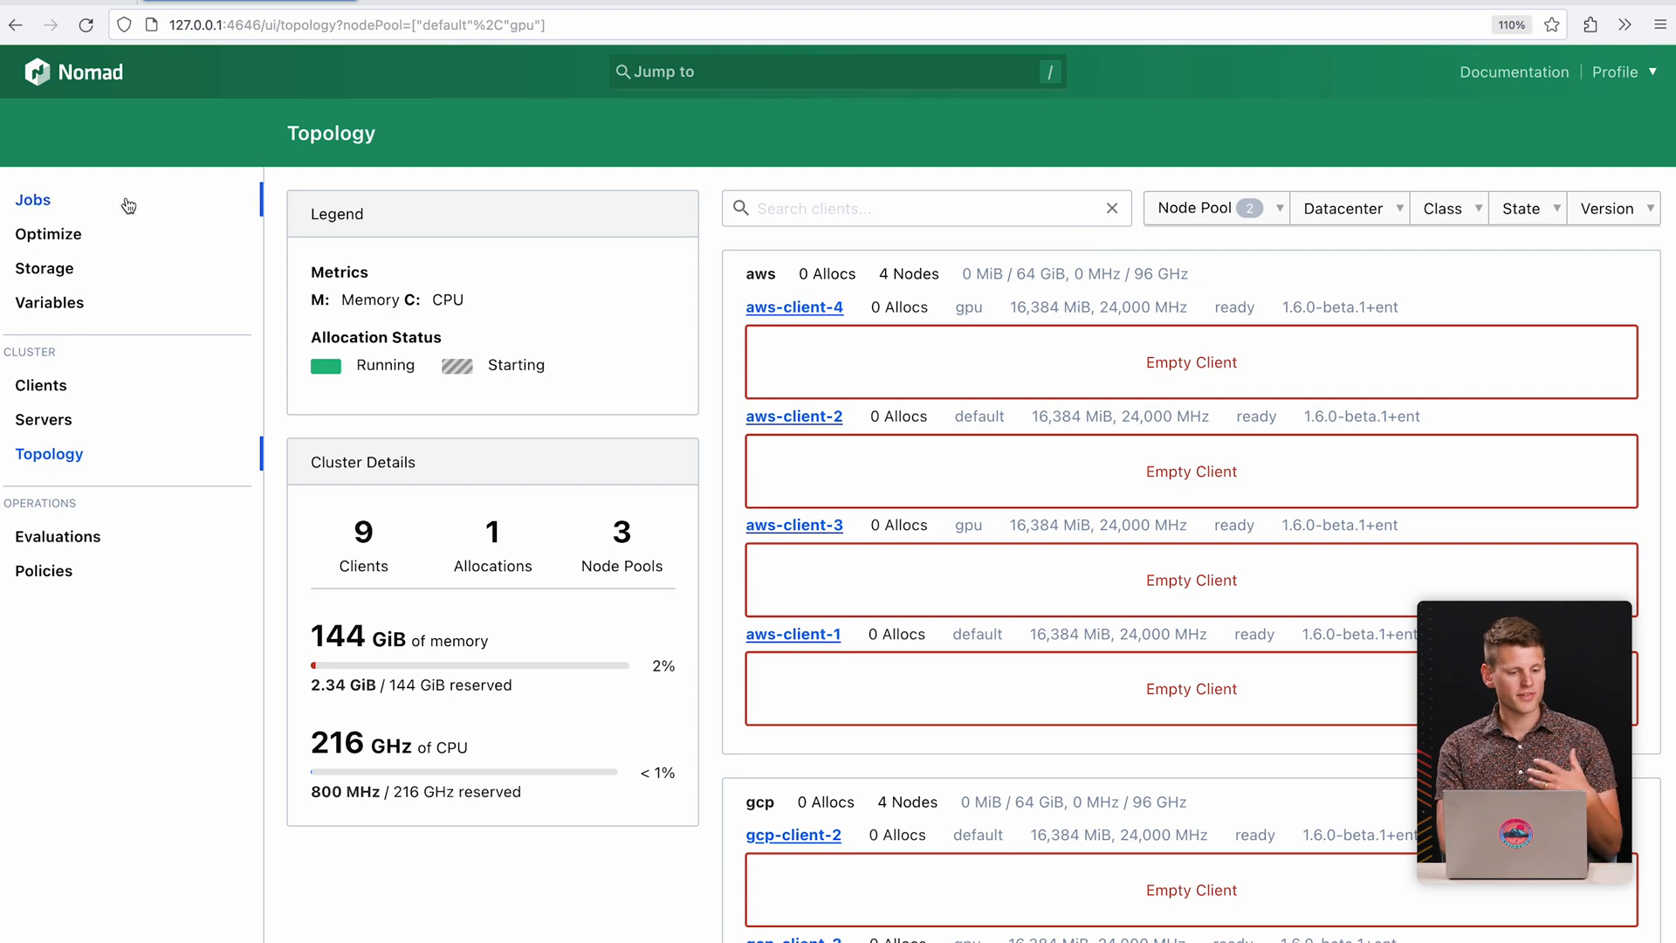
Inspect the Jobs namespace choices, hide gpu-pool clients, and open the apps namespace file with code.
{"action": "left_click", "coordinate": [33, 200]}
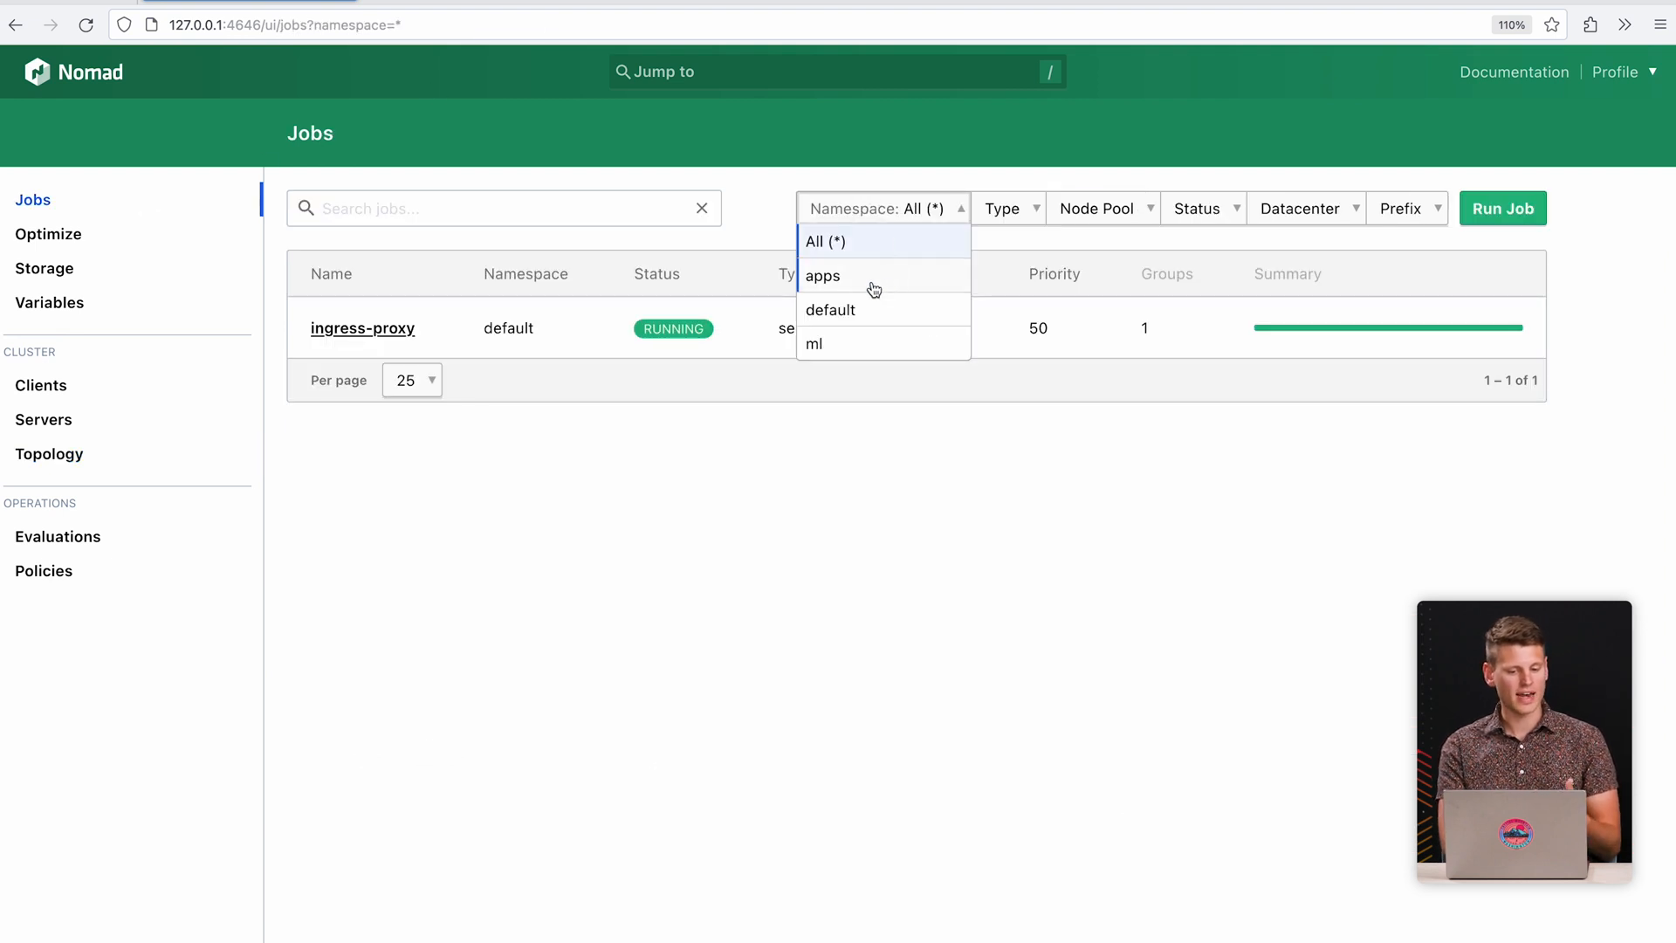
{"action": "mouse_move", "coordinate": [866, 346]}
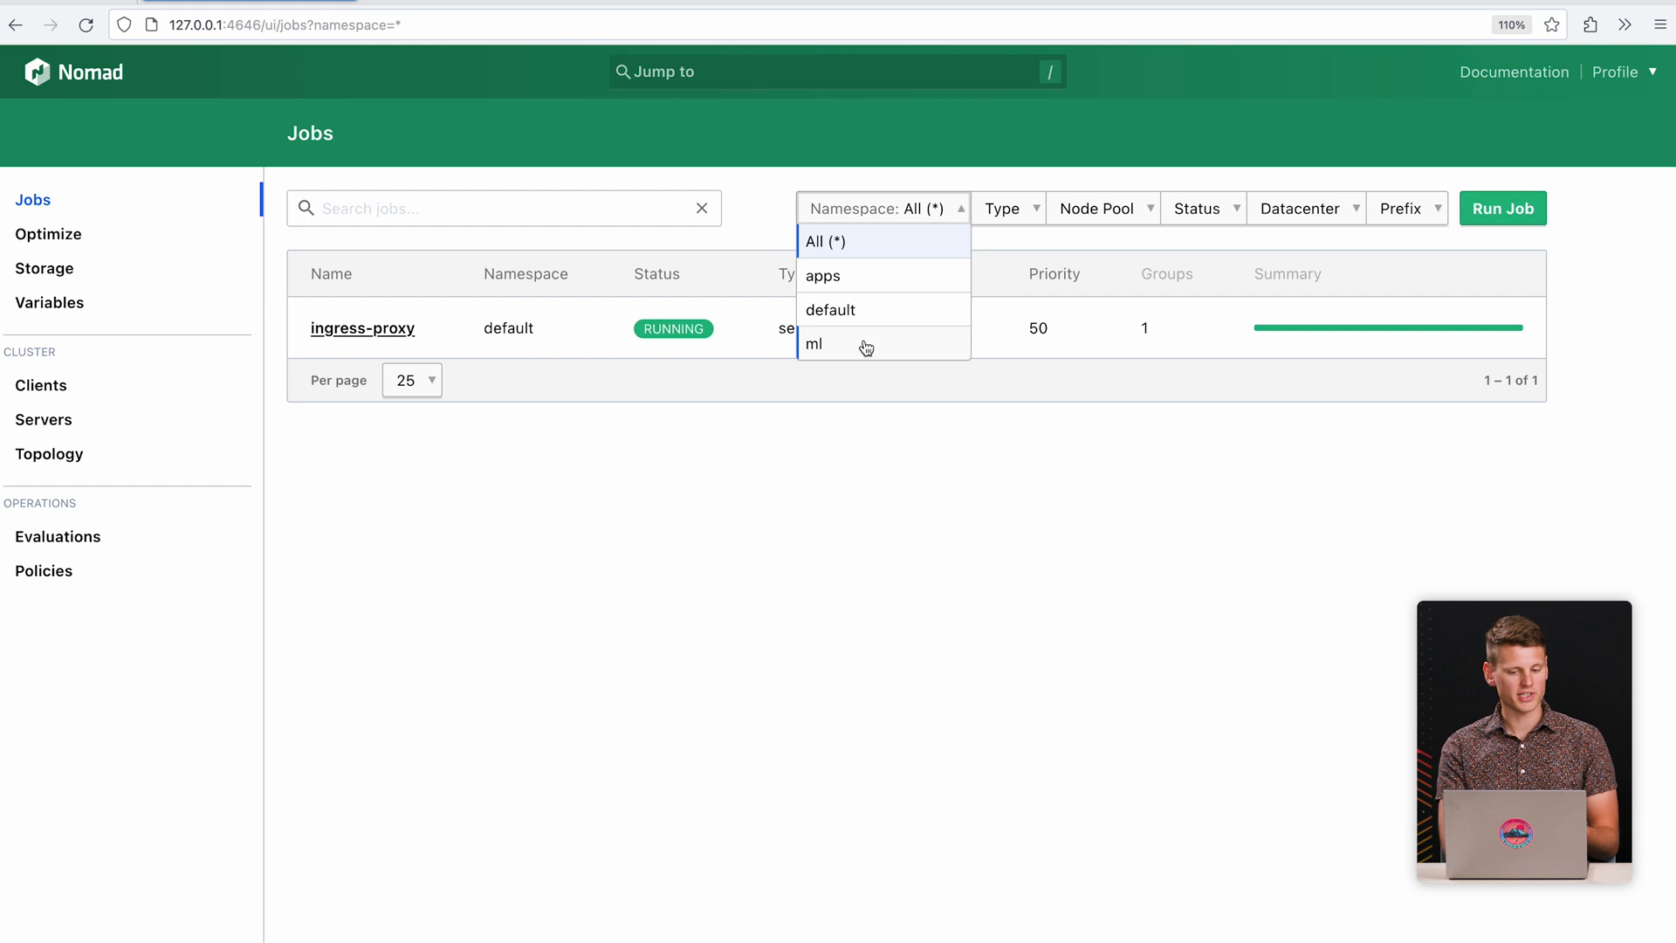
{"action": "mouse_move", "coordinate": [876, 283]}
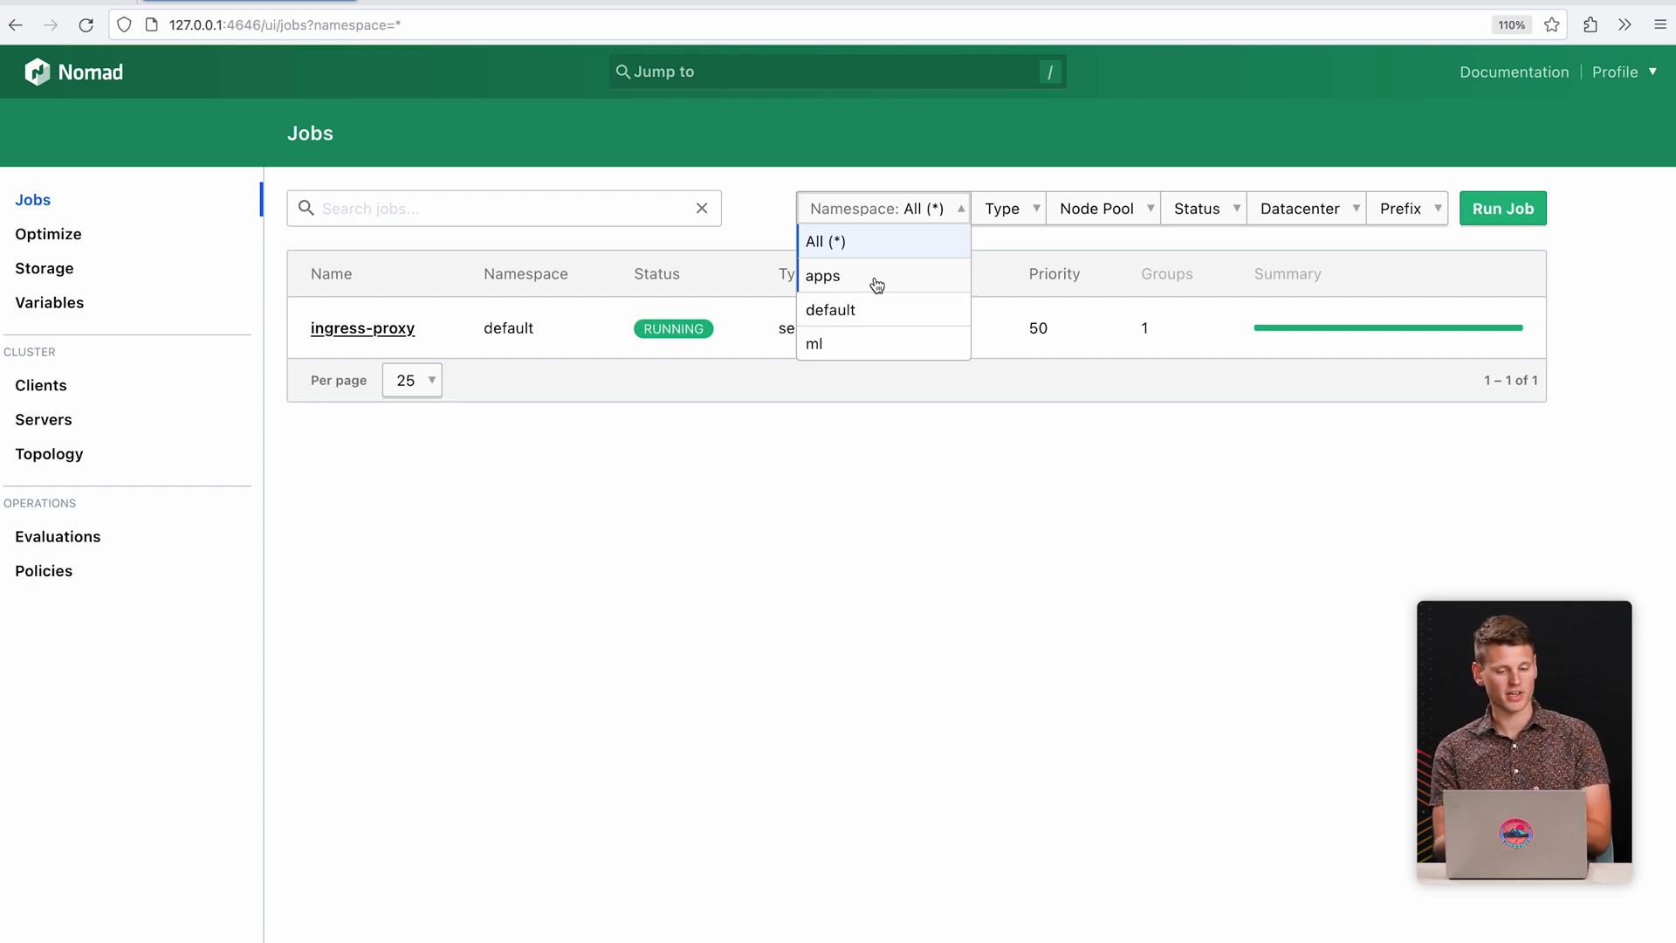
{"action": "left_click", "coordinate": [741, 221]}
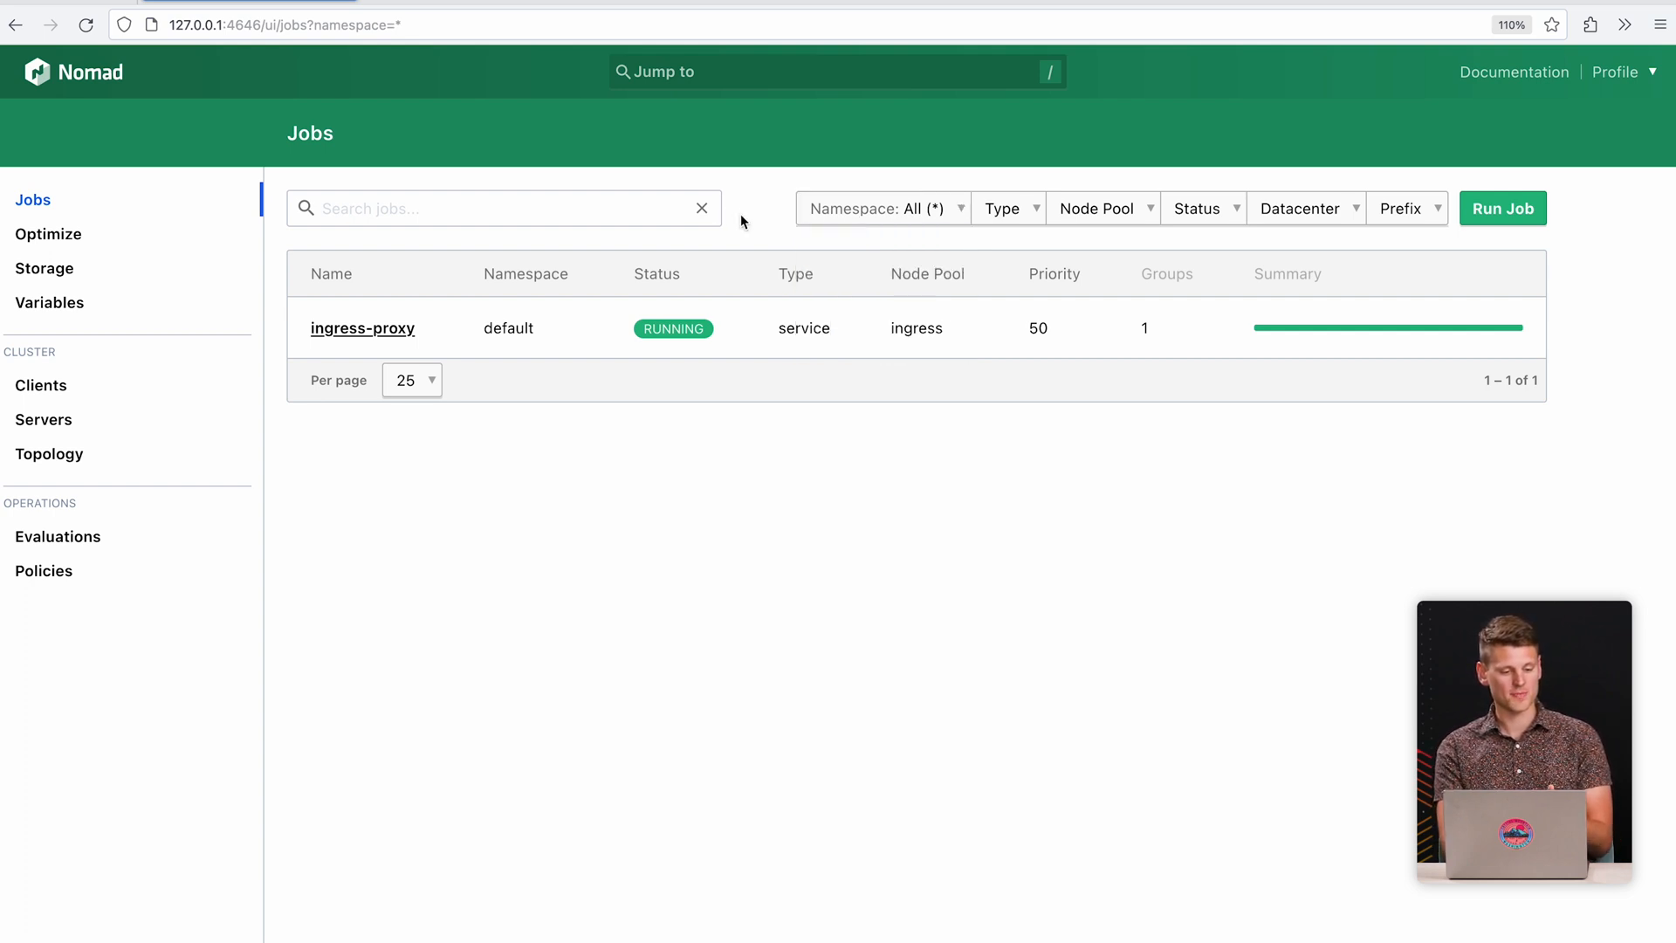
{"action": "mouse_move", "coordinate": [237, 147]}
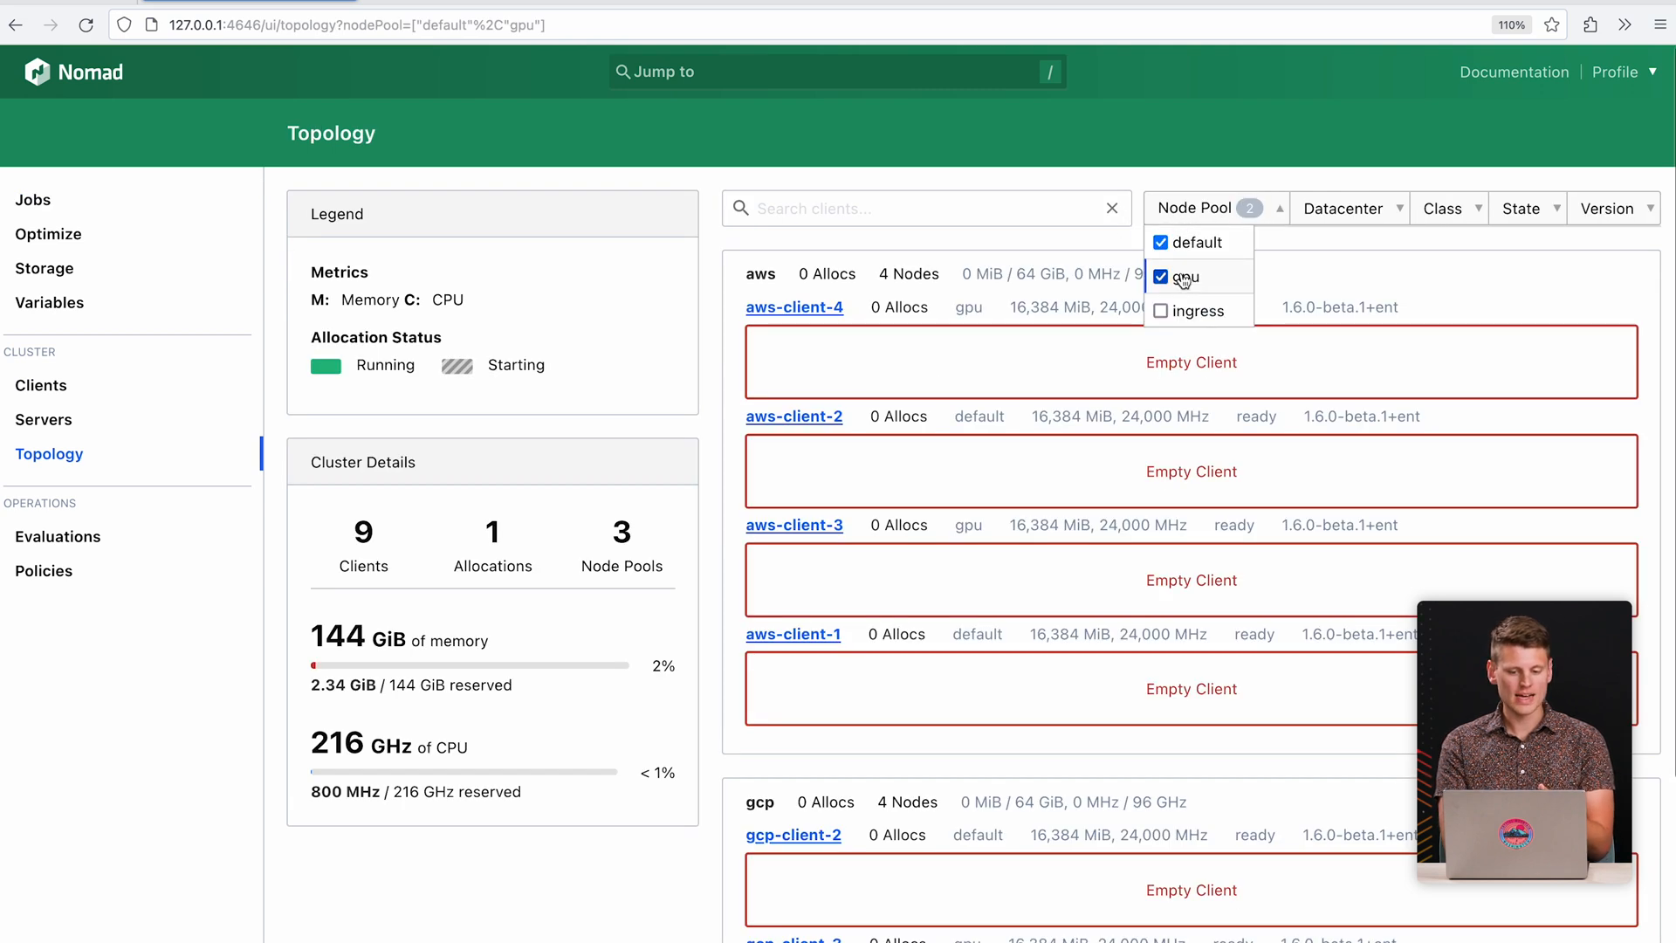
{"action": "left_click", "coordinate": [1160, 277]}
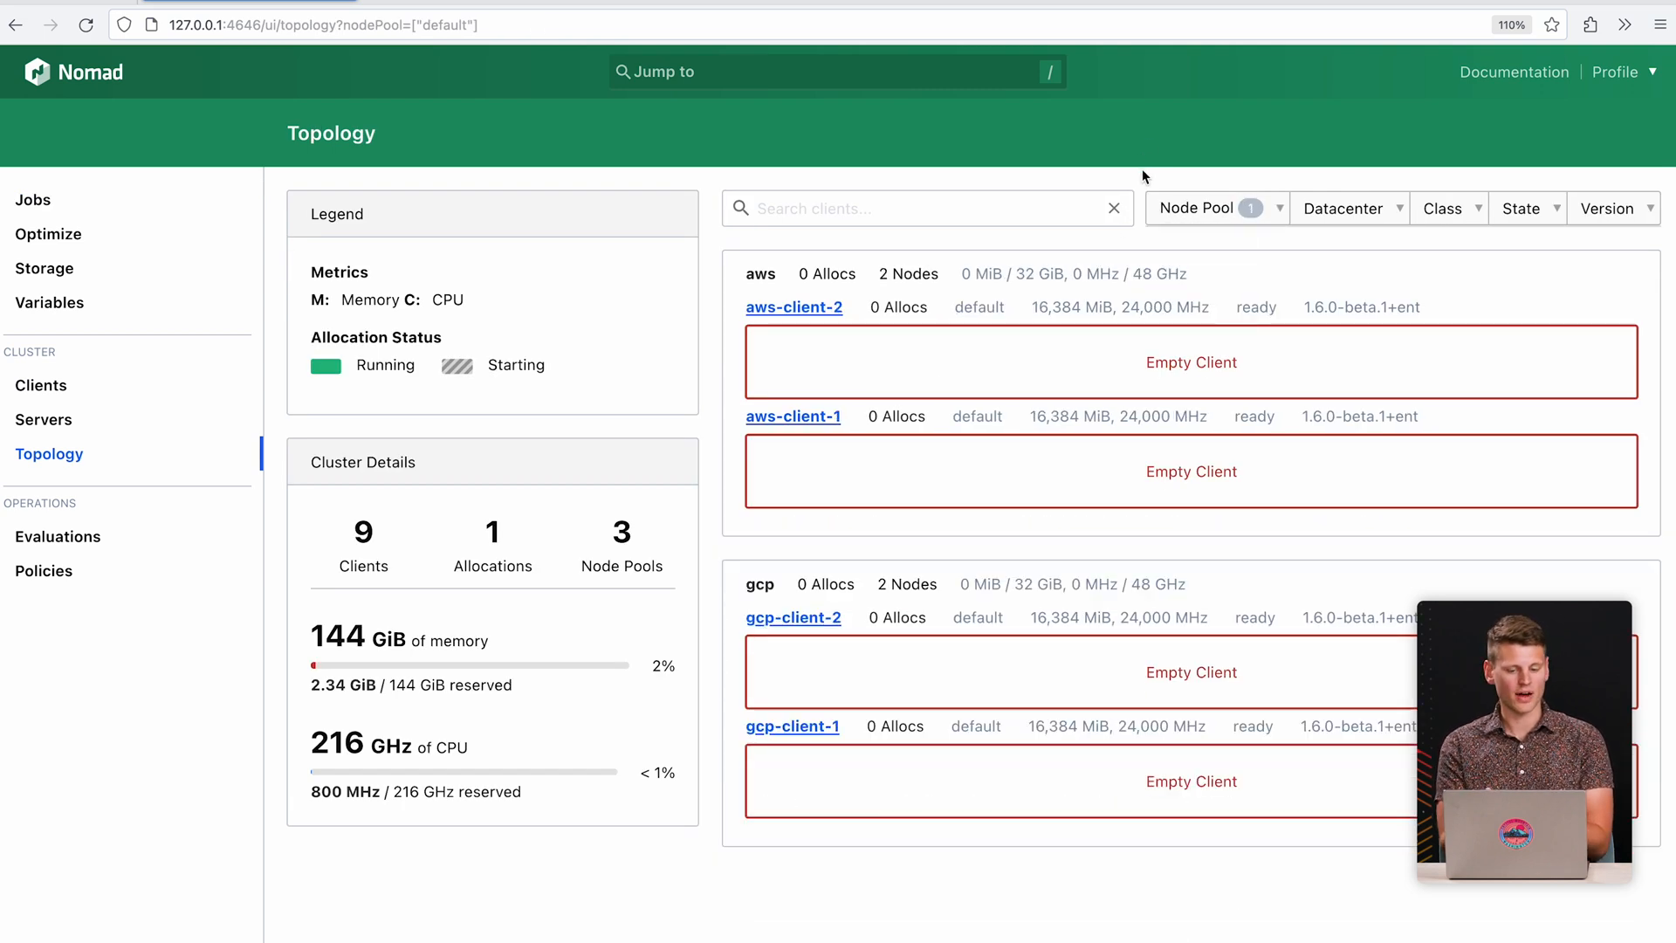
{"action": "type", "text": "code"}
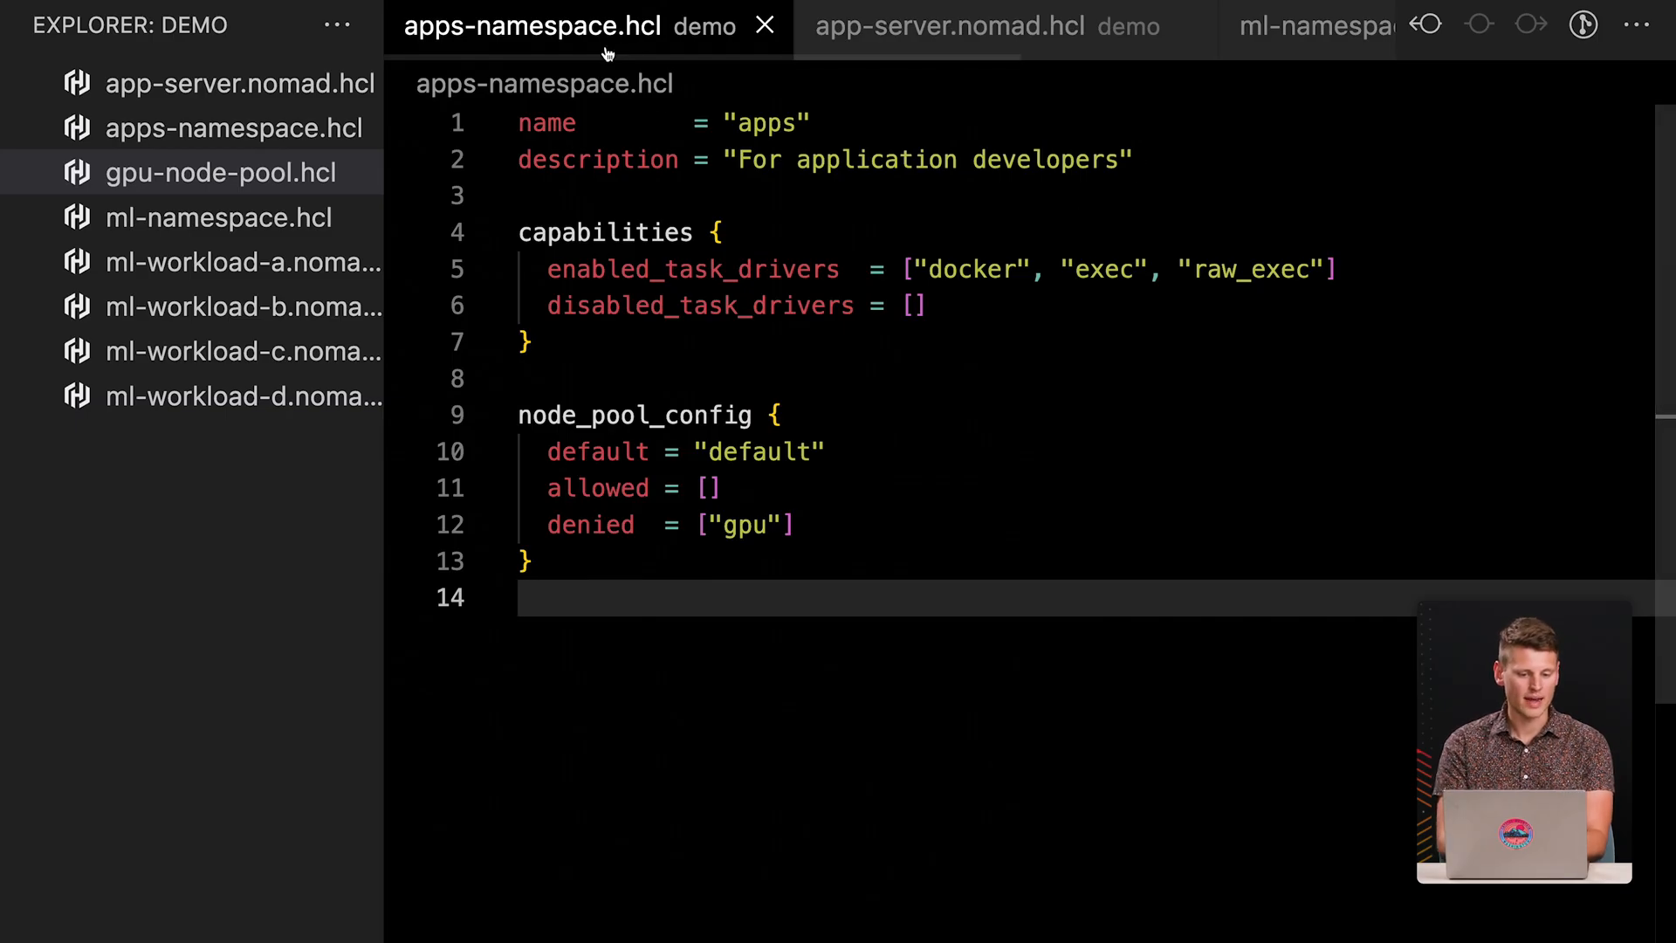
{"action": "mouse_move", "coordinate": [709, 414]}
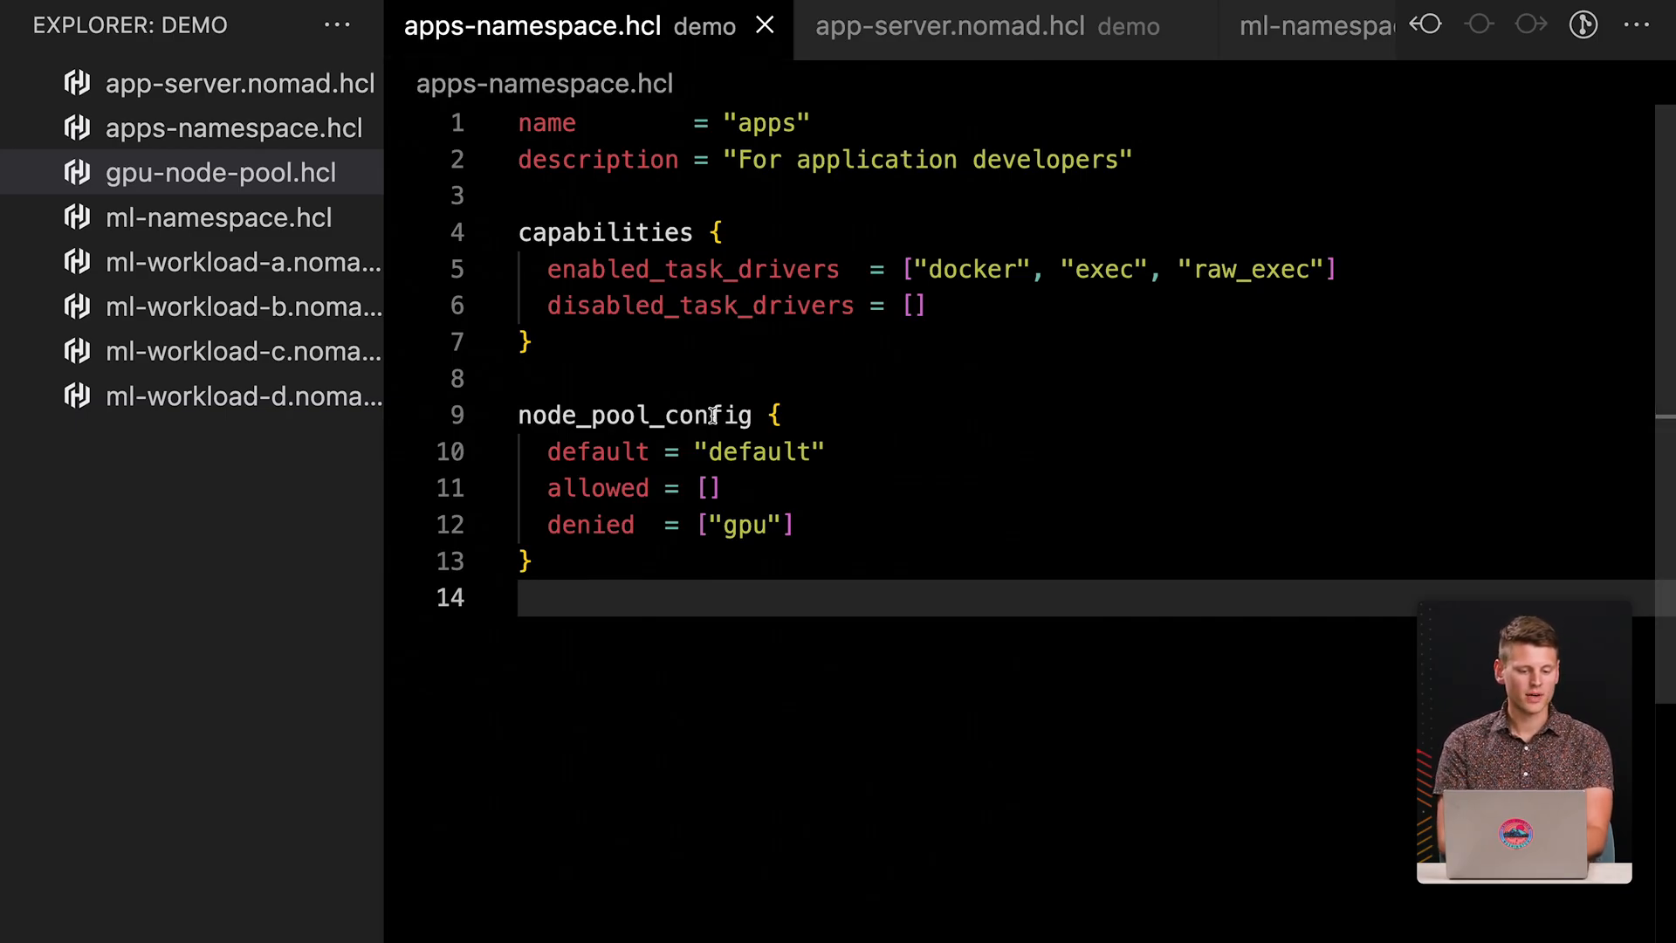
{"action": "mouse_move", "coordinate": [759, 415]}
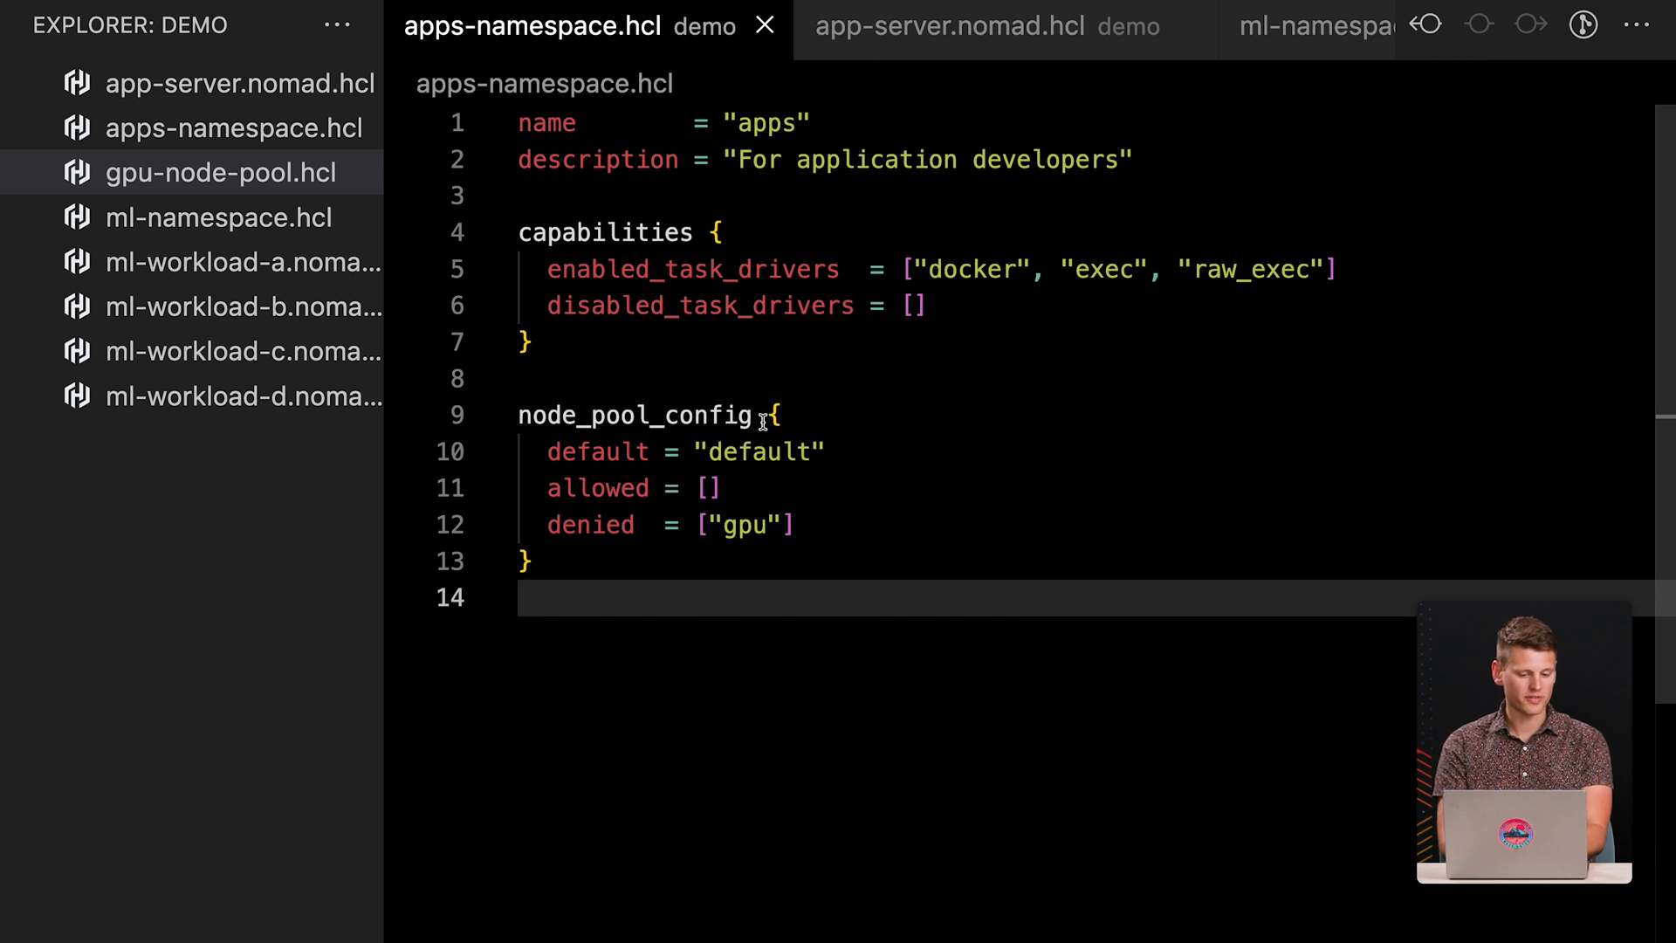
{"action": "double_click", "coordinate": [596, 451]}
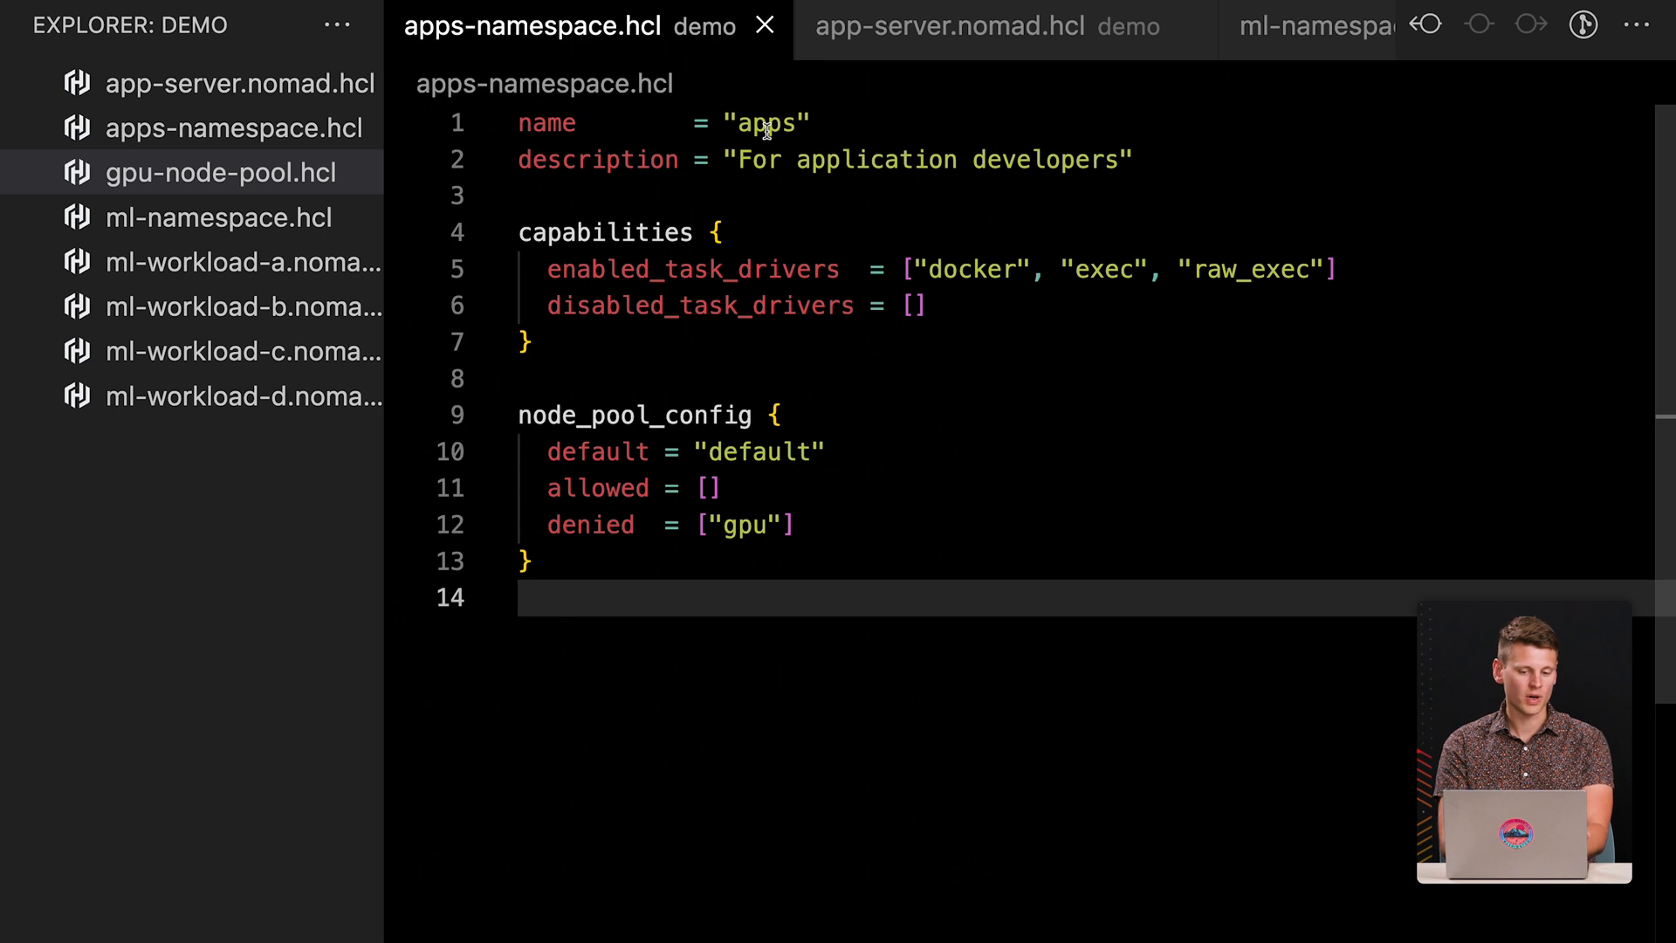
{"action": "double_click", "coordinate": [767, 122]}
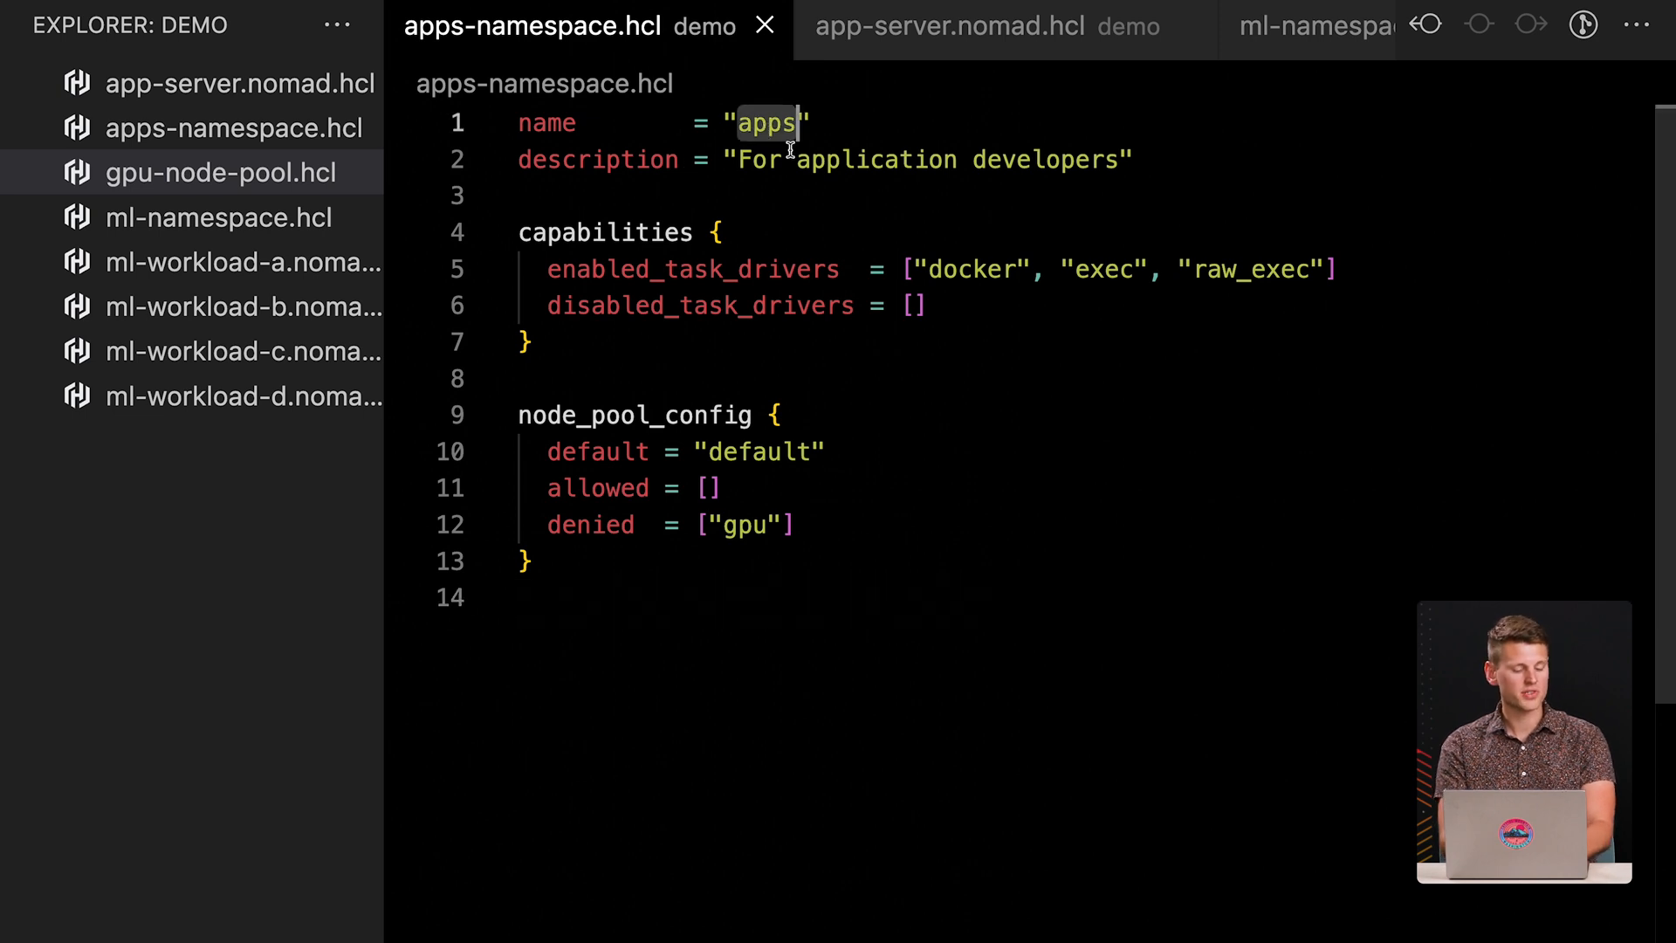
{"action": "mouse_move", "coordinate": [810, 270]}
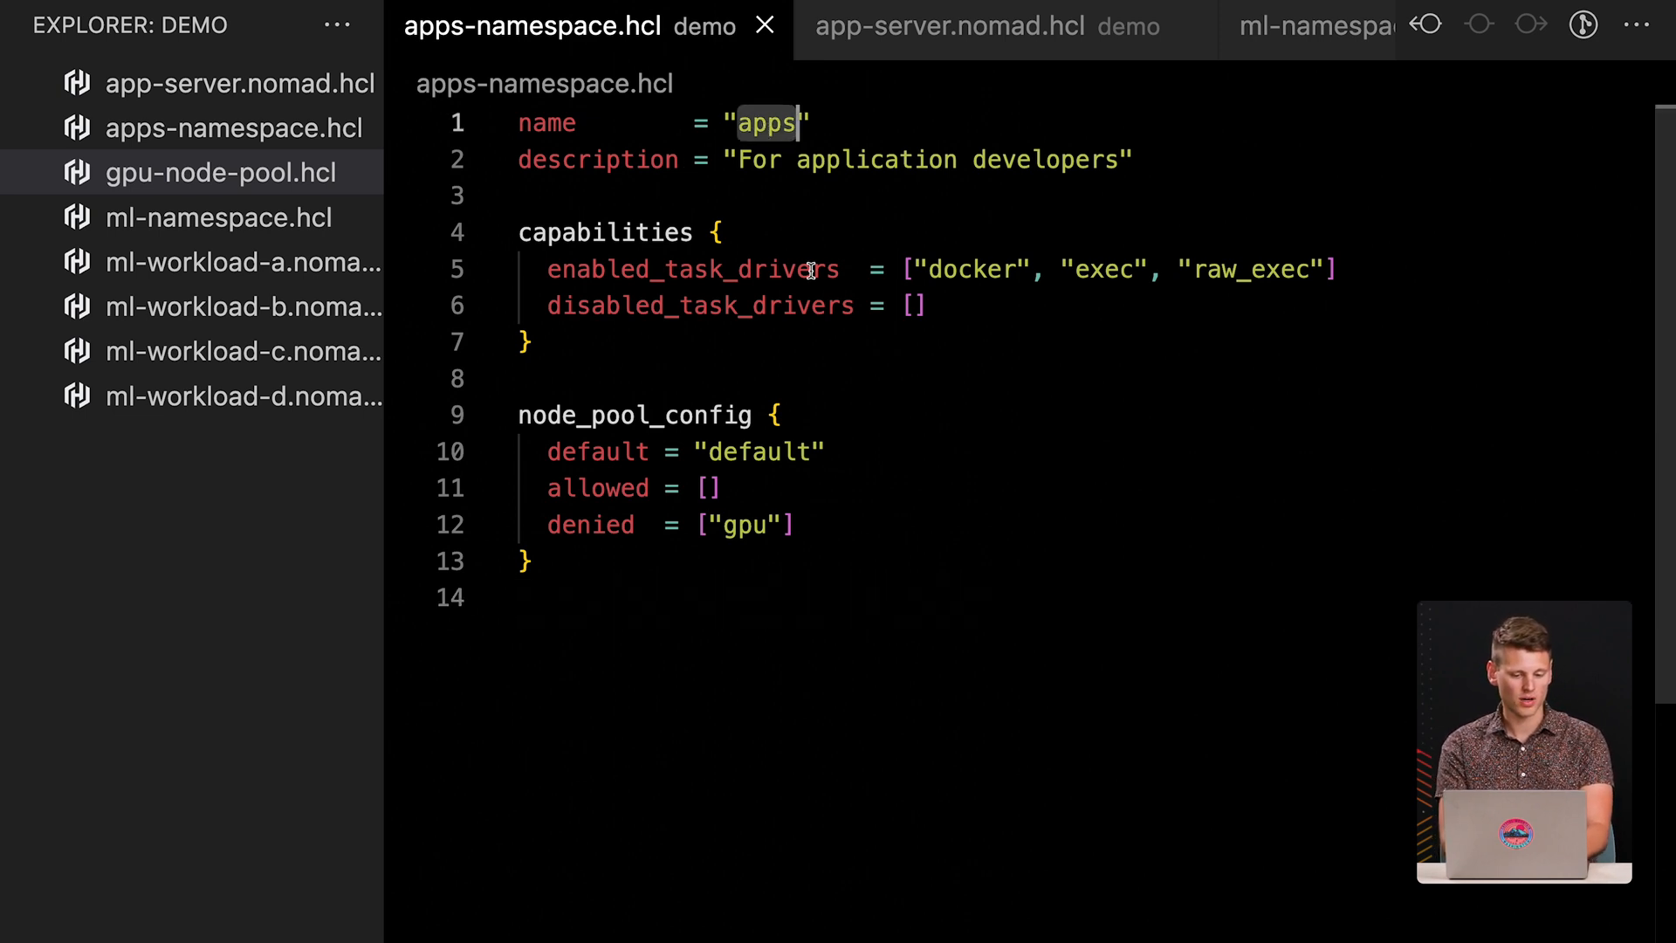
{"action": "left_click", "coordinate": [869, 598]}
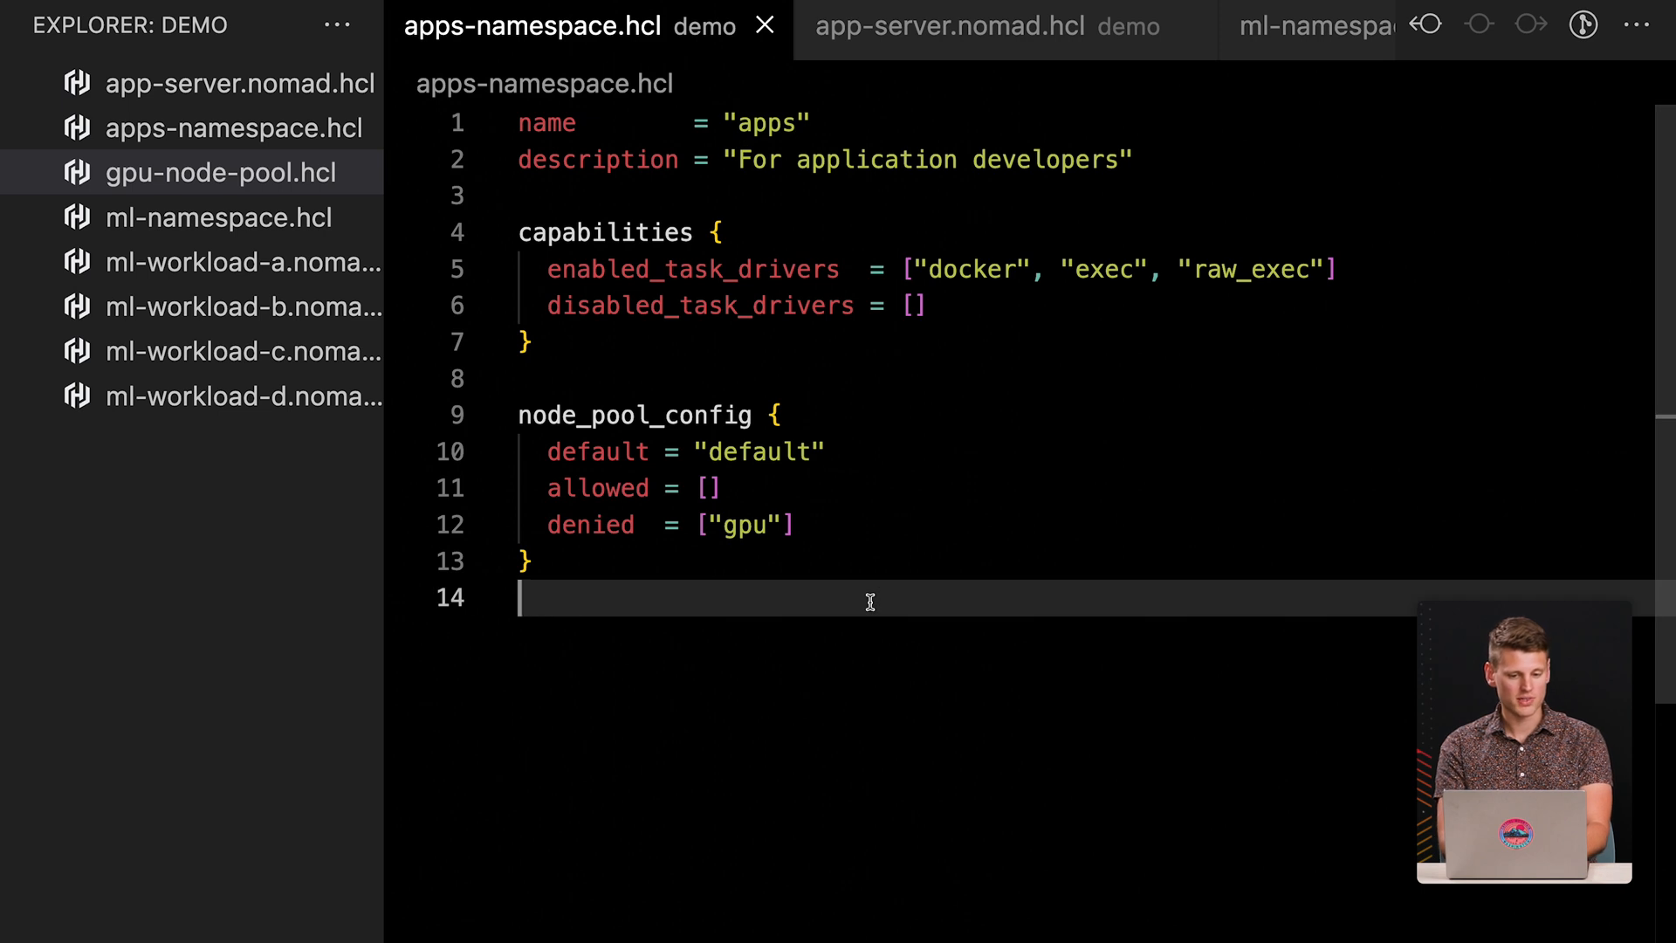
{"action": "left_click", "coordinate": [950, 27]}
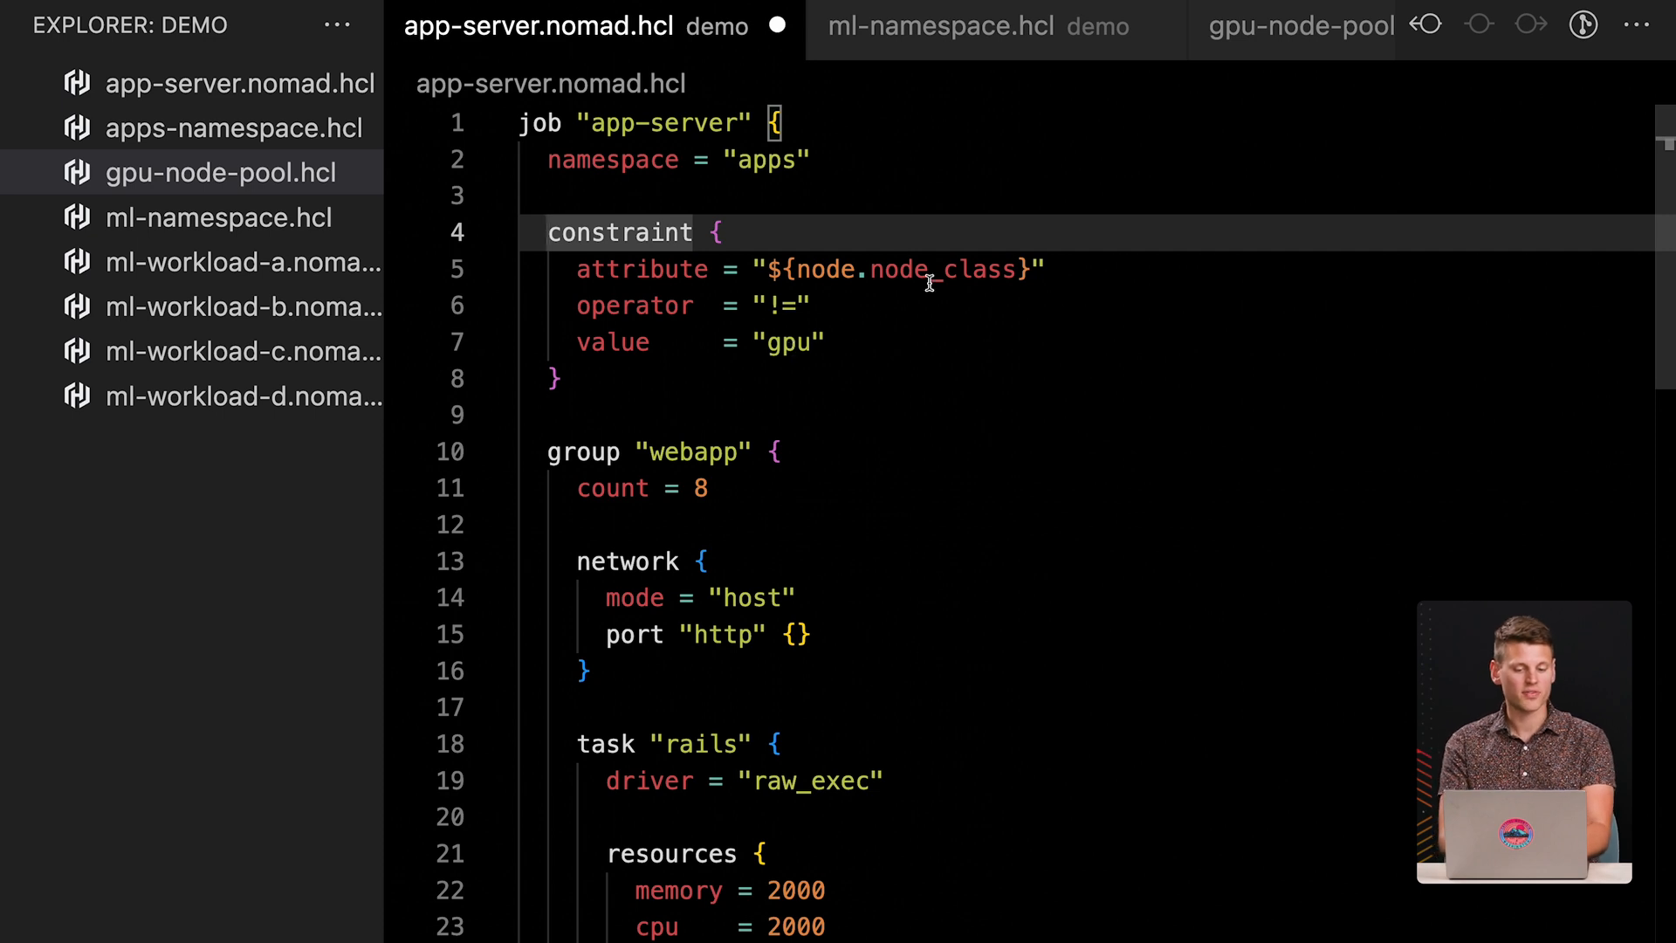
{"action": "mouse_move", "coordinate": [818, 316]}
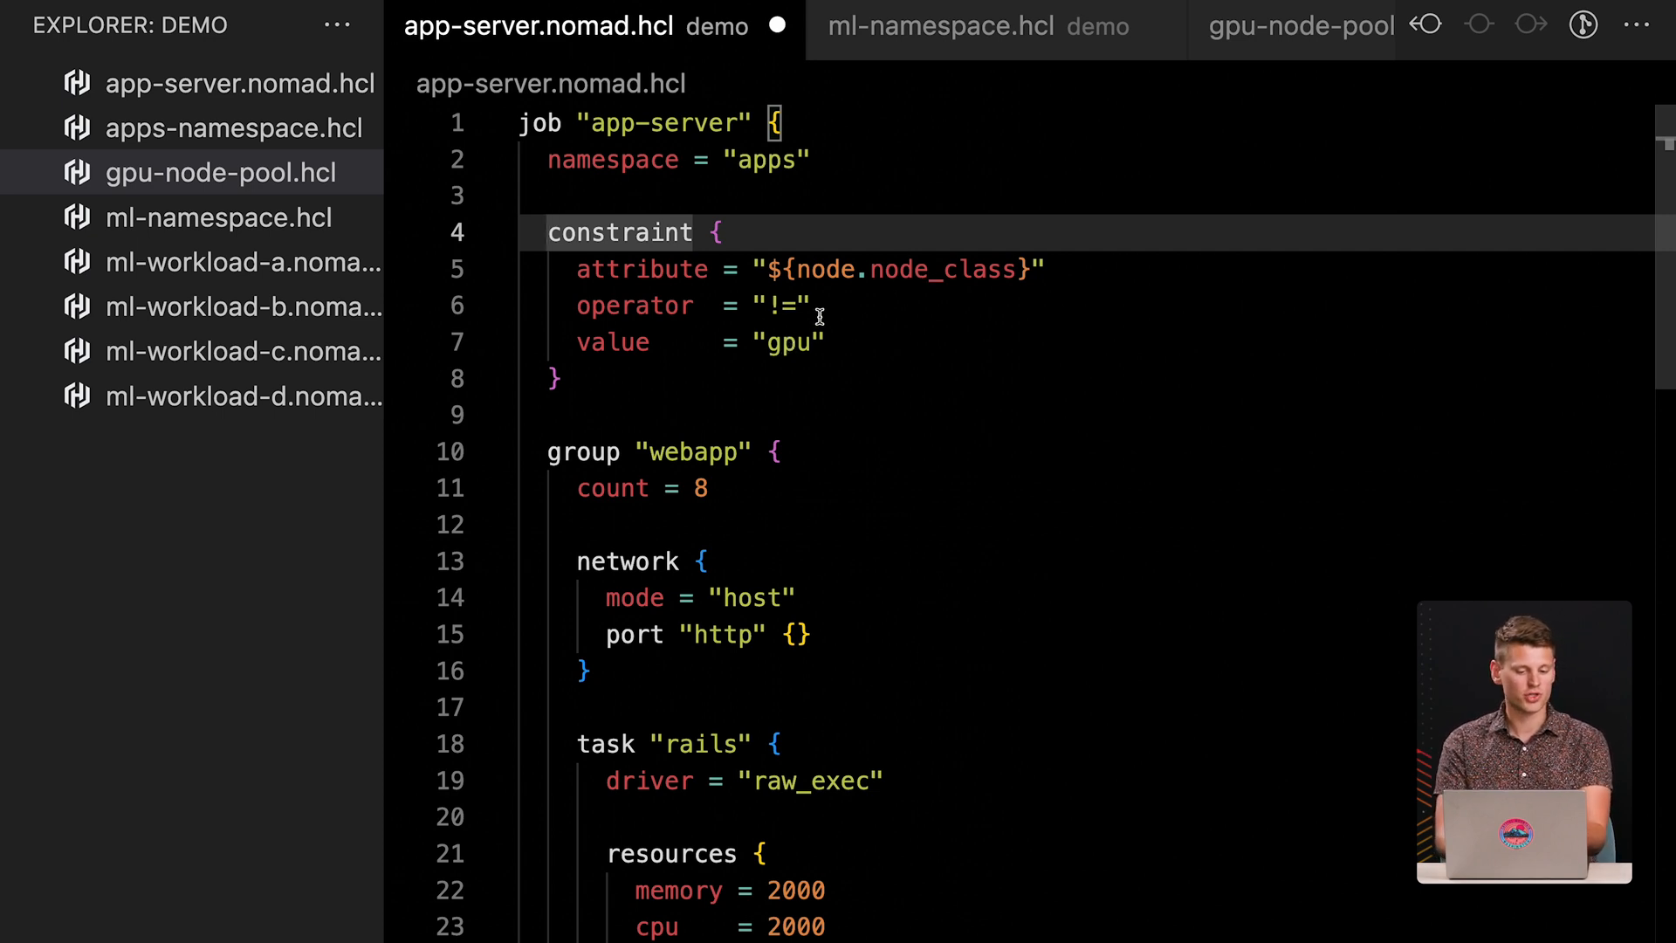
{"action": "mouse_move", "coordinate": [765, 420]}
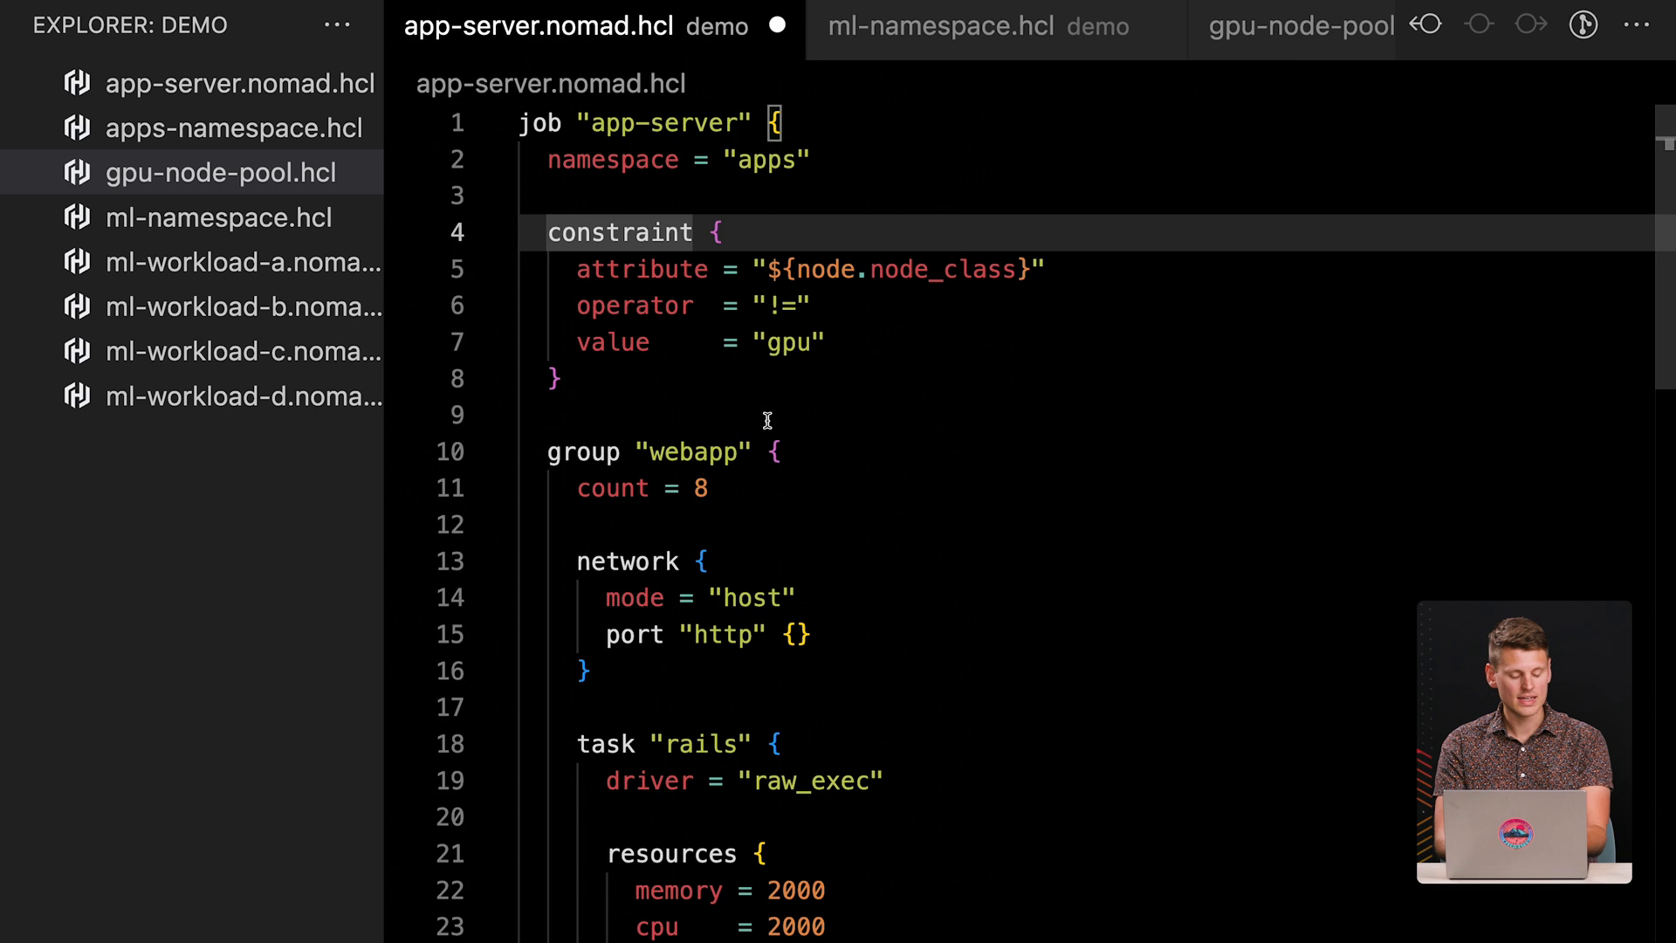
Delete the gpu node-class constraint from app-server.nomad.hcl and submit the job with nomad run.
{"action": "left_click", "coordinate": [765, 415]}
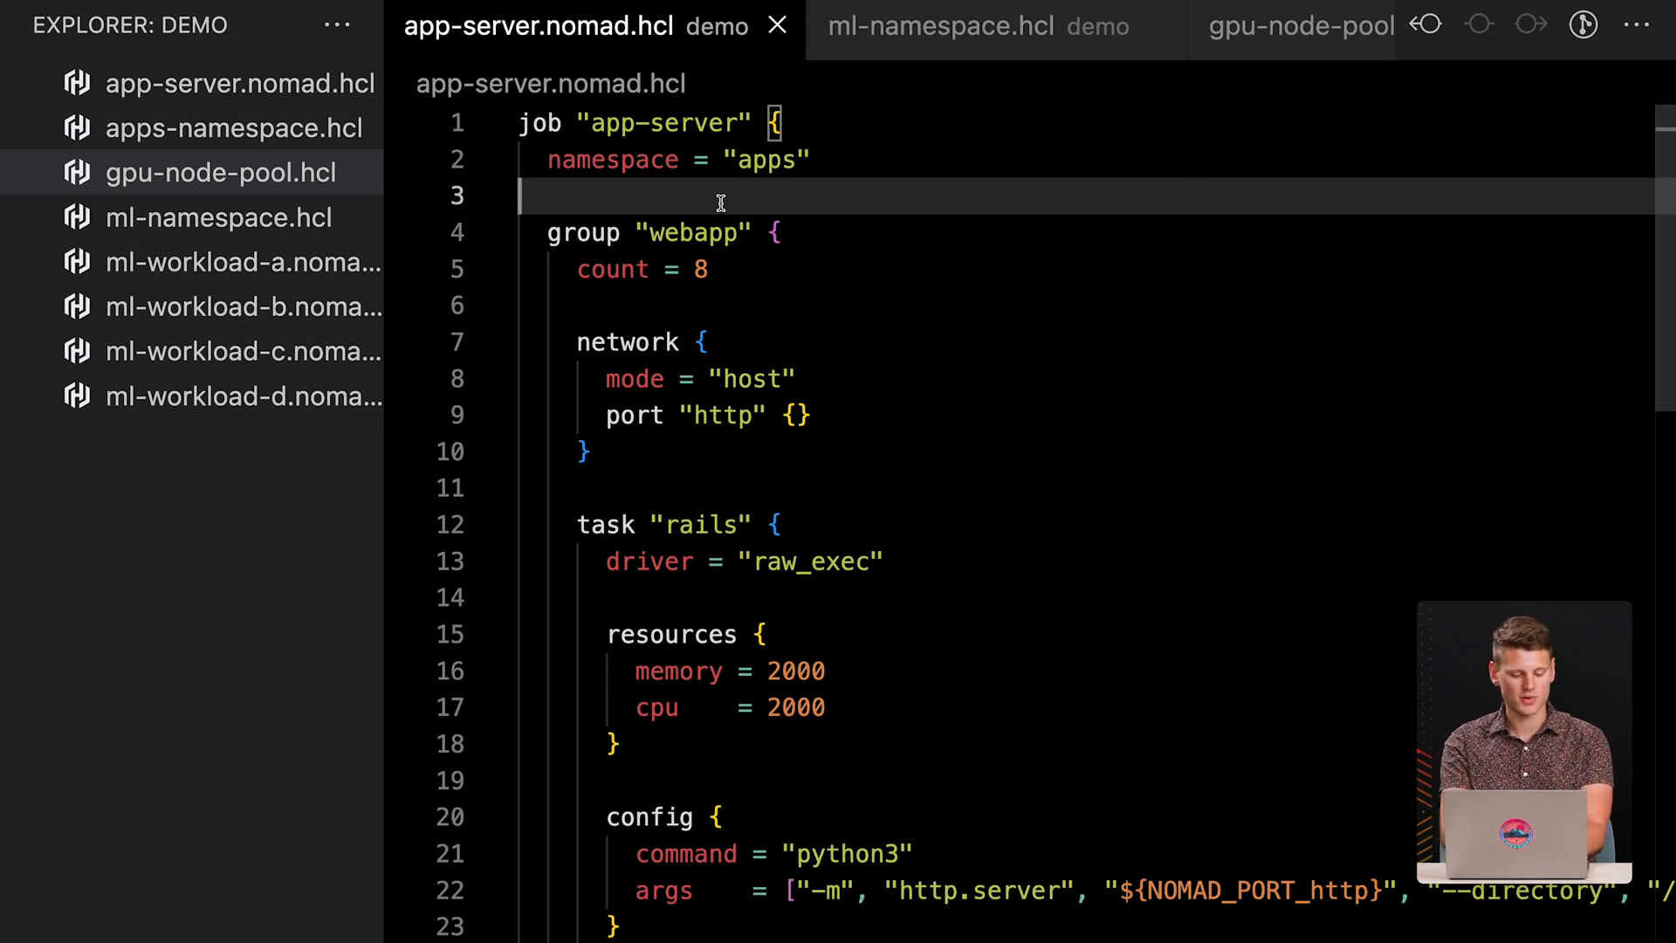
{"action": "type", "text": "t"}
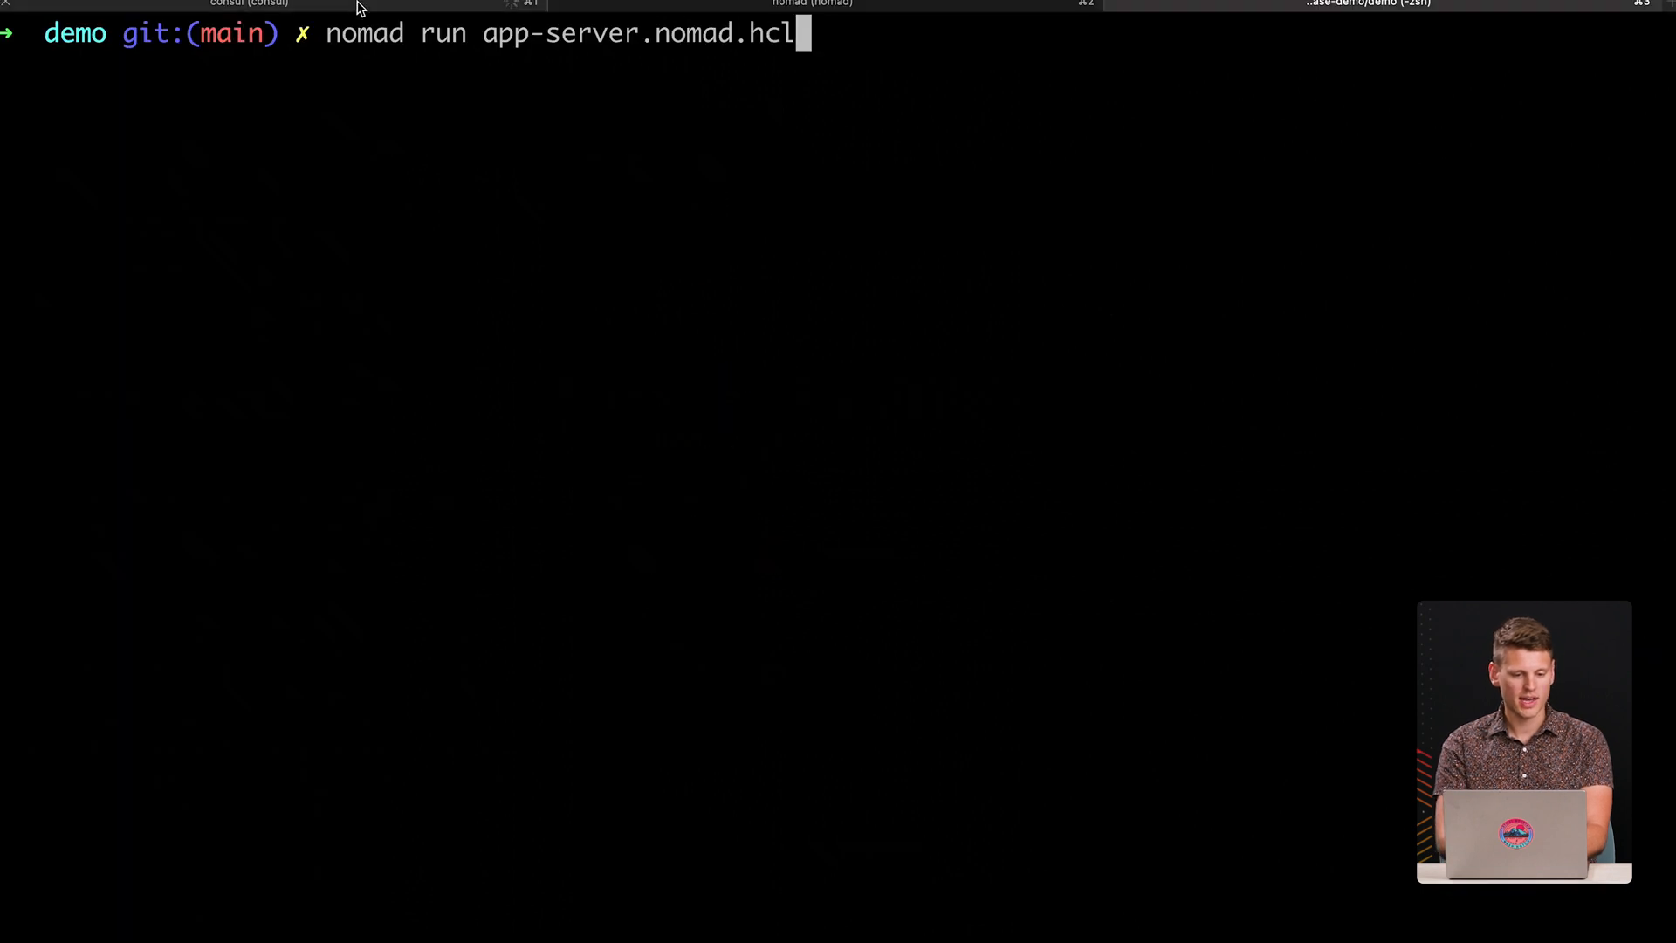
{"action": "key", "text": "Return"}
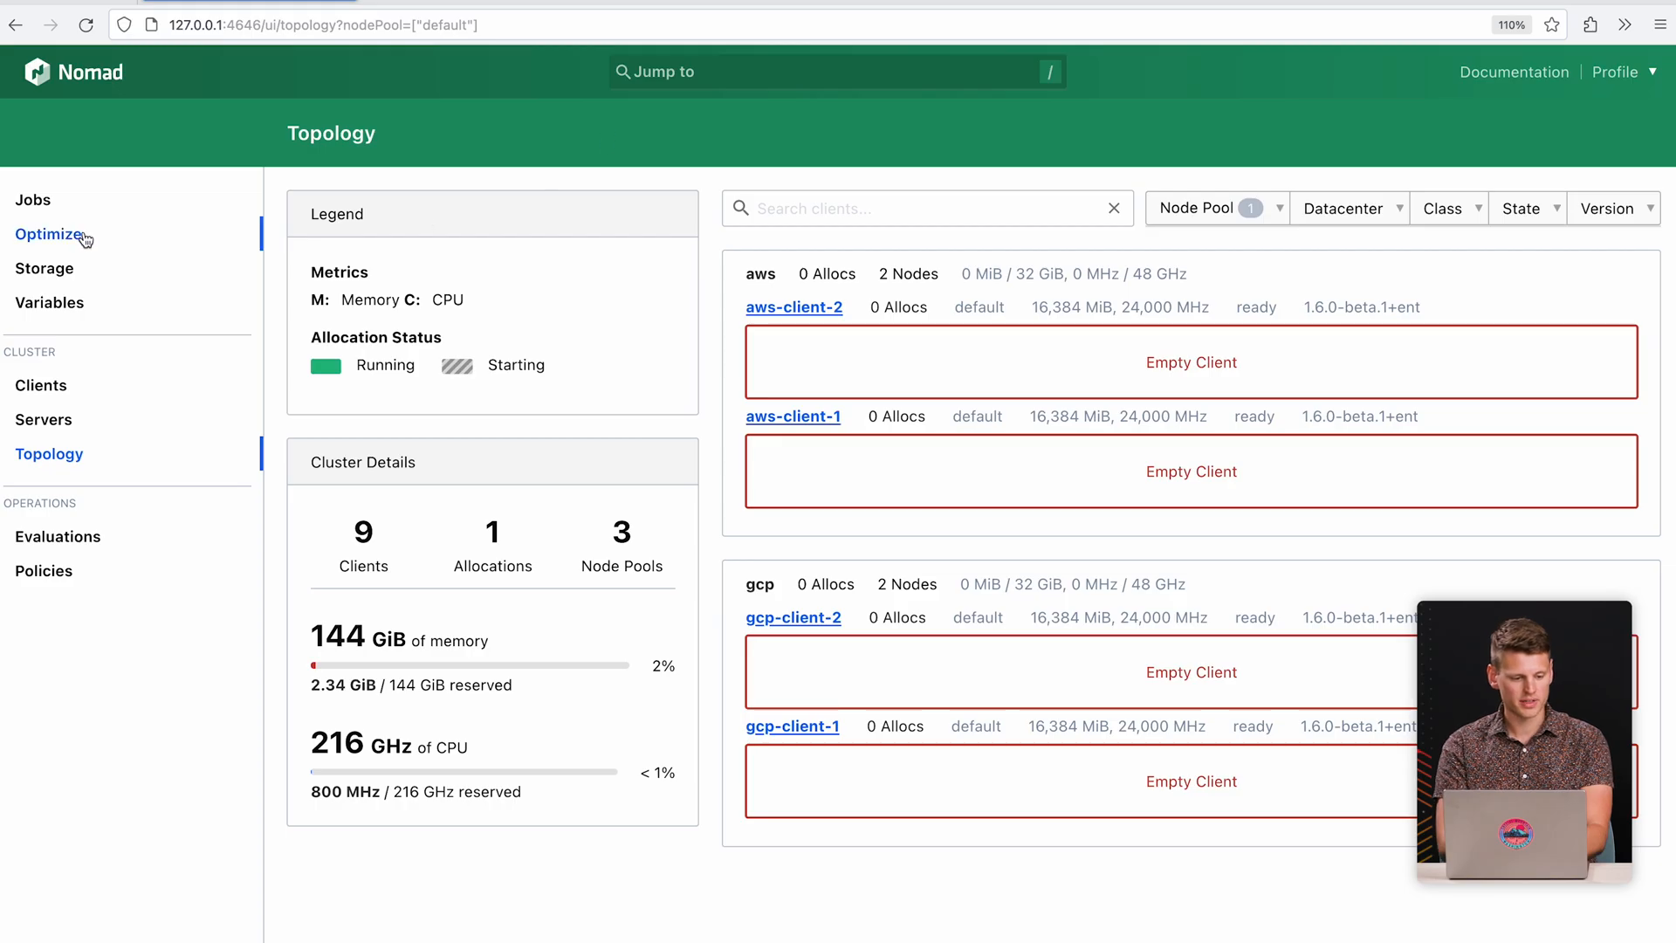
Compare the empty gpu-pool clients with default-pool clients holding app-server allocations in Topology.
{"action": "left_click", "coordinate": [33, 200]}
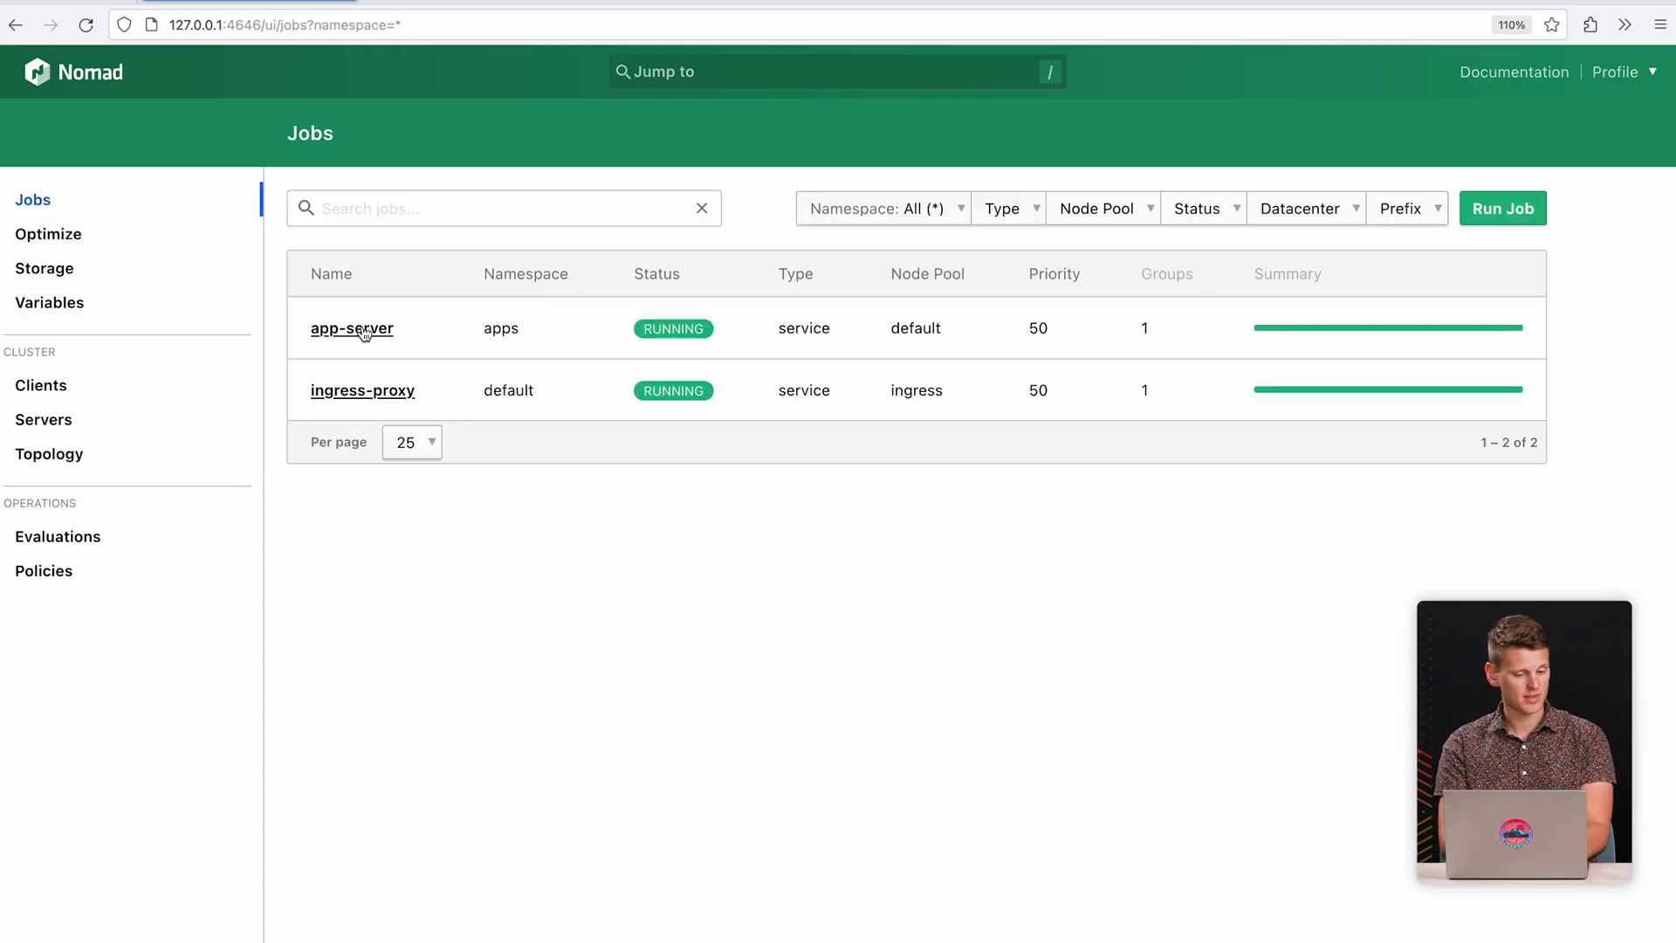
{"action": "mouse_move", "coordinate": [48, 453]}
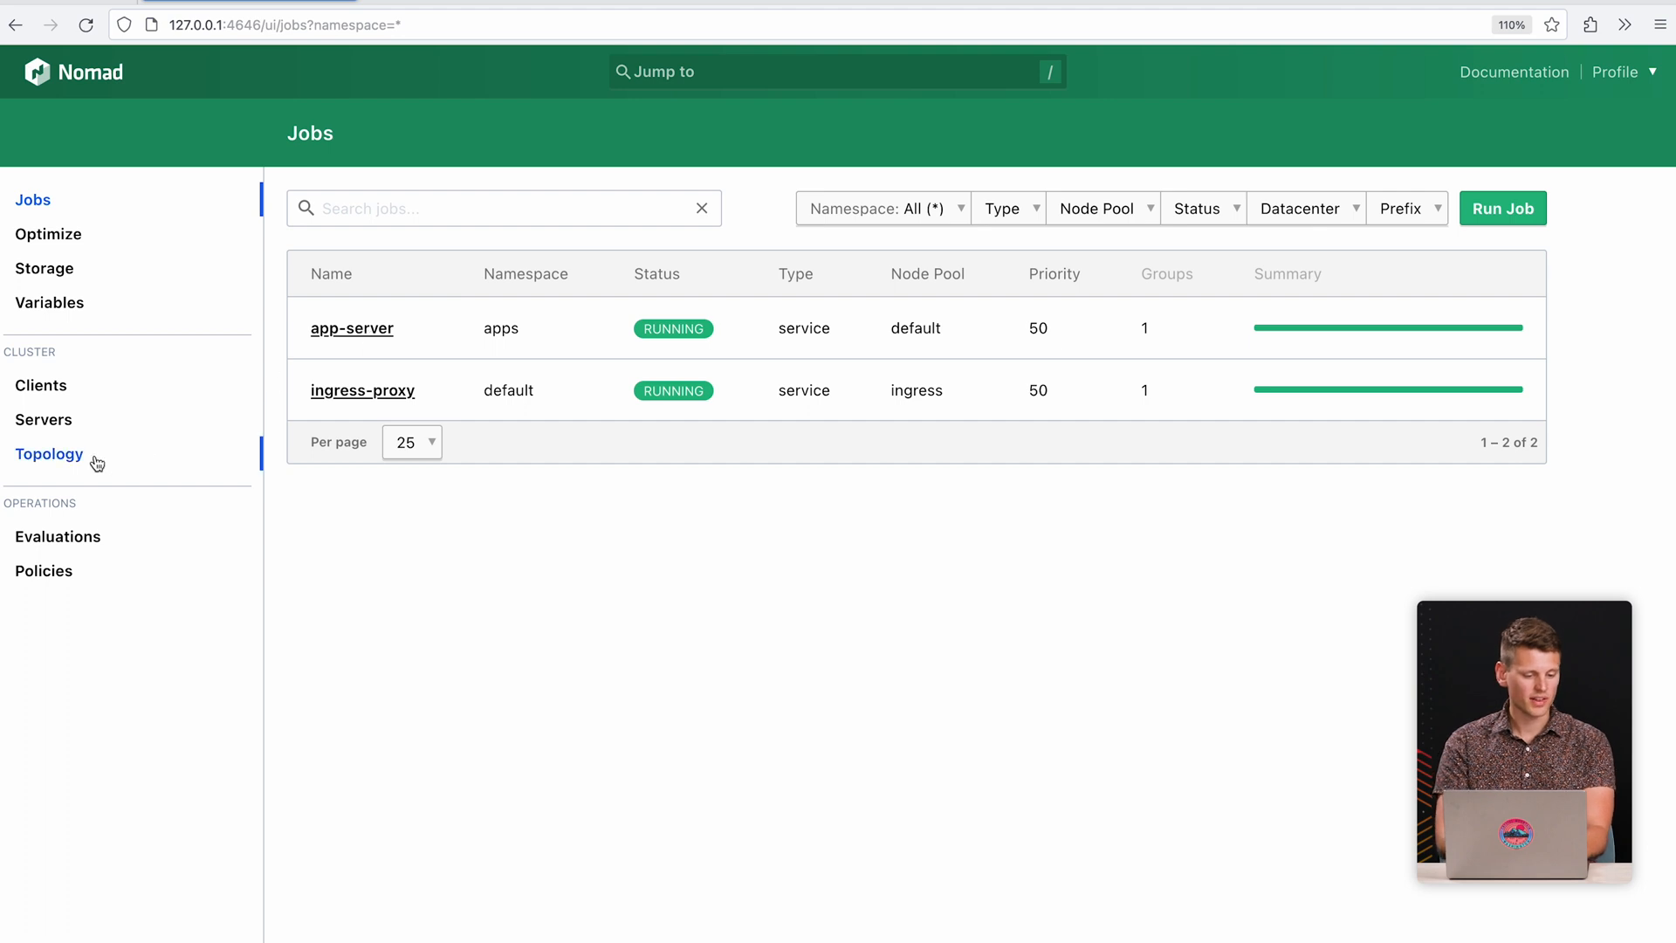
{"action": "left_click", "coordinate": [49, 453]}
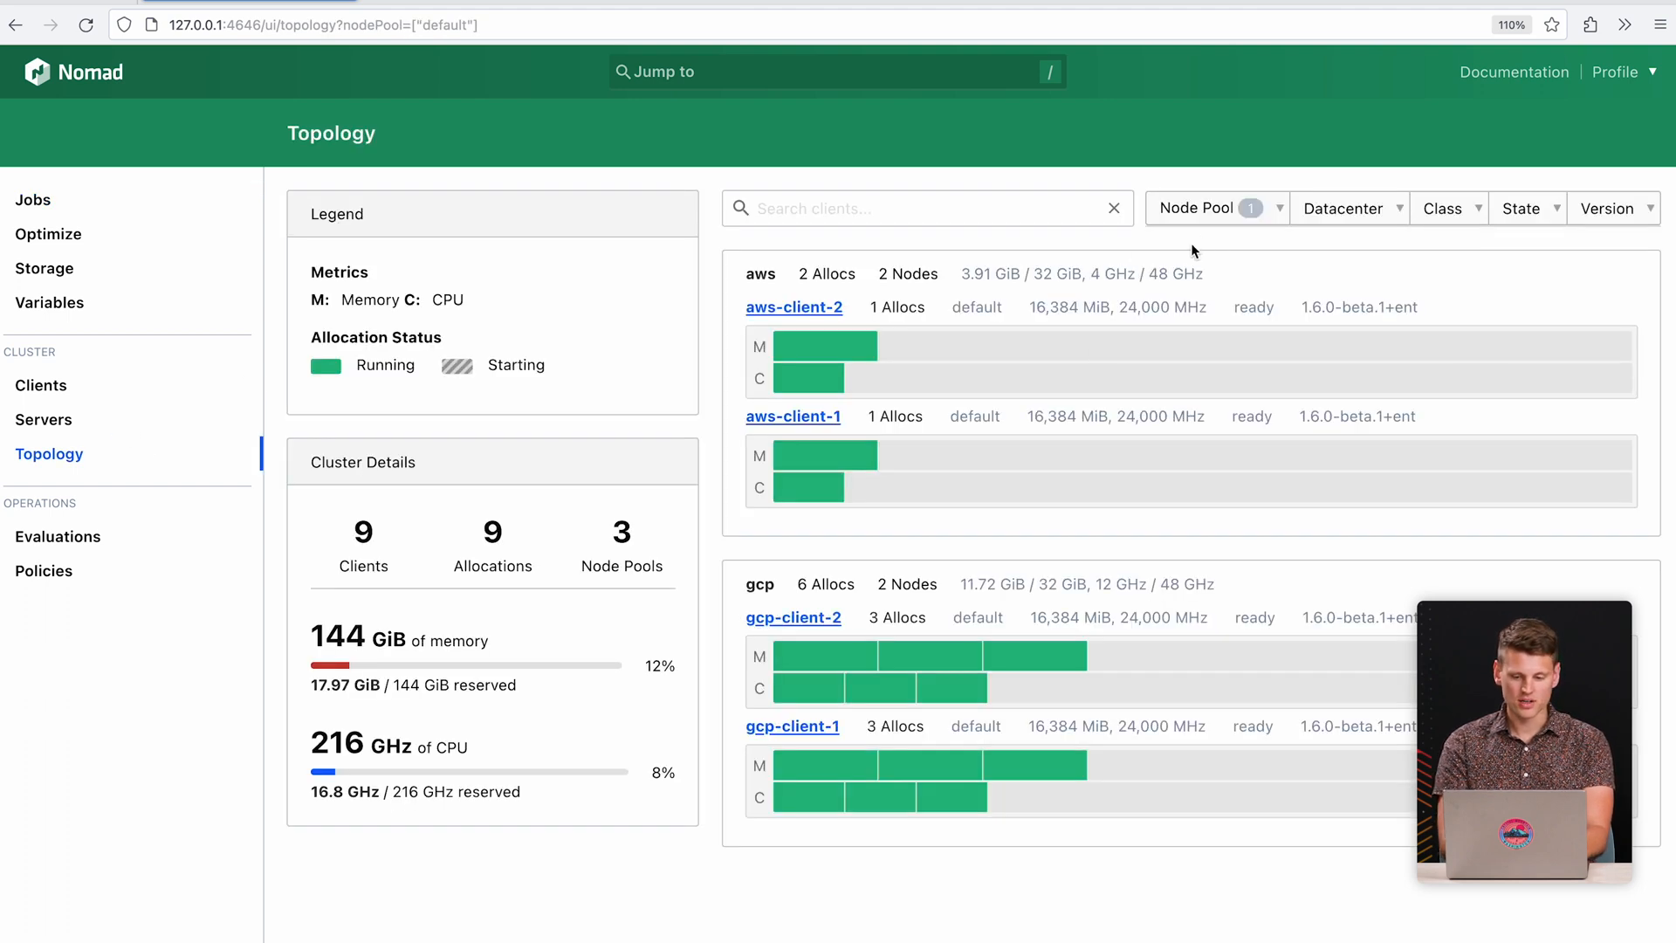
{"action": "mouse_move", "coordinate": [1094, 248]}
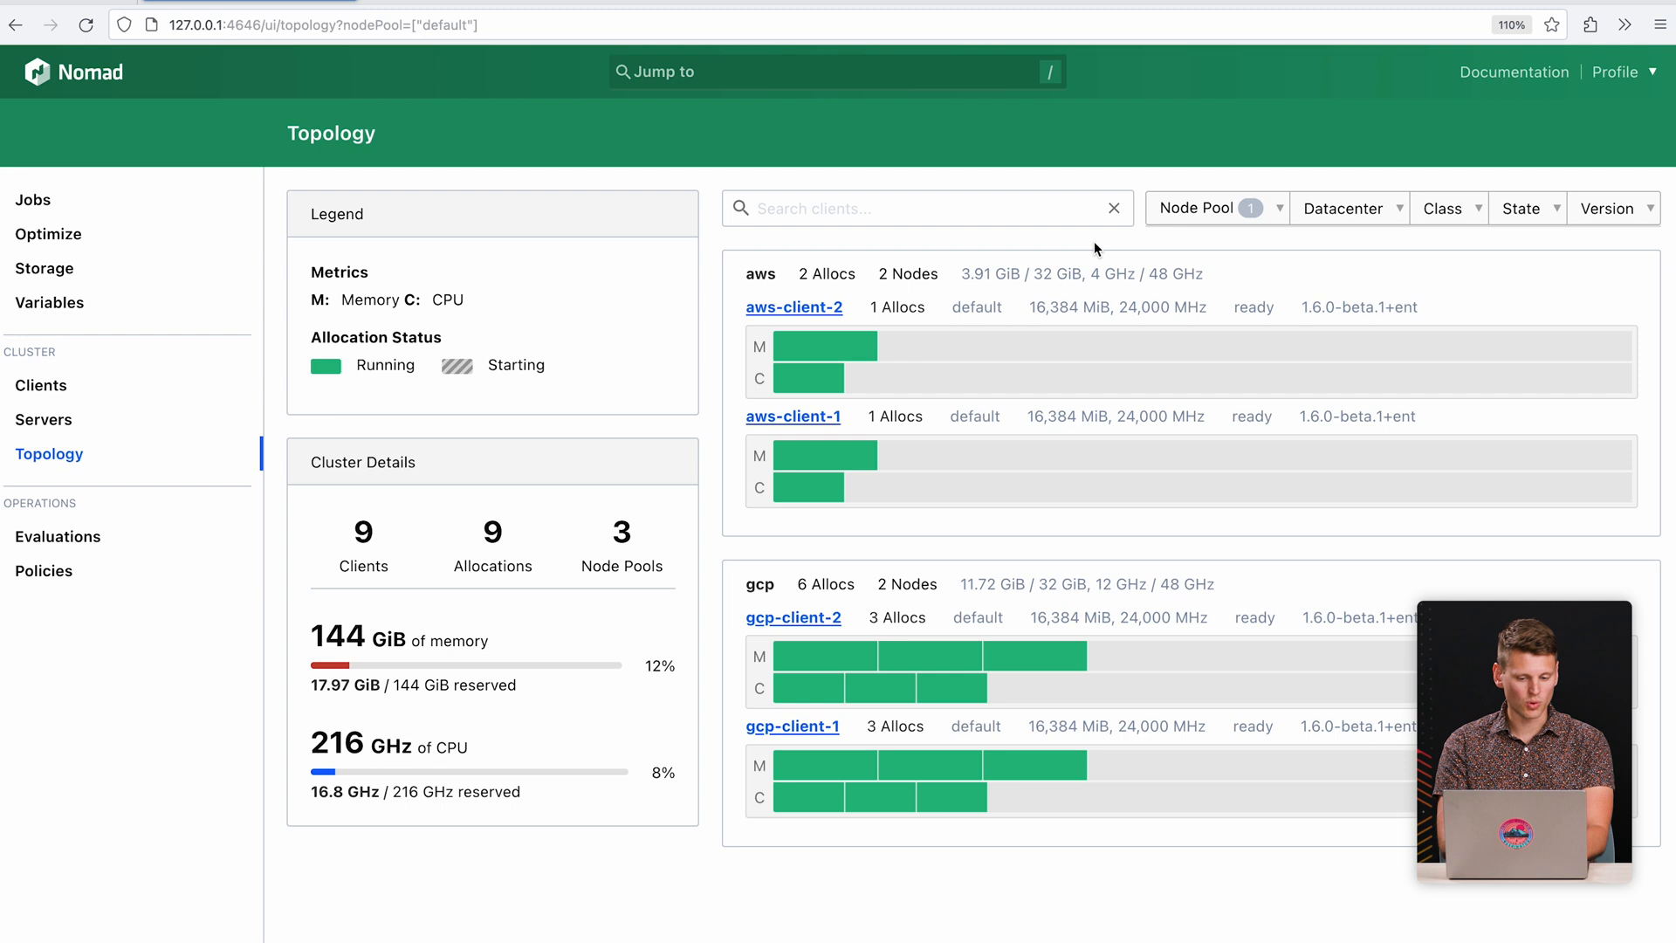
{"action": "mouse_move", "coordinate": [903, 840]}
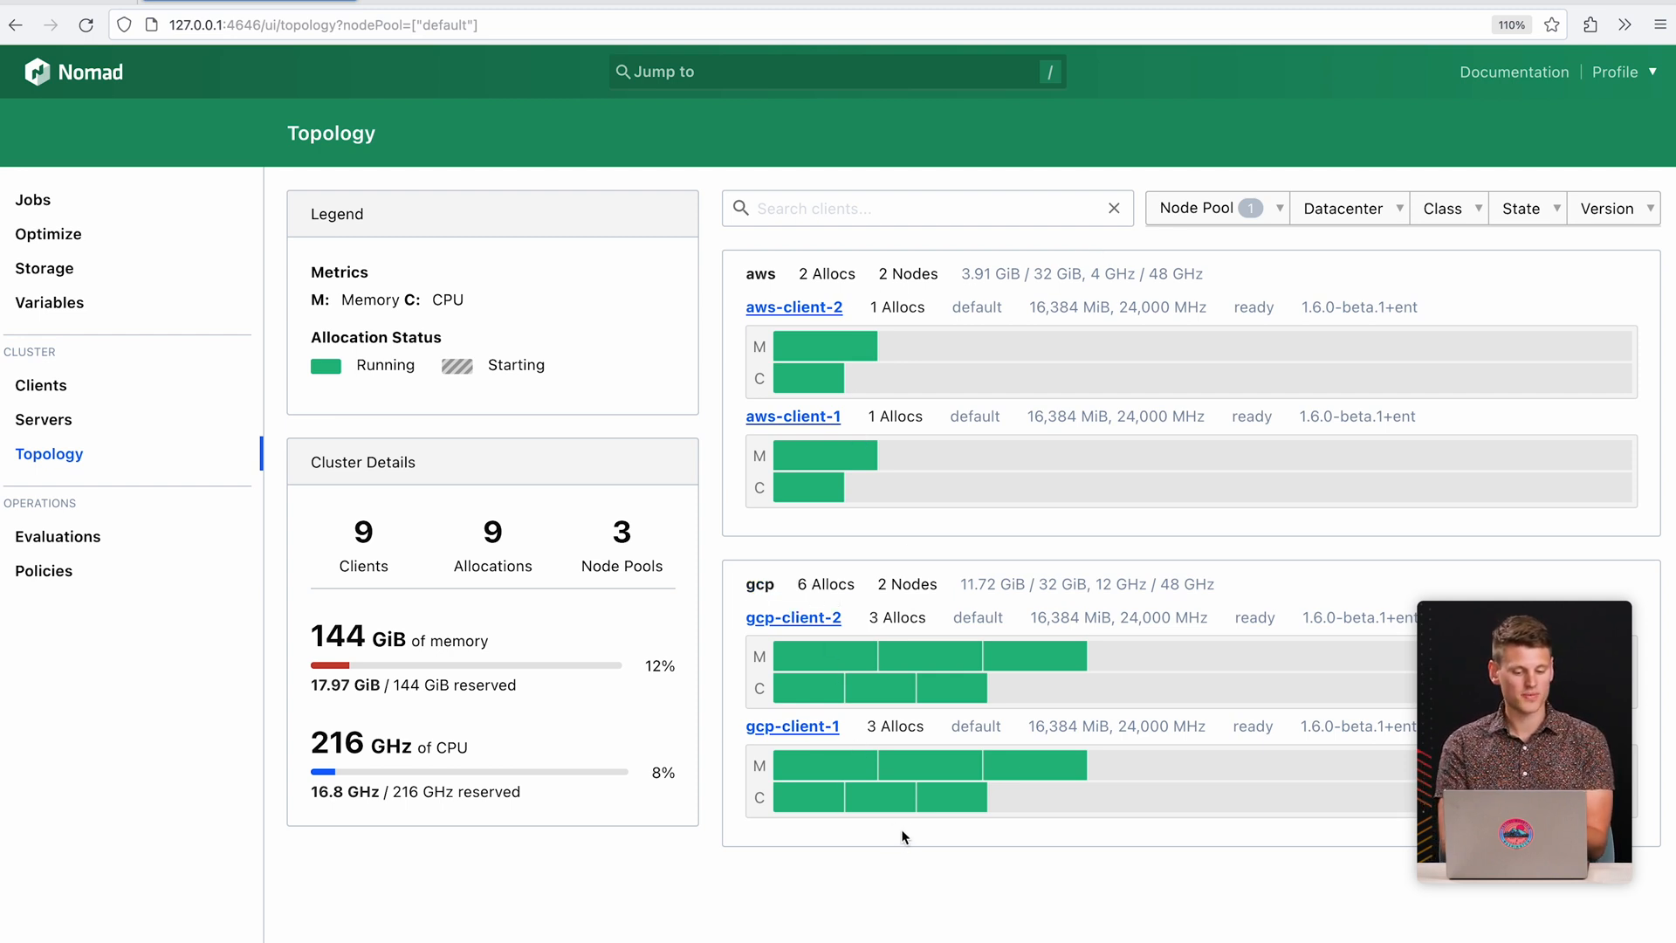
{"action": "mouse_move", "coordinate": [925, 450]}
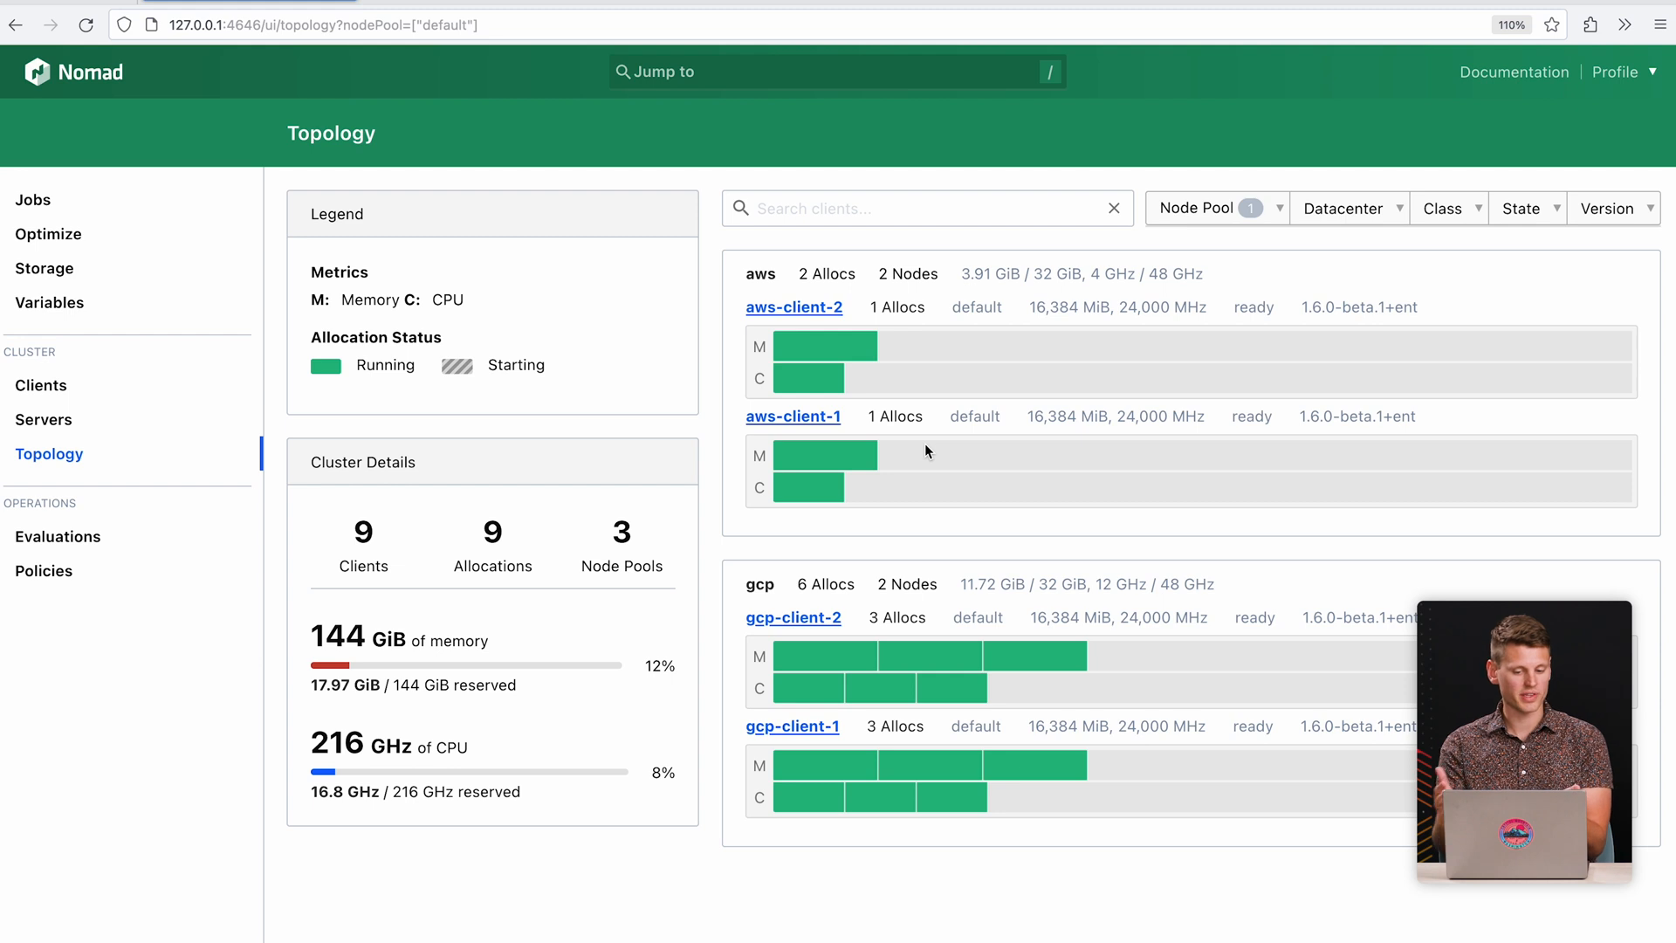
{"action": "left_click", "coordinate": [1215, 208]}
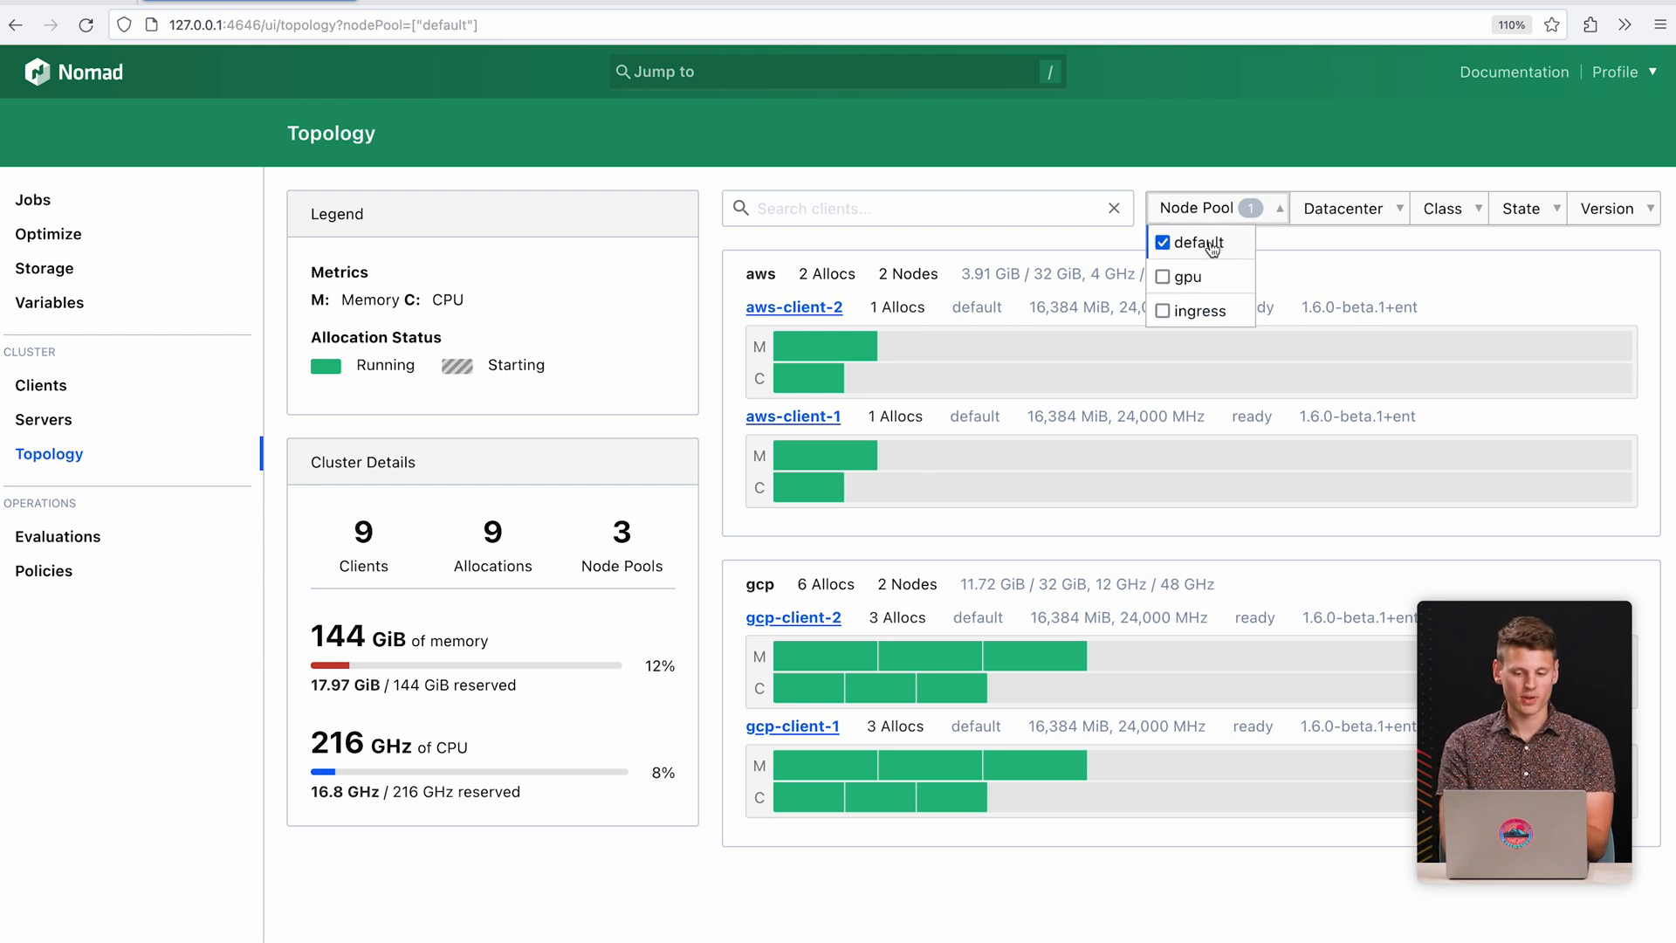
{"action": "left_click", "coordinate": [1180, 276]}
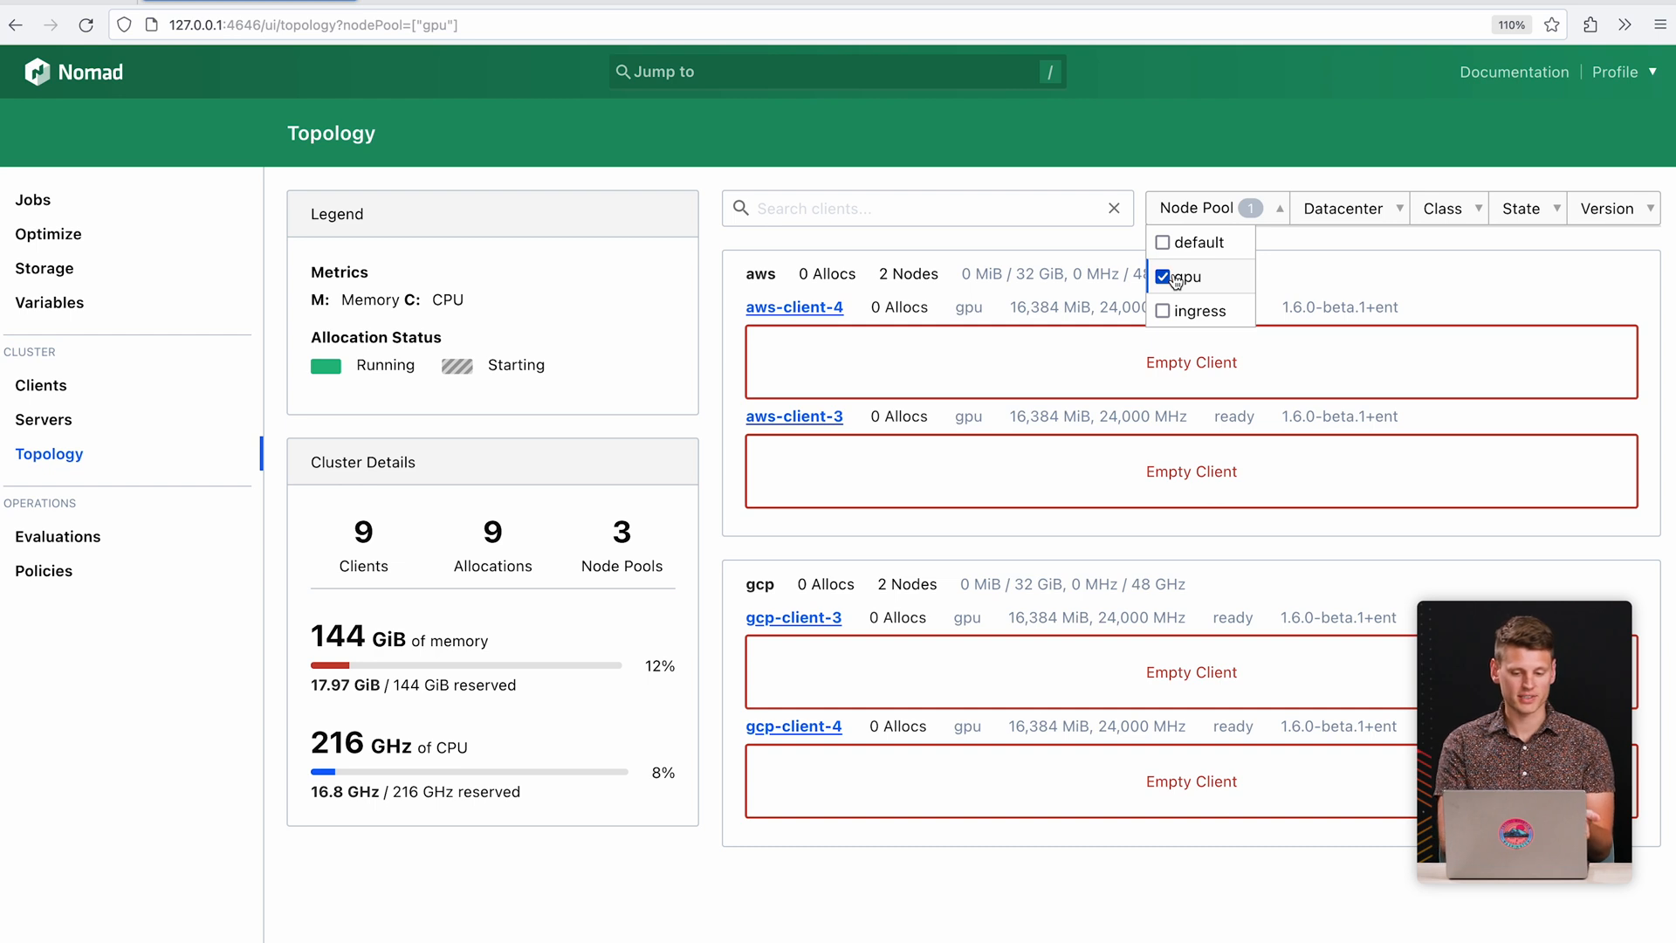
{"action": "left_click", "coordinate": [1162, 241]}
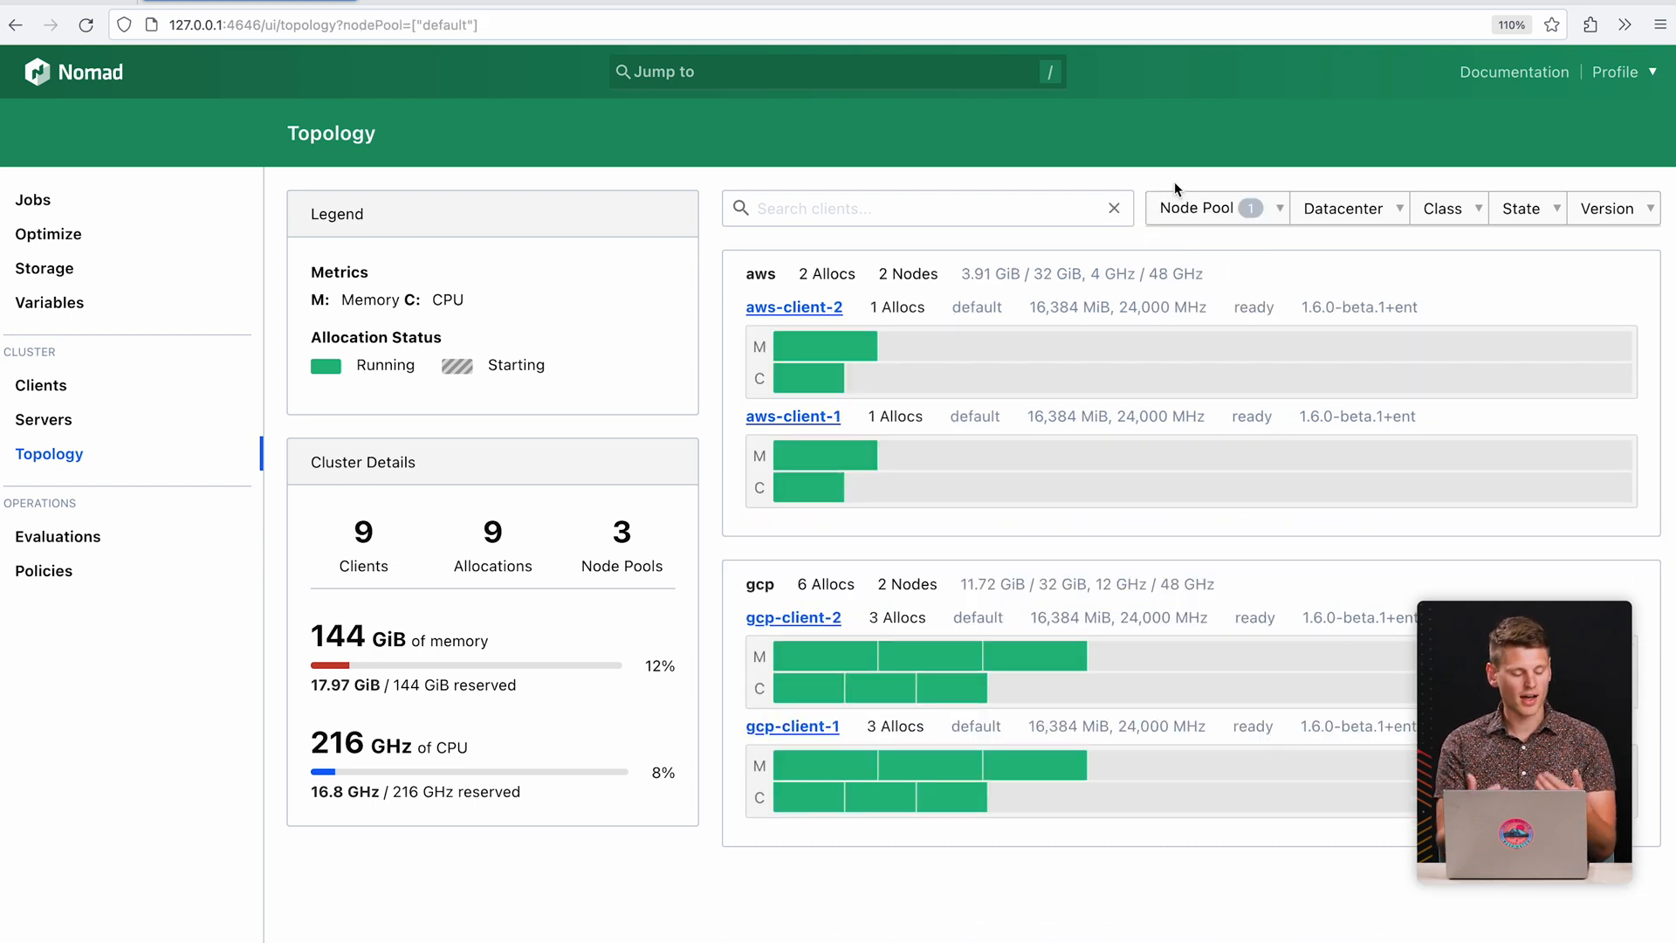
{"action": "mouse_move", "coordinate": [34, 200]}
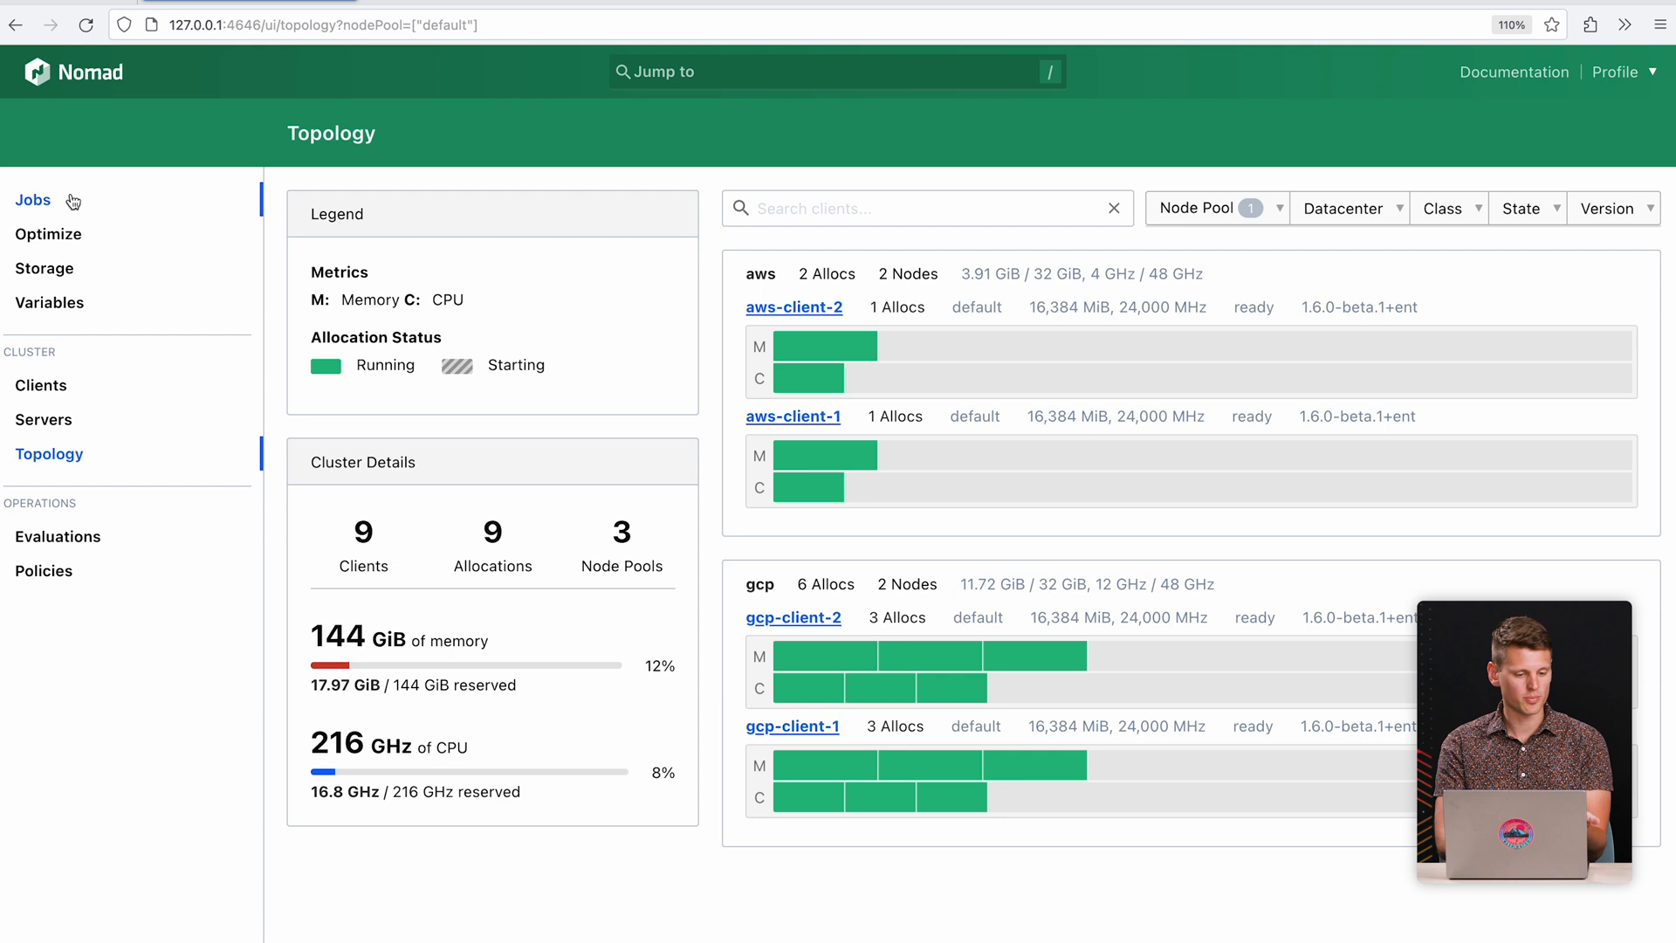
Edit app-server's job definition to add node_pool = "gpu".
{"action": "left_click", "coordinate": [33, 199]}
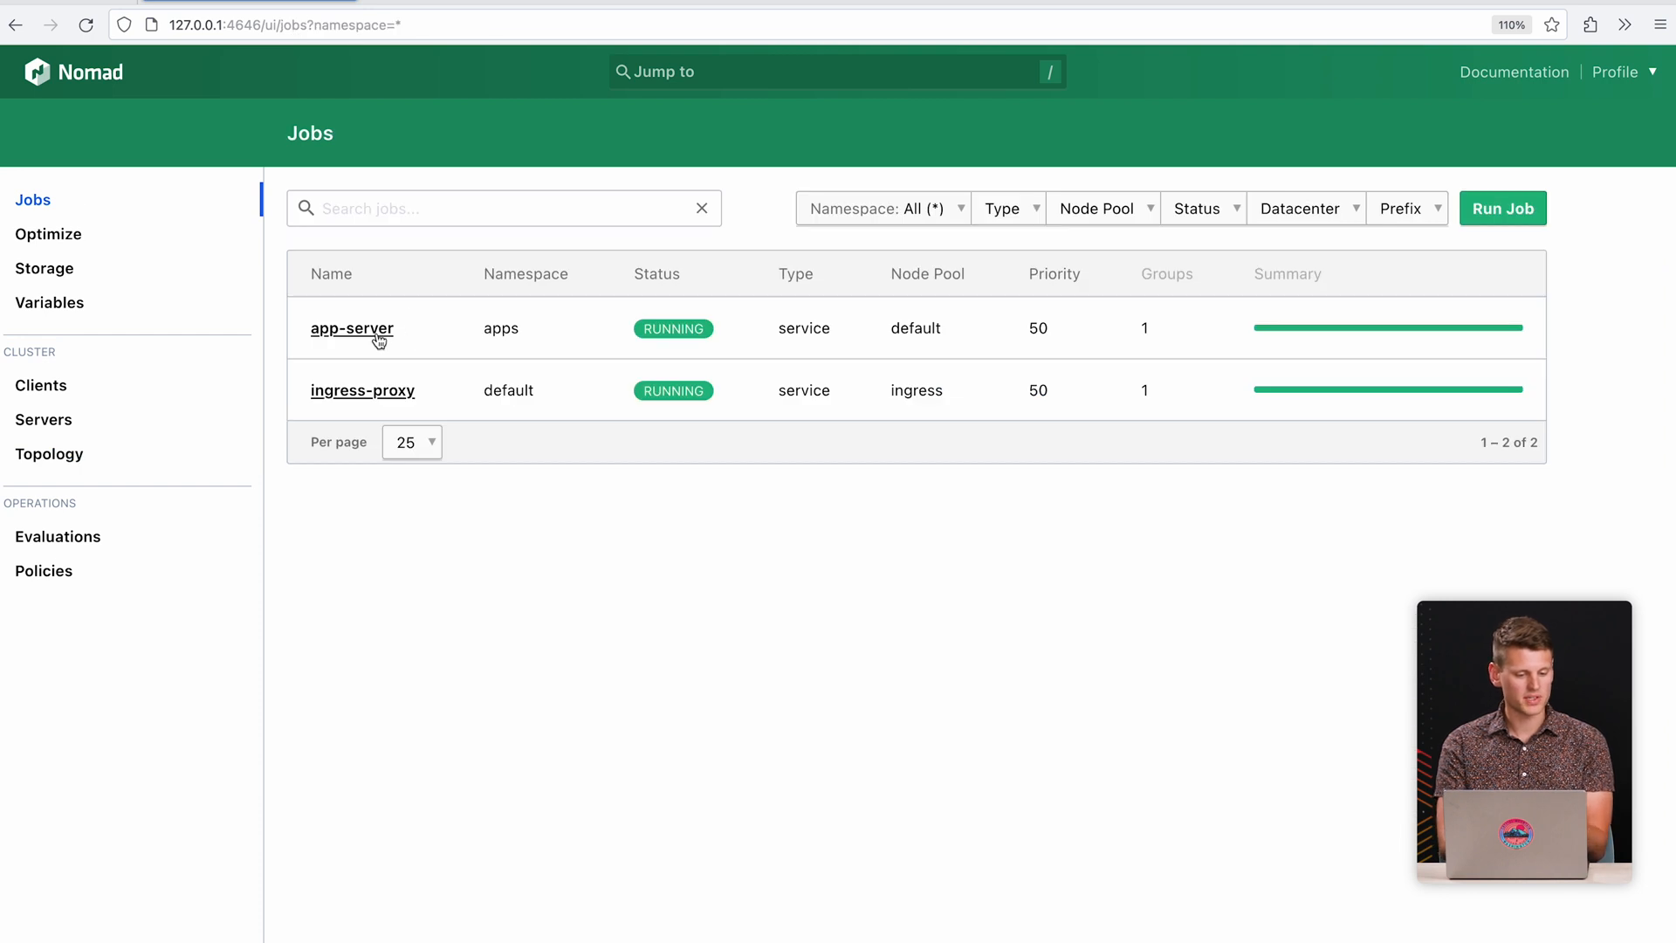
{"action": "left_click", "coordinate": [351, 328]}
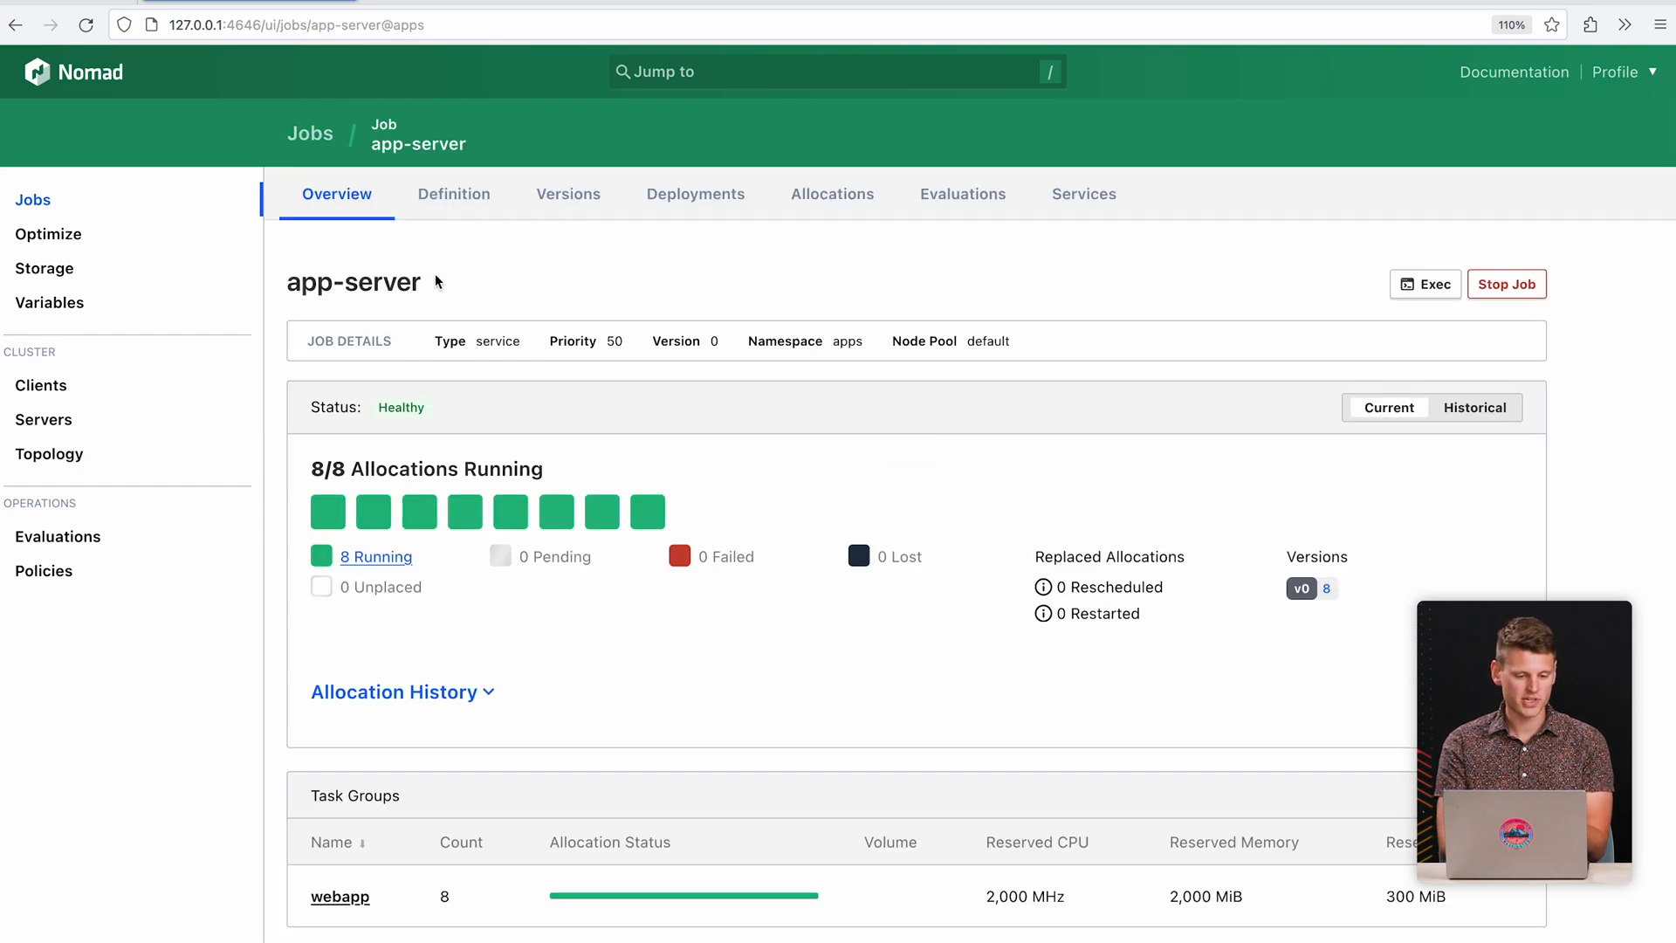
{"action": "left_click", "coordinate": [452, 194]}
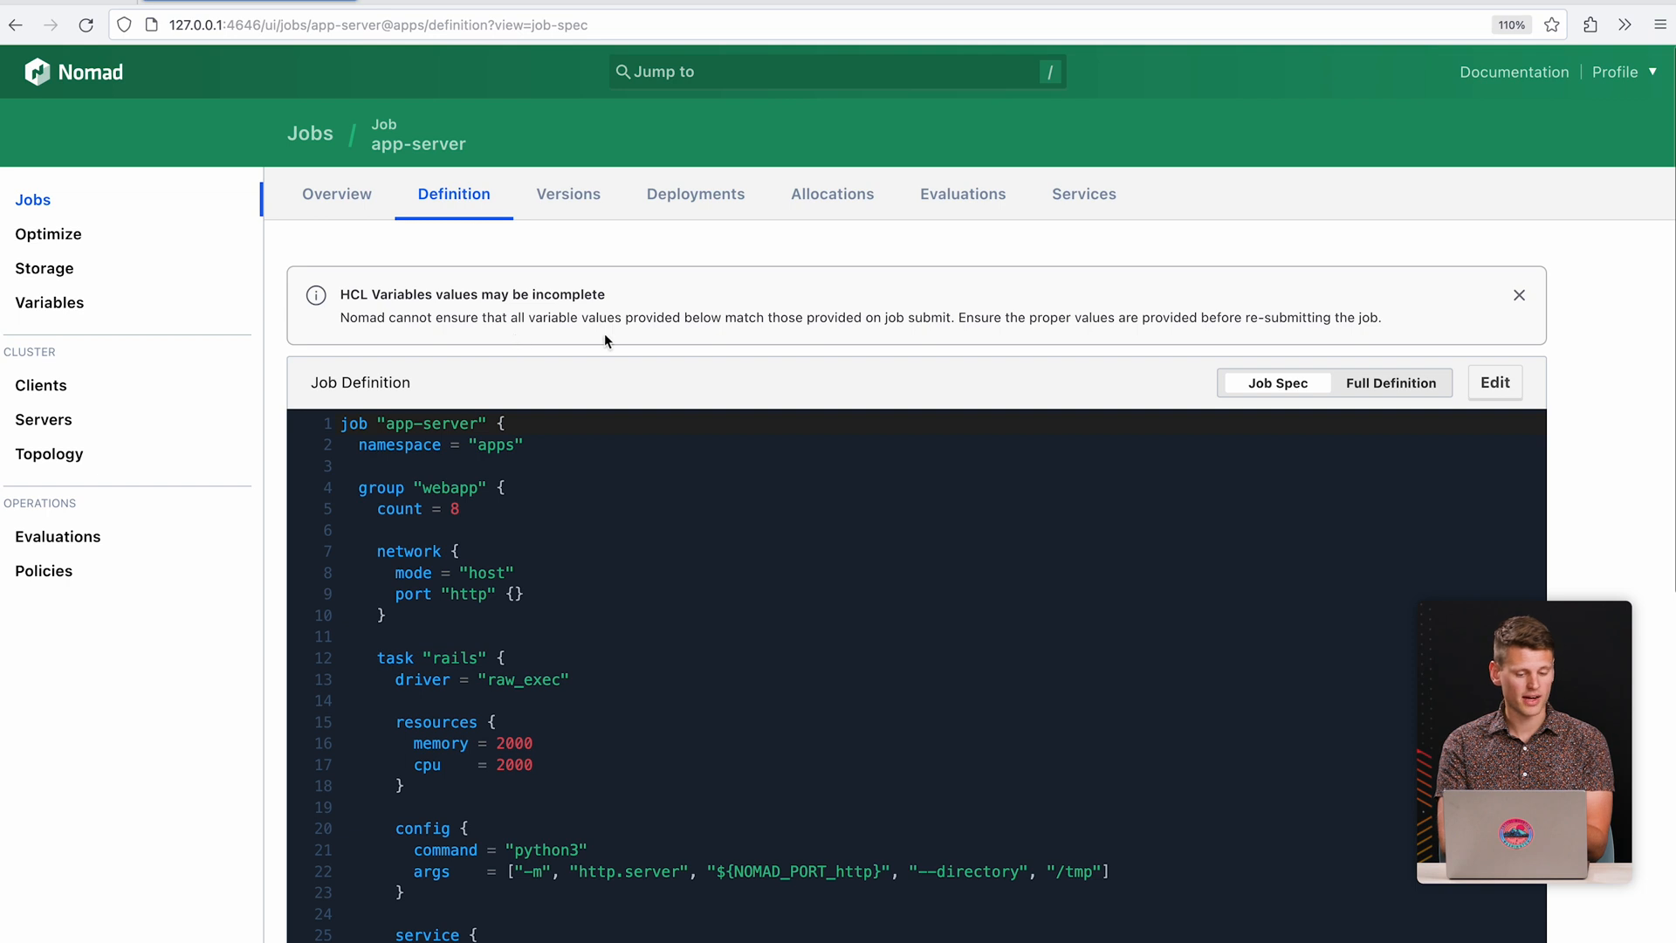
{"action": "left_click", "coordinate": [1494, 381]}
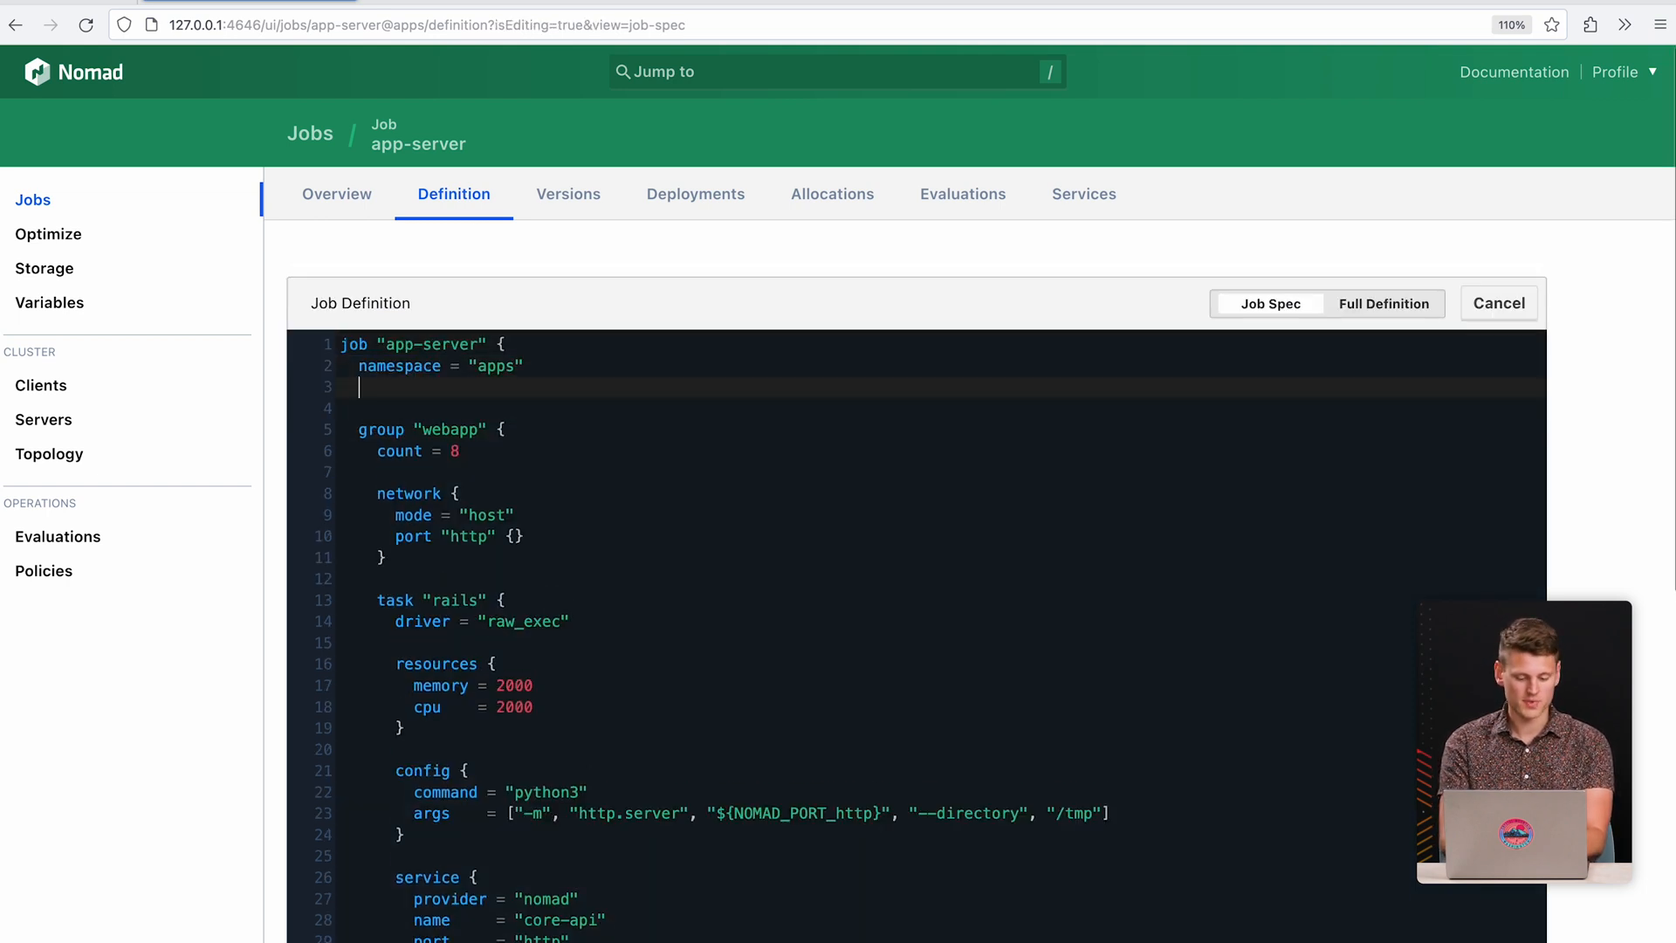
{"action": "type", "text": "node_pool"}
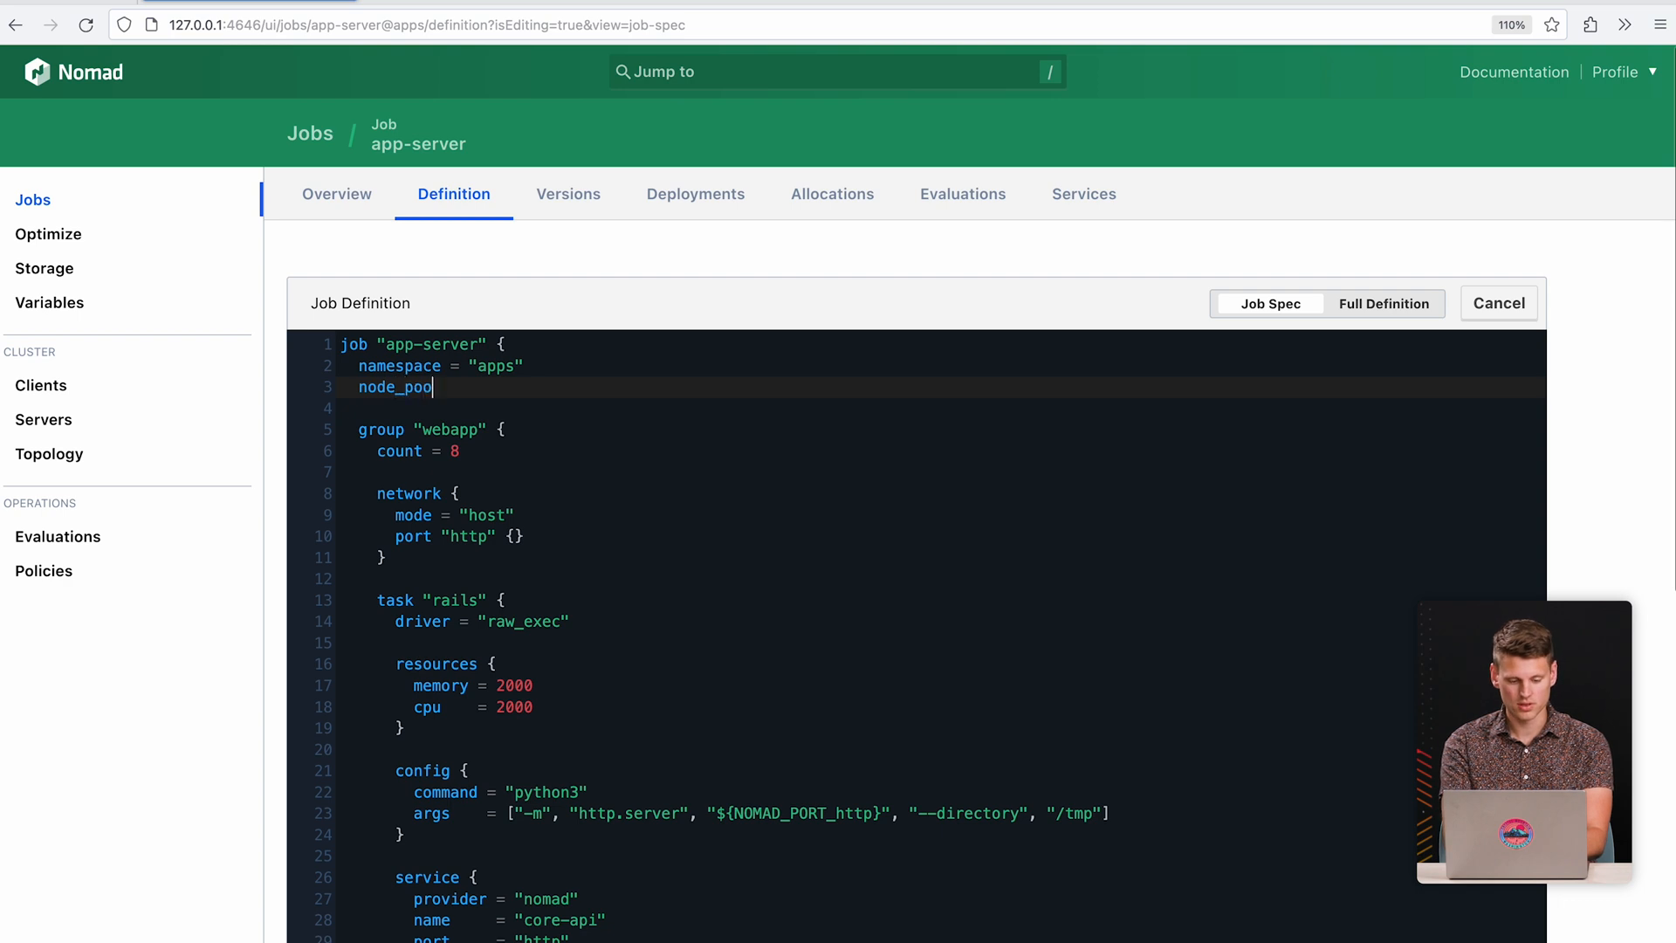
{"action": "type", "text": "= \"gpu\""}
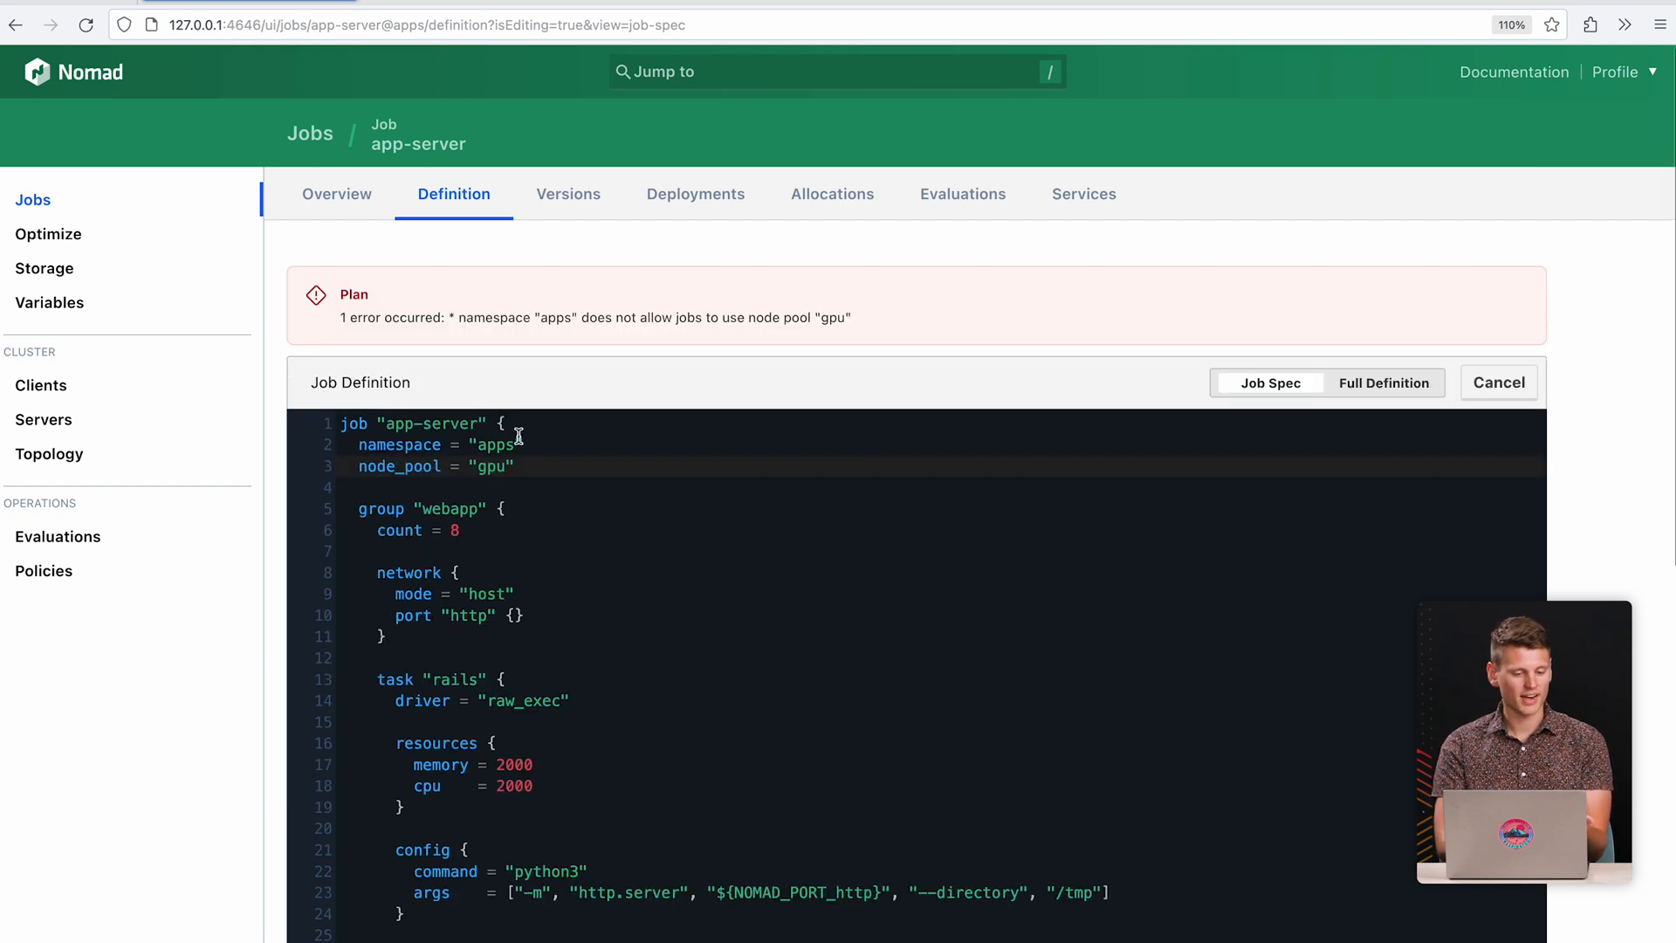
{"action": "mouse_move", "coordinate": [661, 335]}
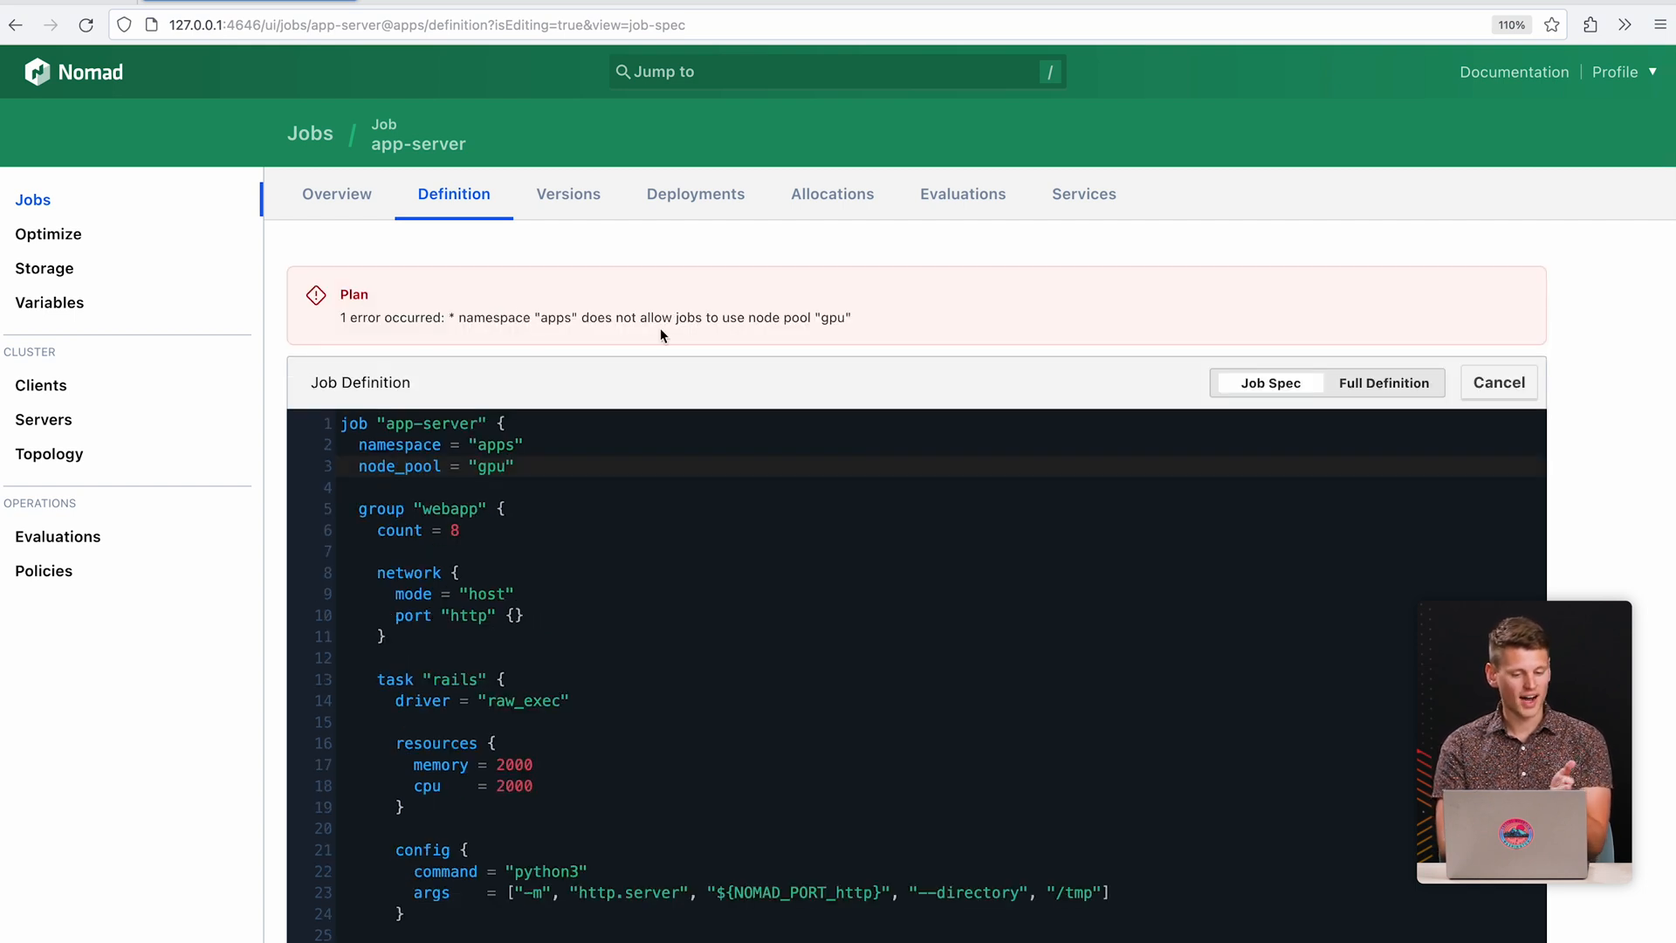
{"action": "mouse_move", "coordinate": [849, 339]}
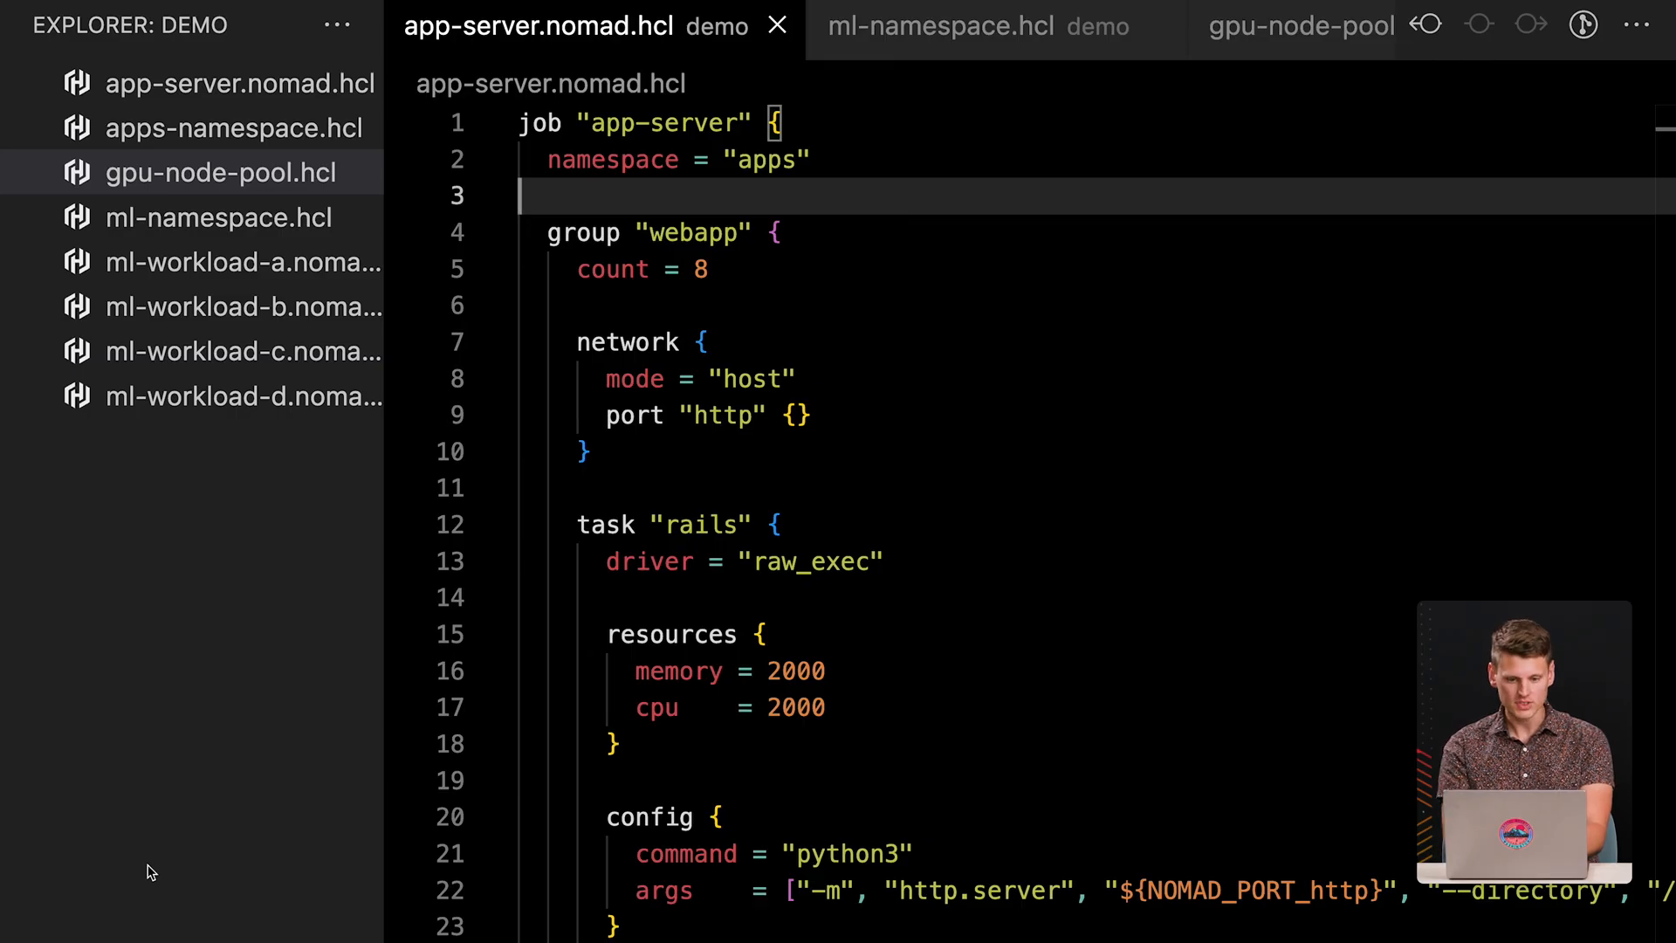
Rerun the recalled nomad run -detach command for ml-workload a–d, then reopen Topology.
{"action": "type", "text": "t"}
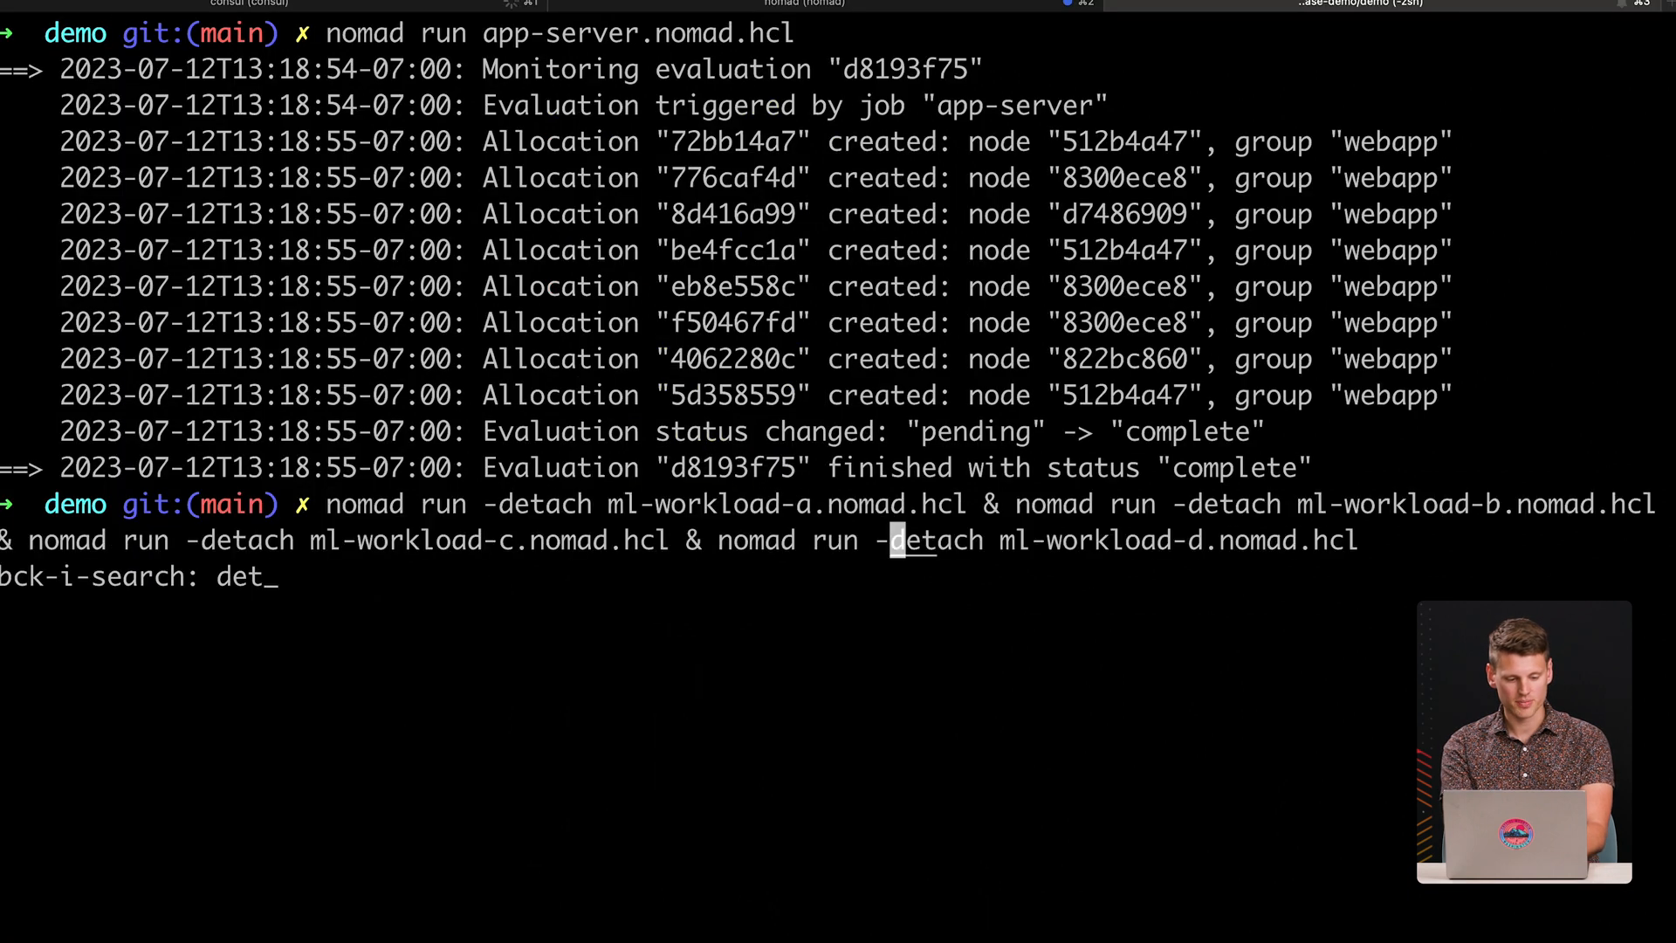
{"action": "key", "text": "Return"}
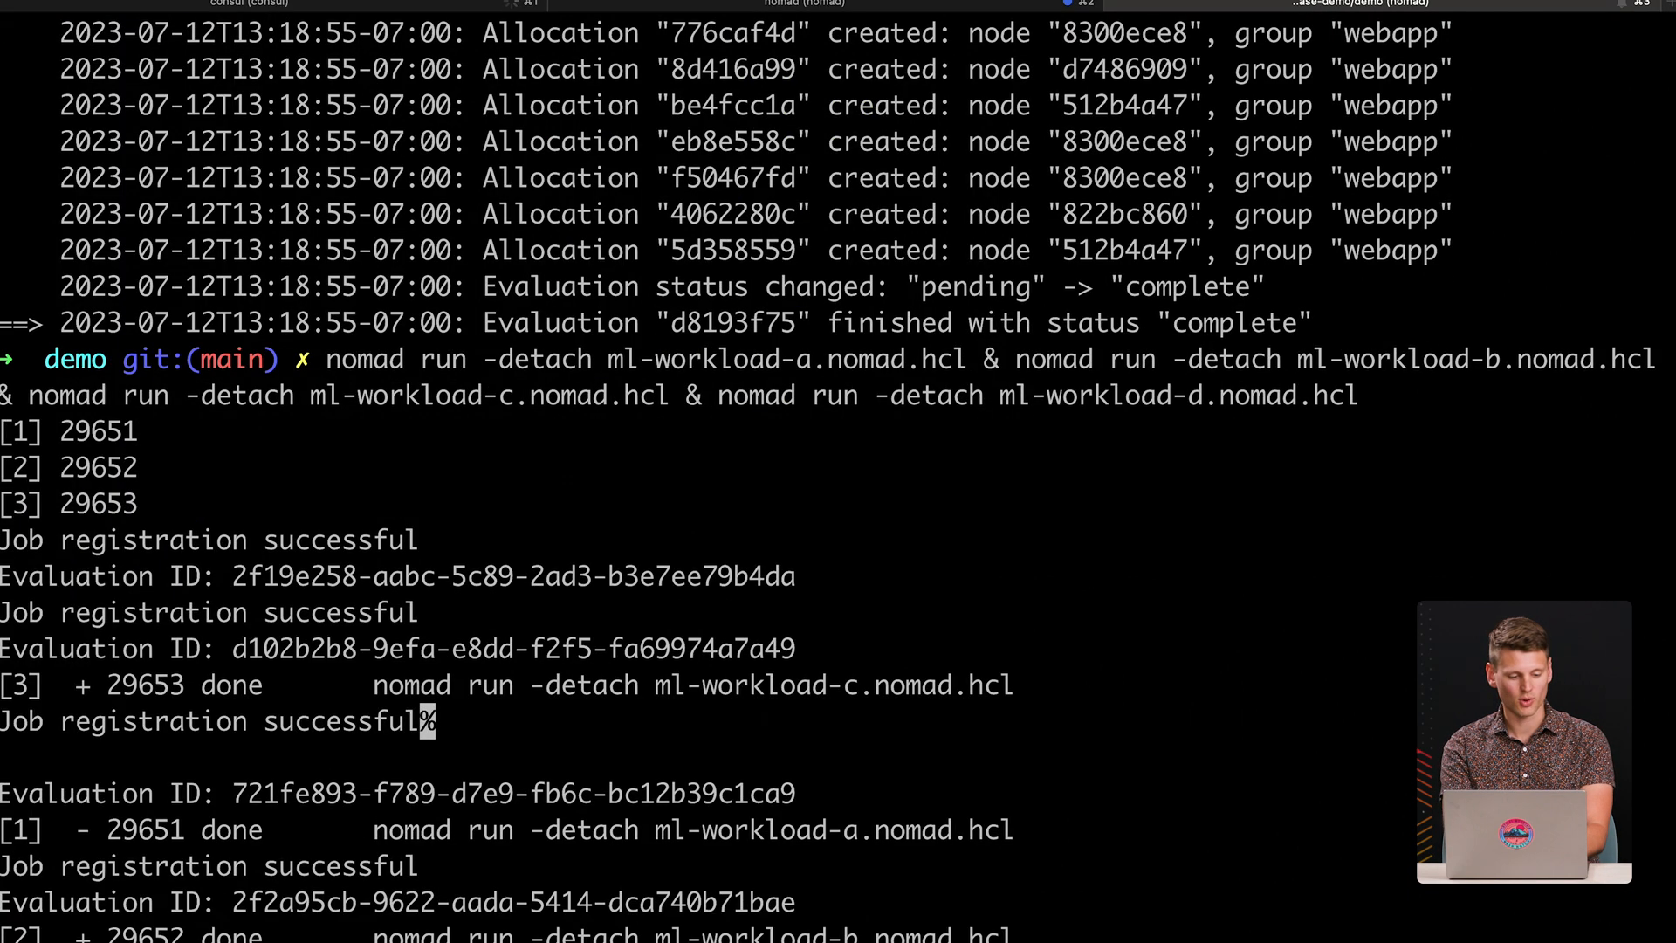
{"action": "type", "text": "f"}
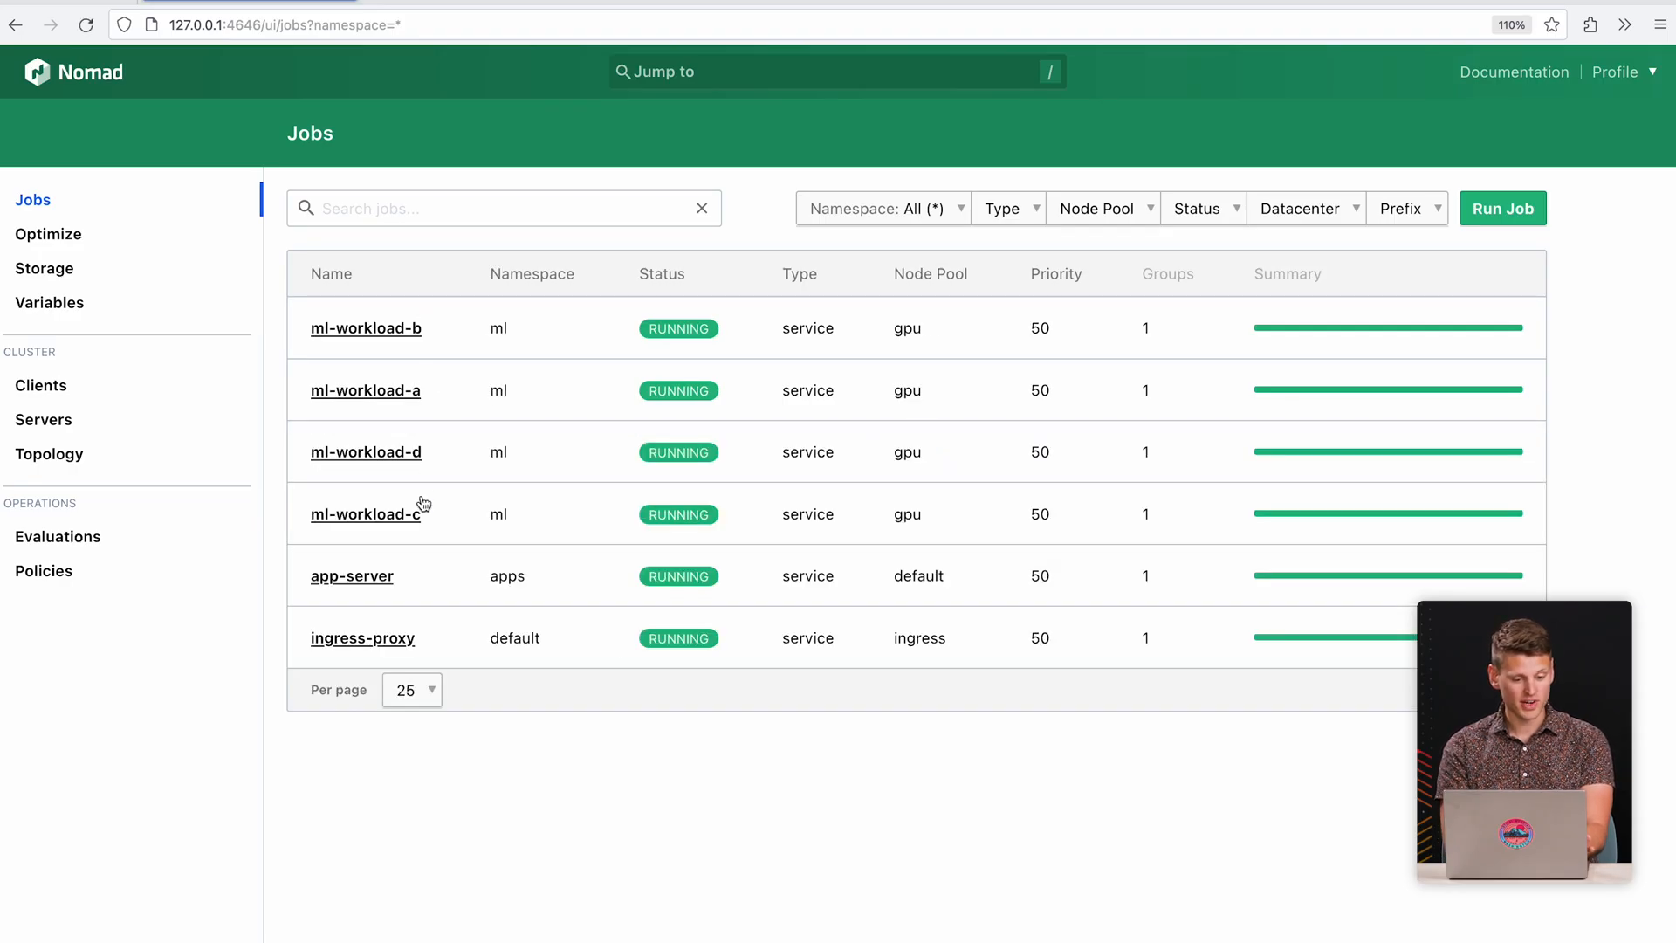
{"action": "left_click", "coordinate": [49, 454]}
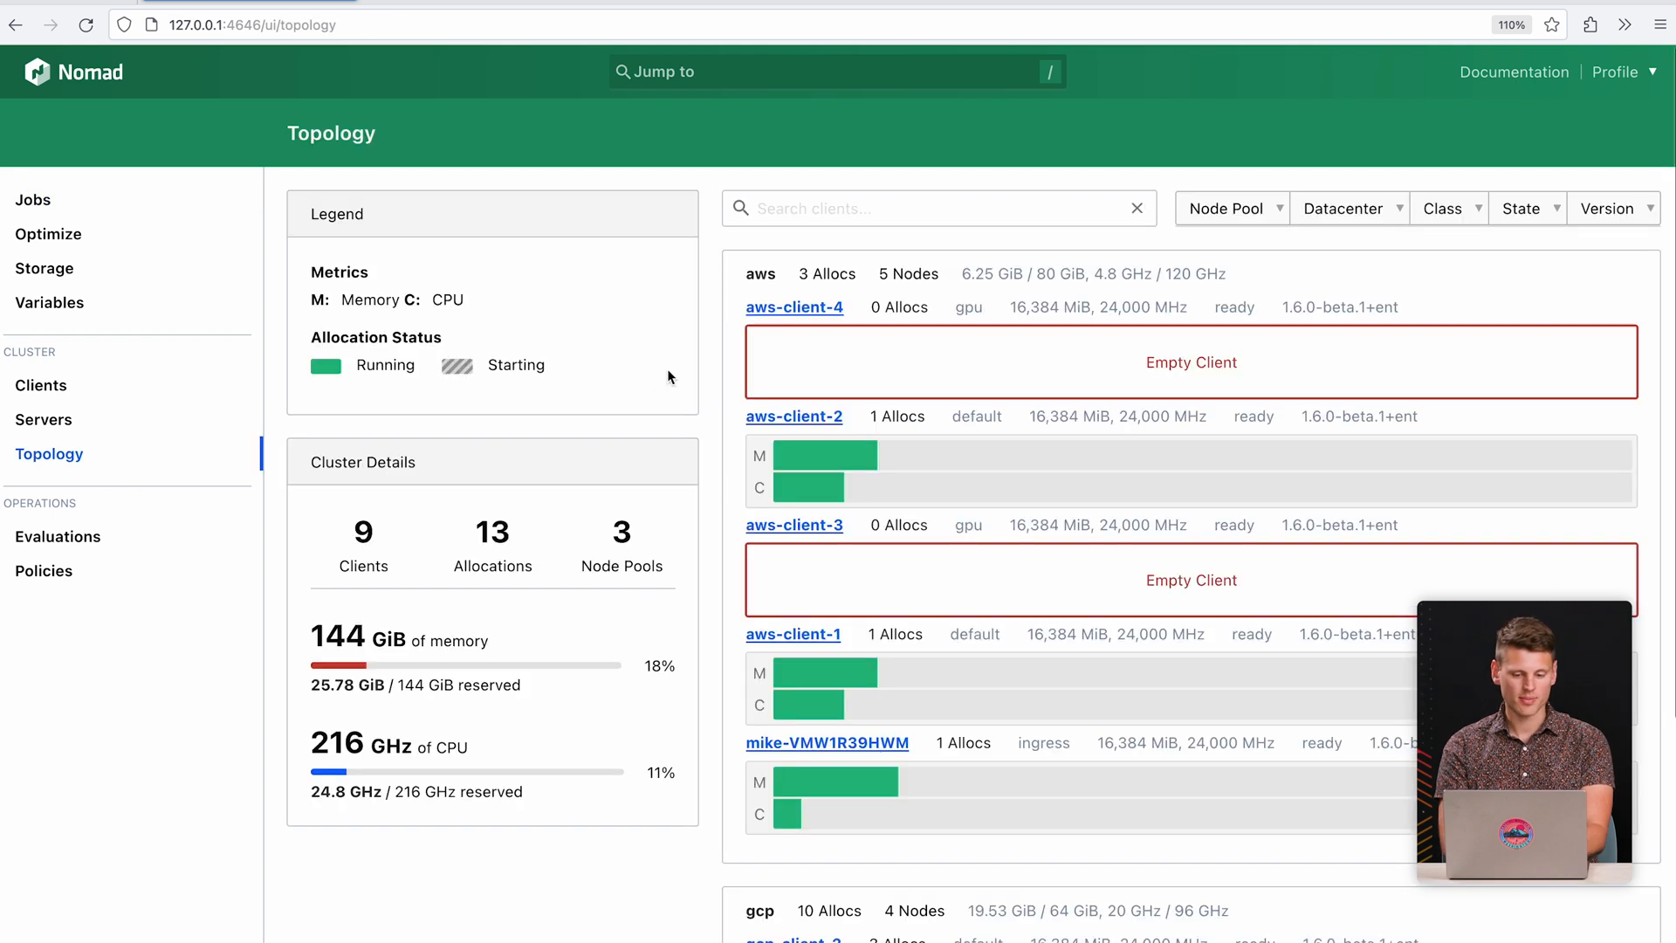
Confirm the four ML allocations on the gcp gpu client, then filter topology to the default pool.
{"action": "left_click", "coordinate": [1231, 207]}
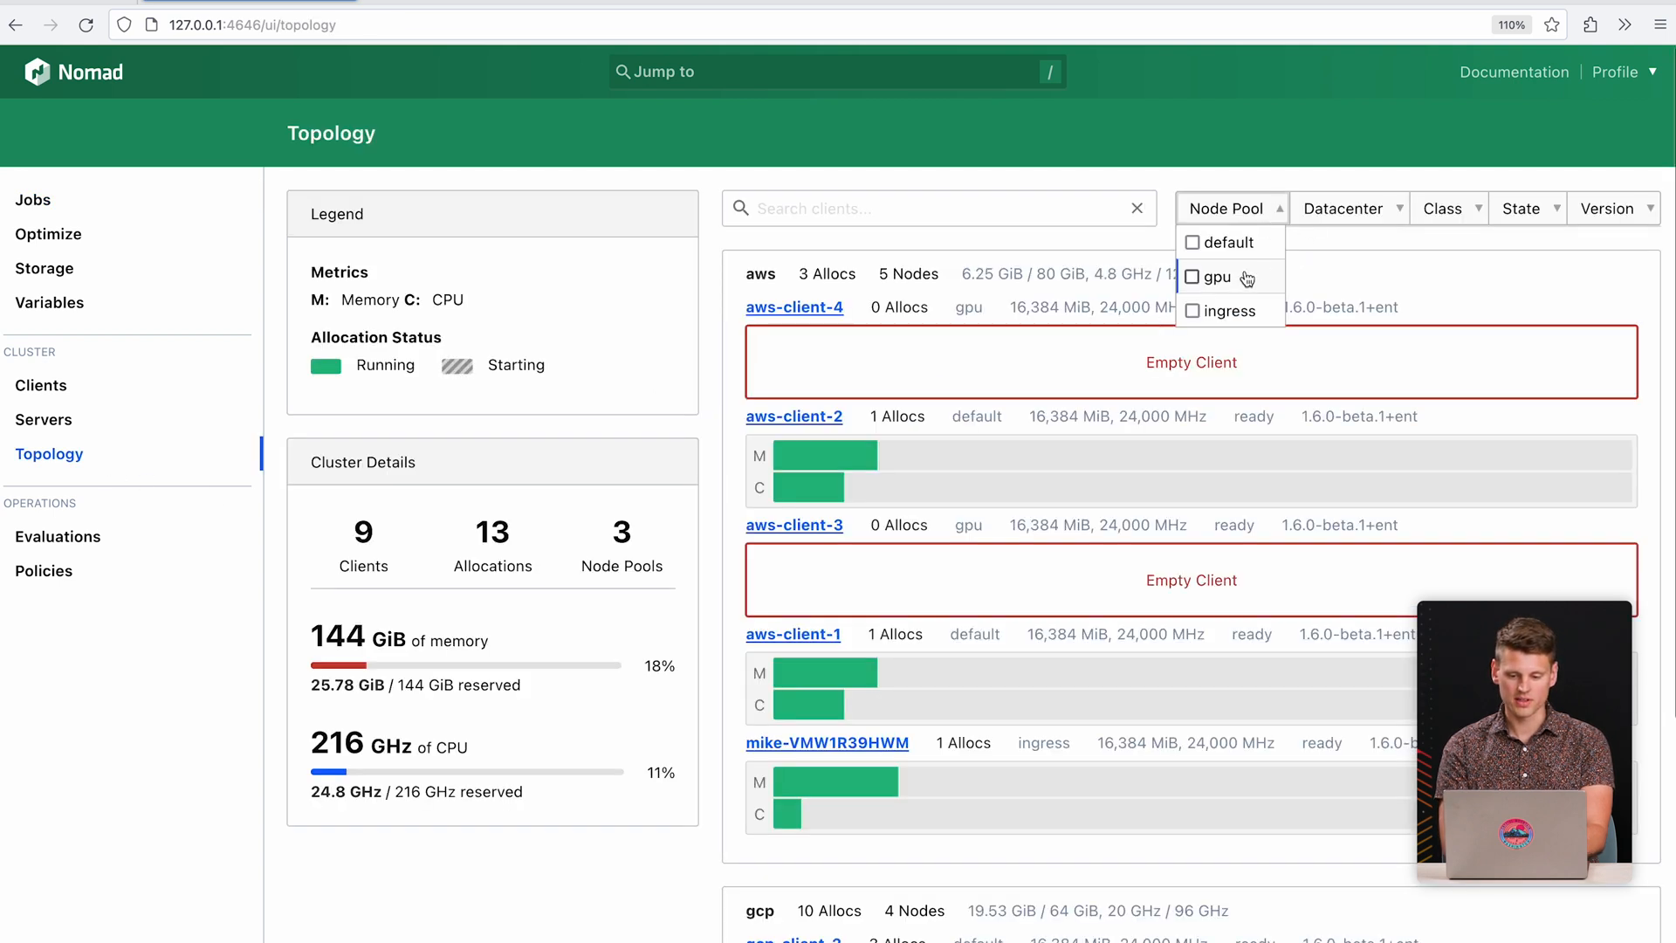
{"action": "left_click", "coordinate": [1191, 277]}
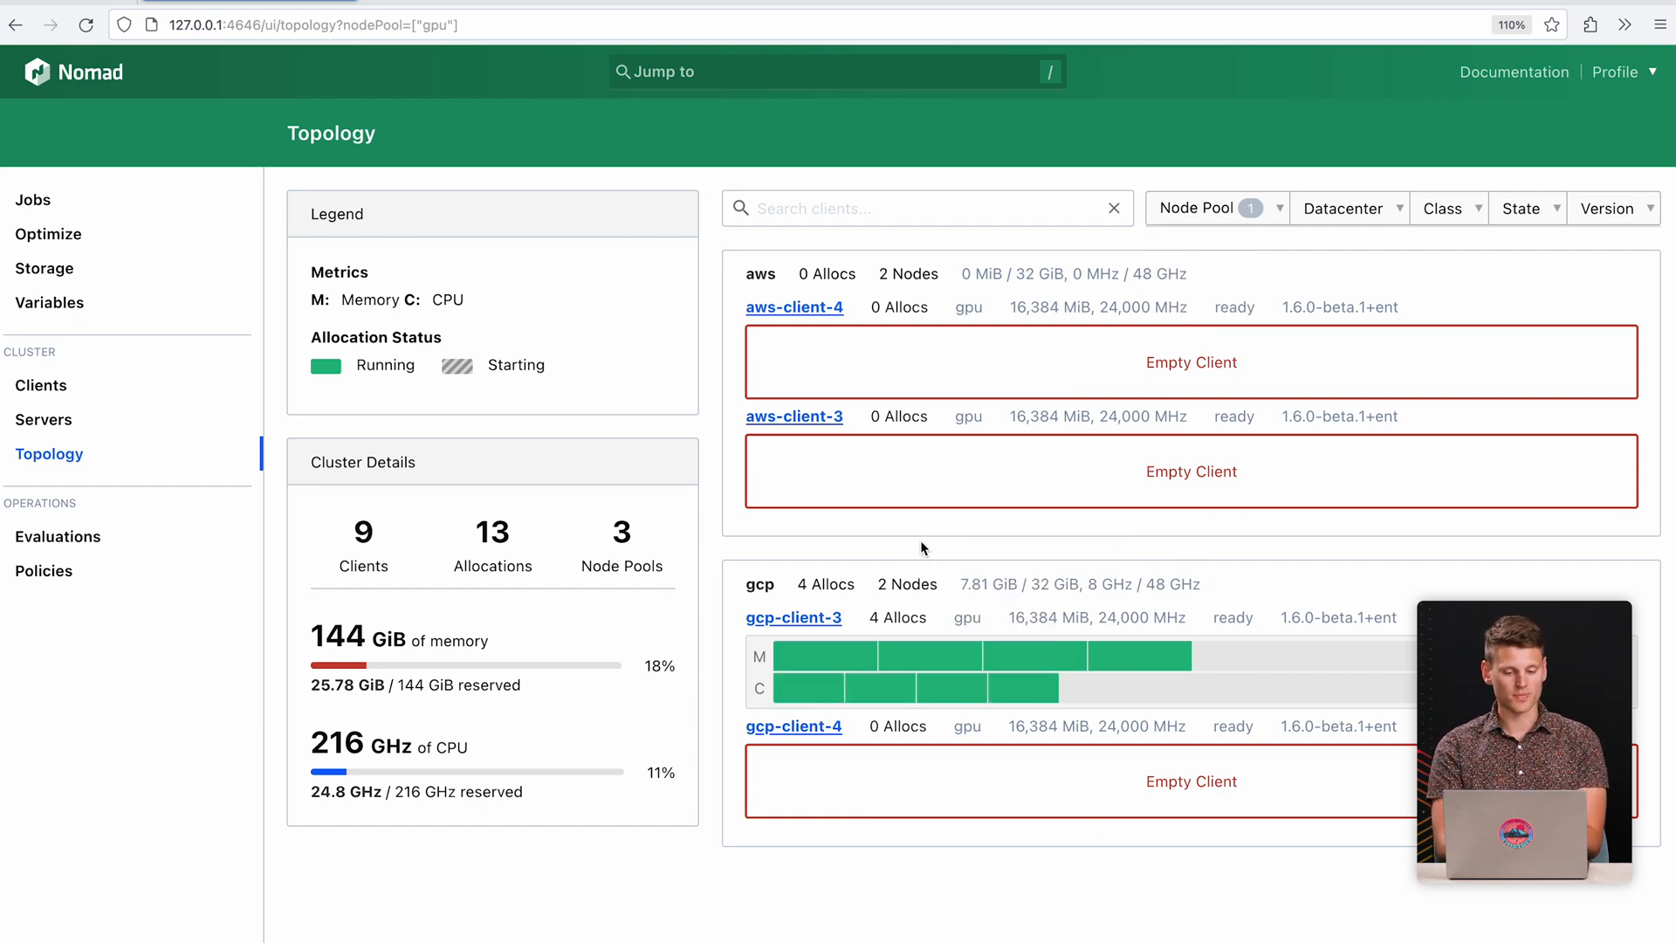
{"action": "mouse_move", "coordinate": [1234, 217]}
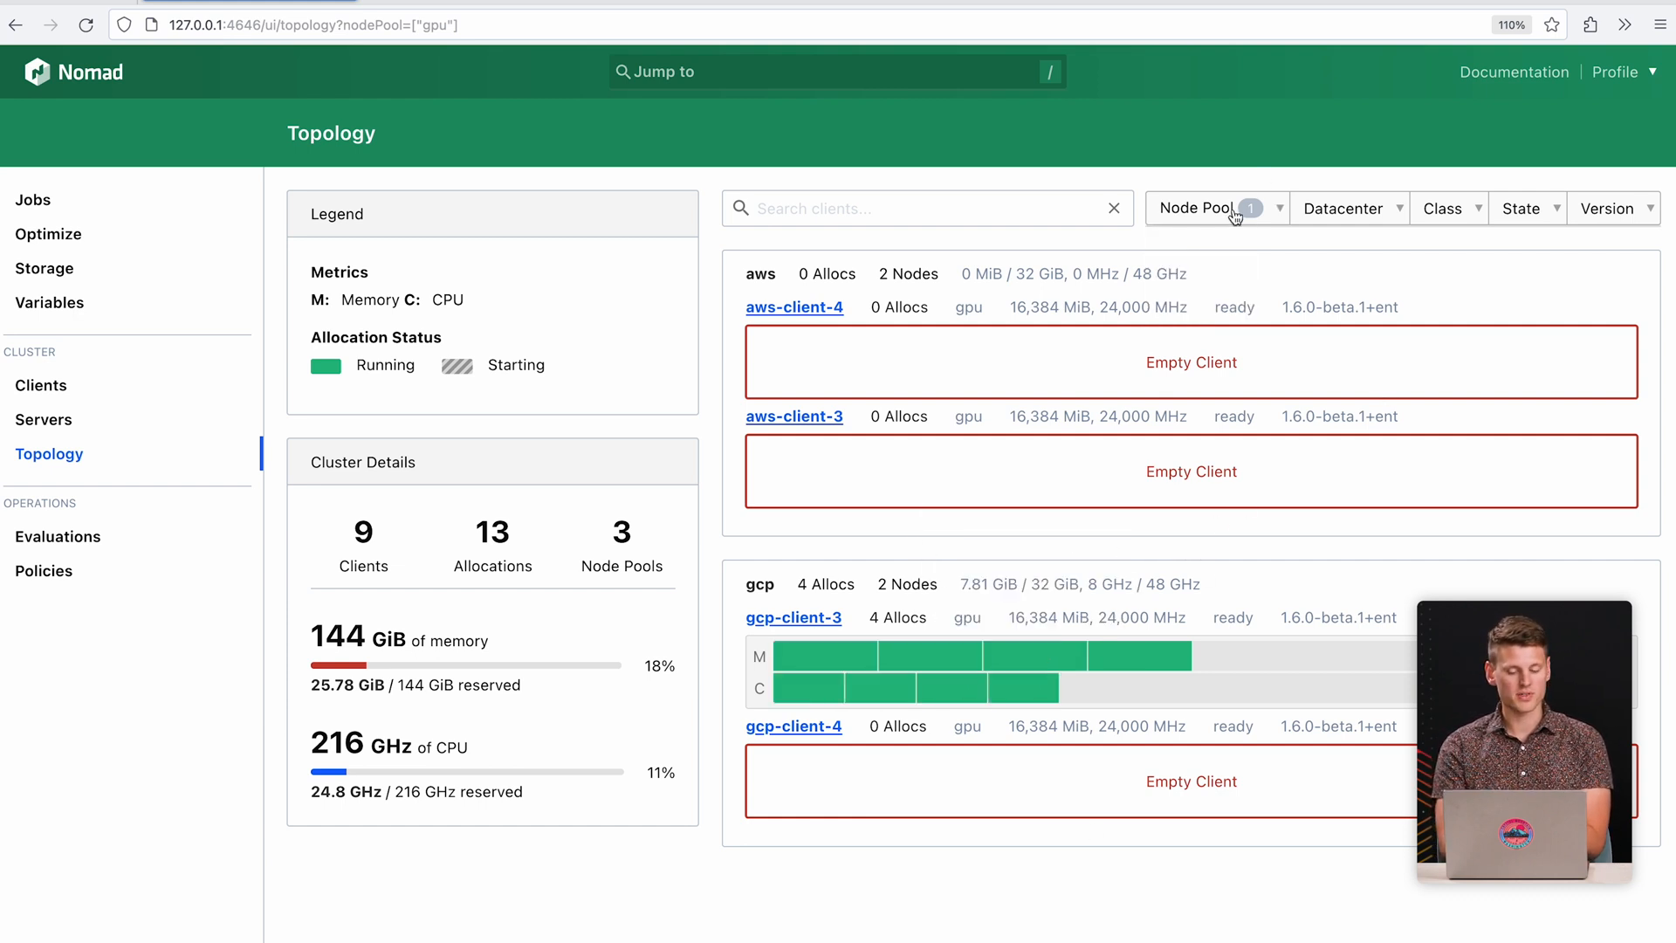
{"action": "mouse_move", "coordinate": [1227, 177]}
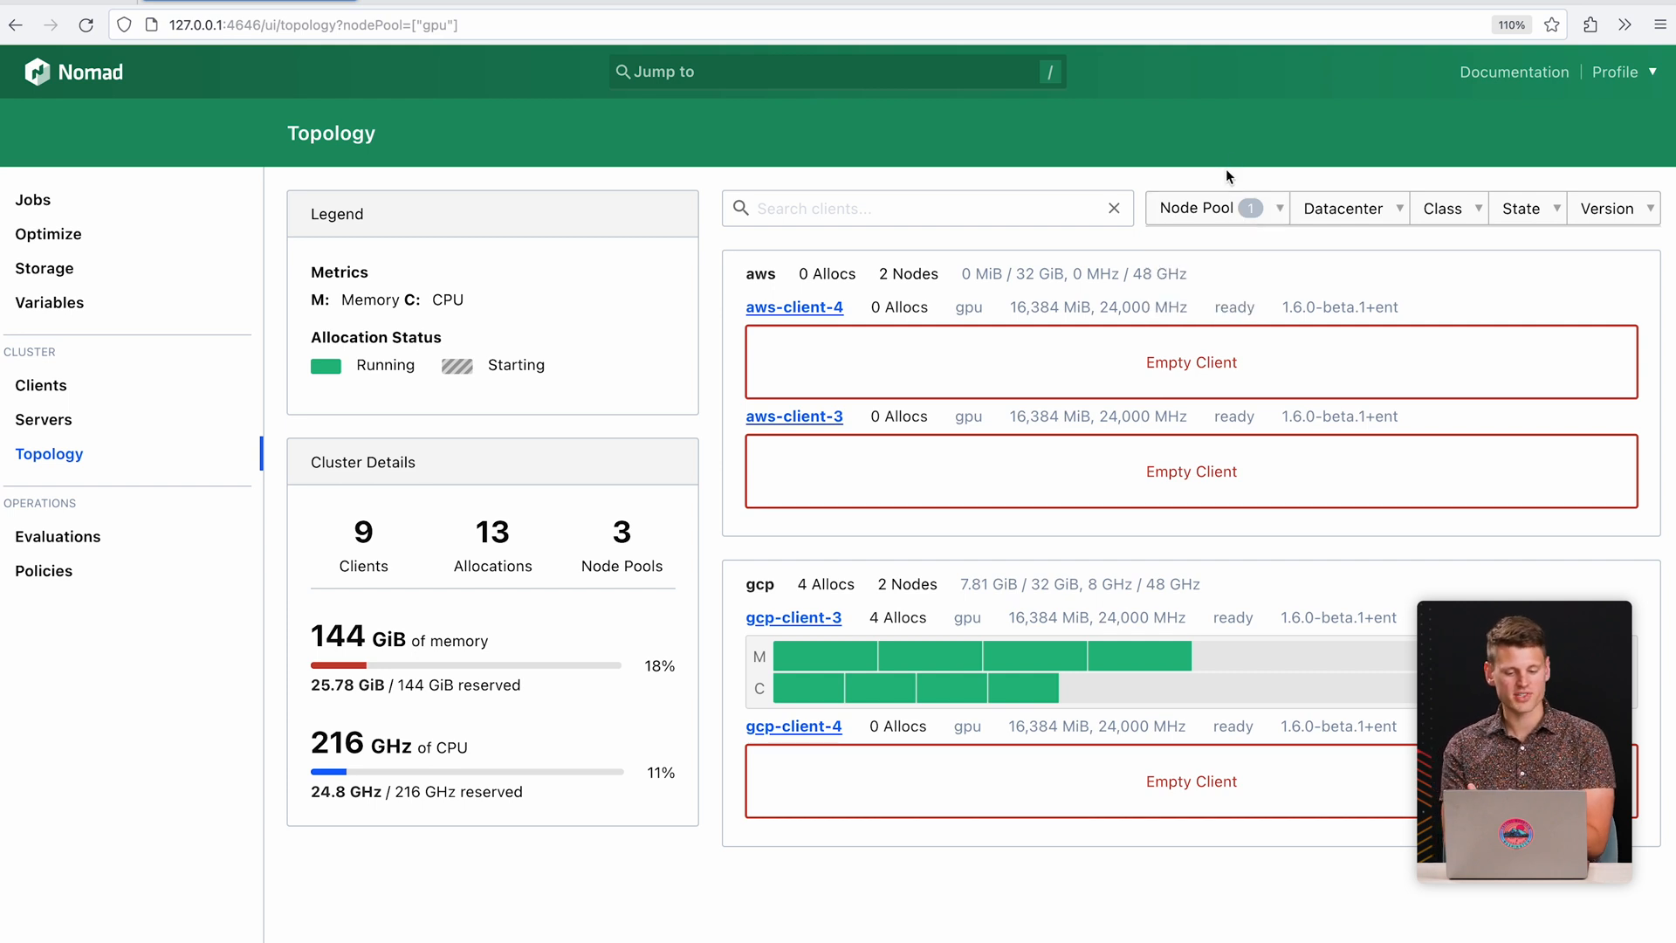
{"action": "mouse_move", "coordinate": [1090, 653]}
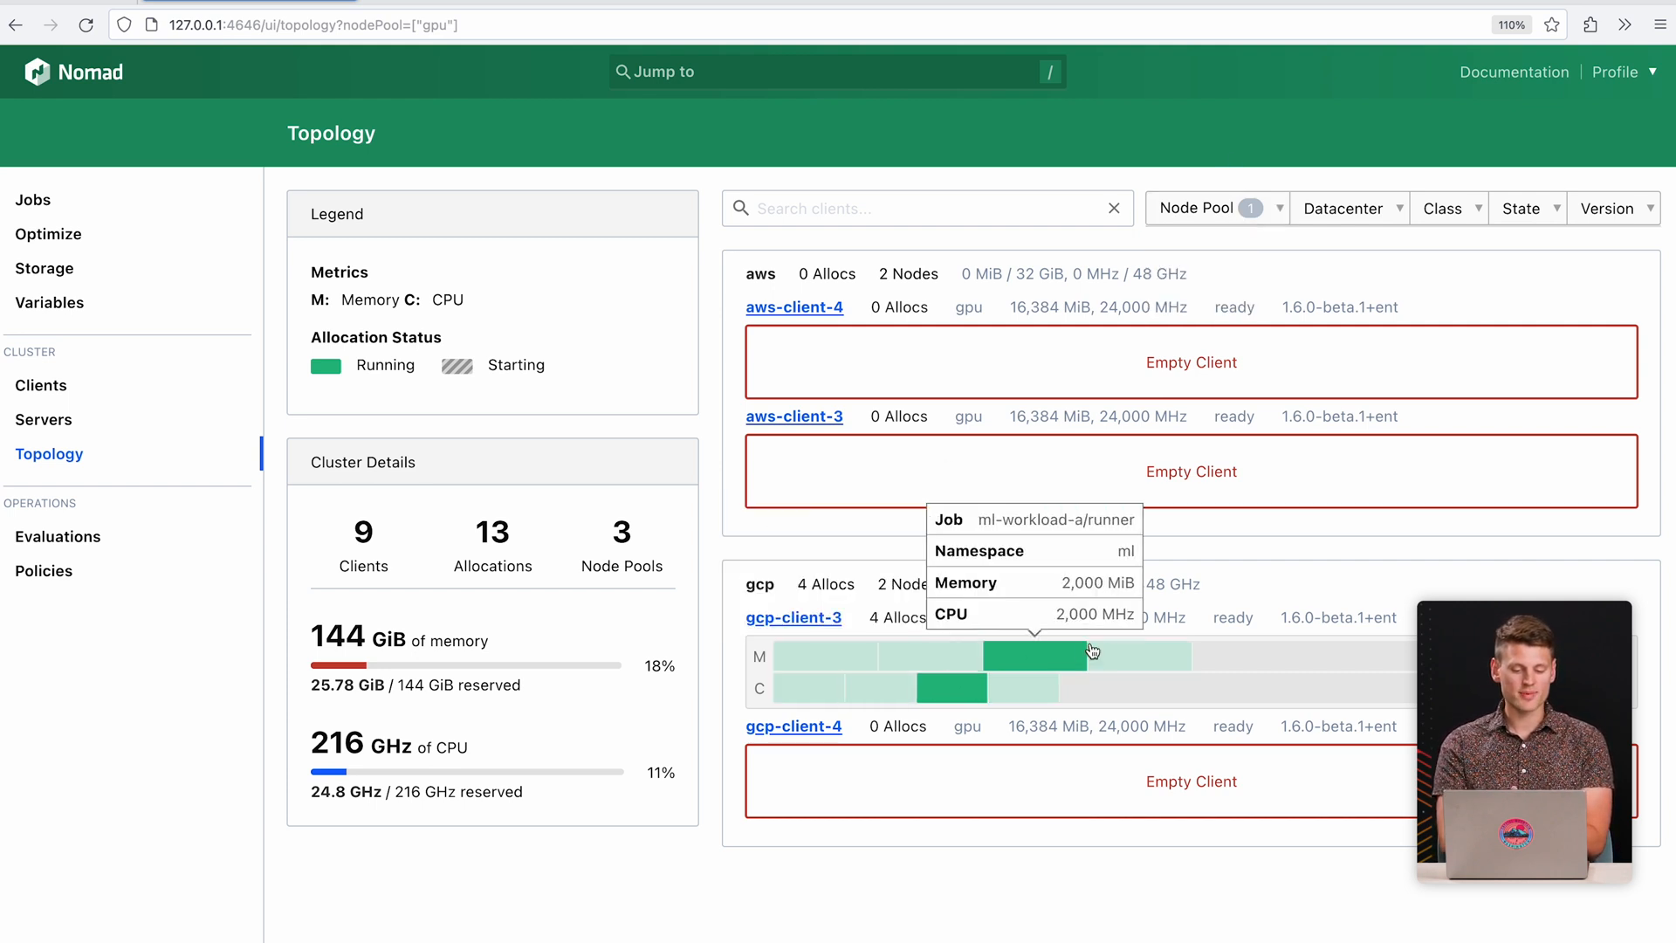
{"action": "mouse_move", "coordinate": [849, 561]}
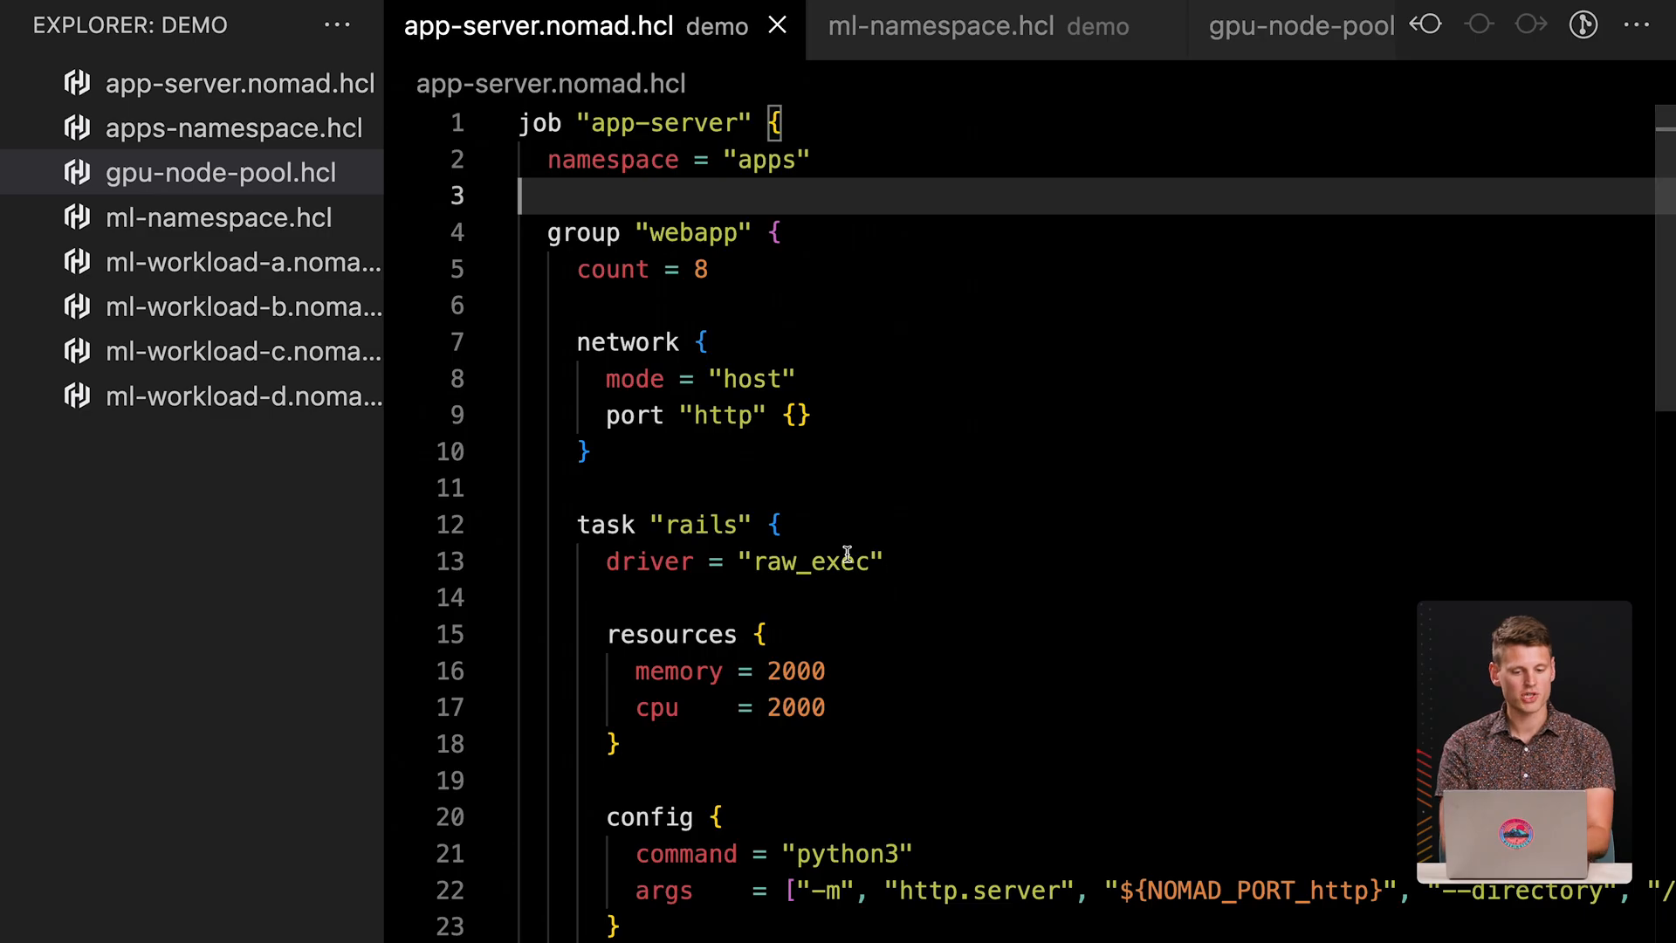
{"action": "left_click", "coordinate": [941, 27]}
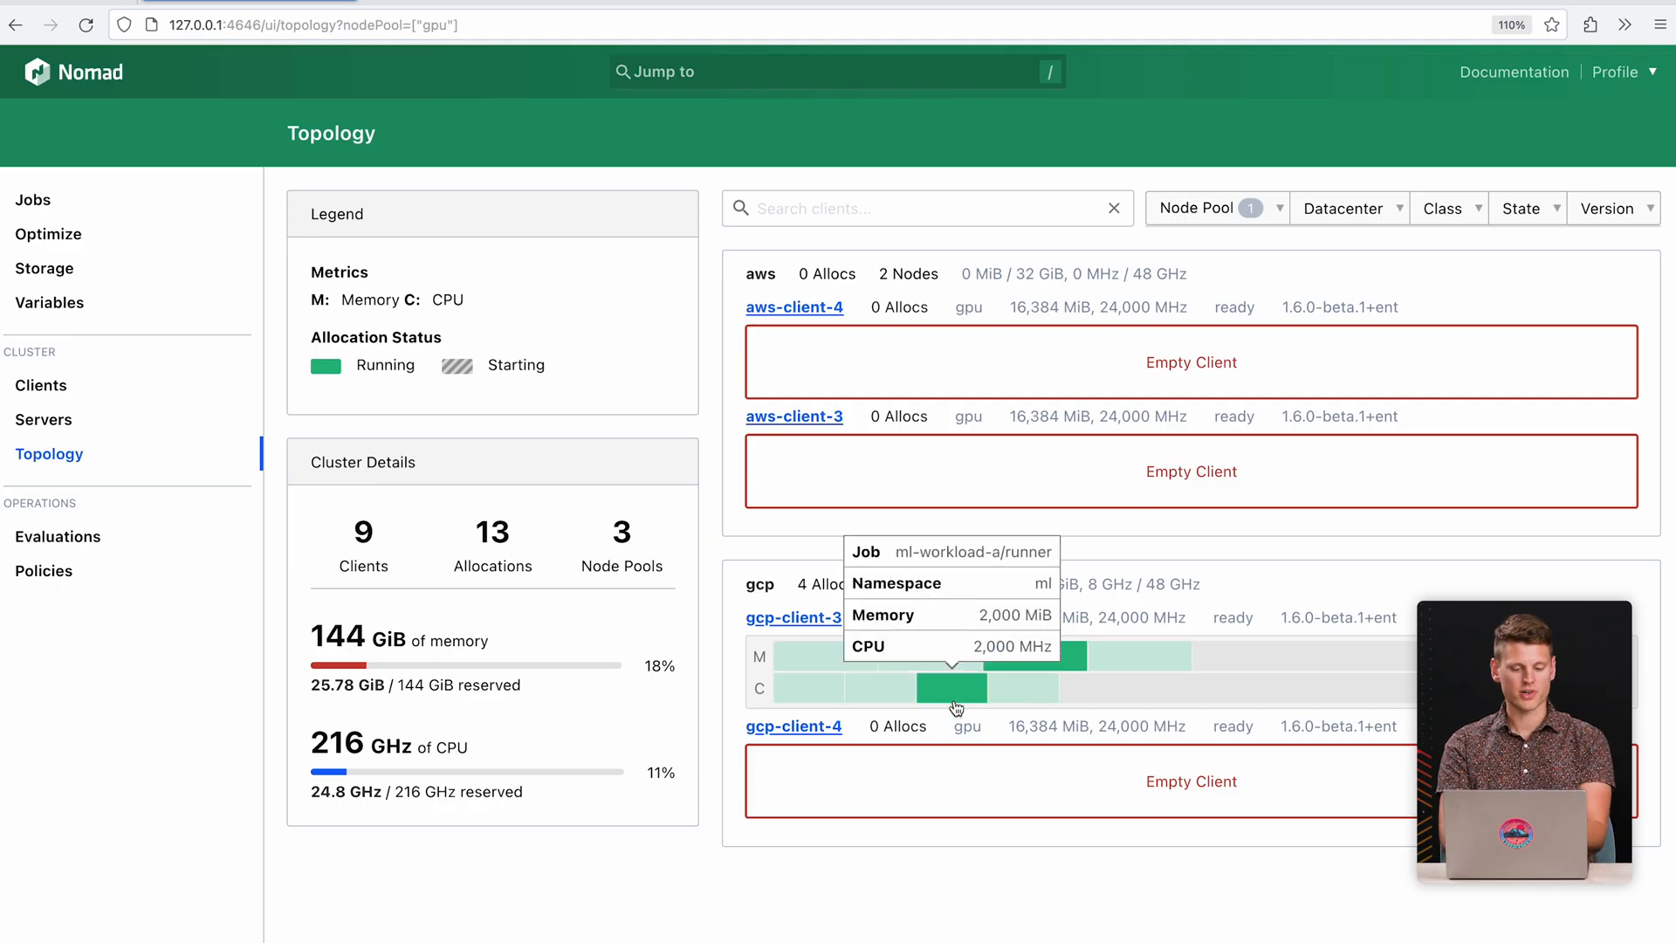
{"action": "mouse_move", "coordinate": [1223, 699]}
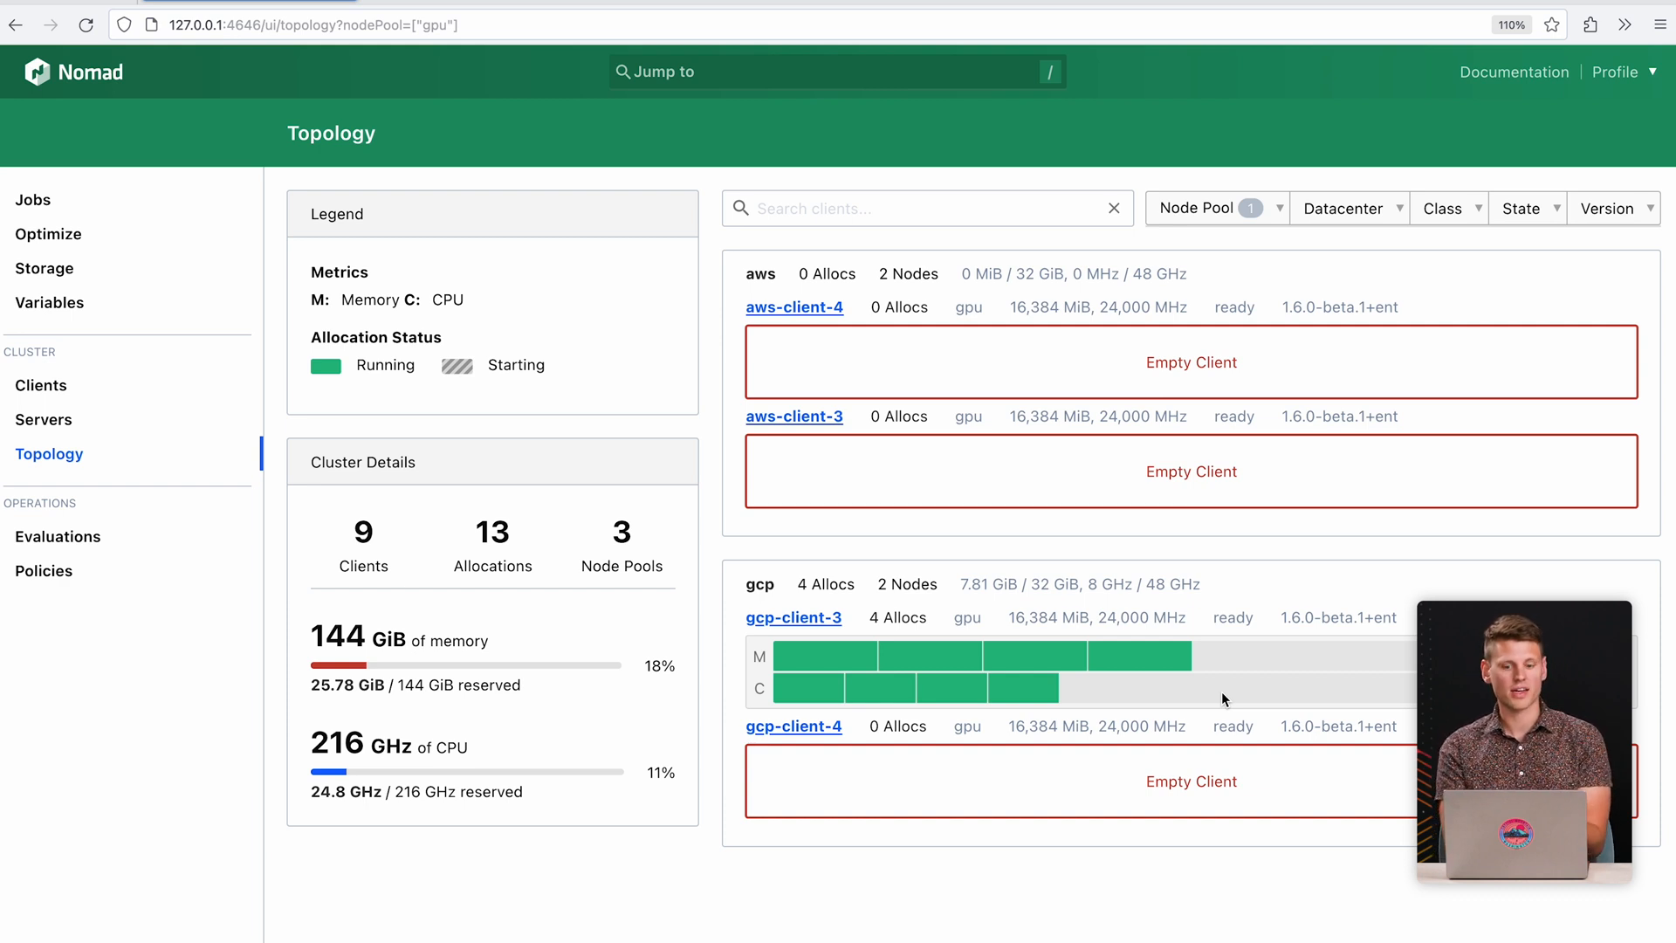
{"action": "mouse_move", "coordinate": [1209, 492]}
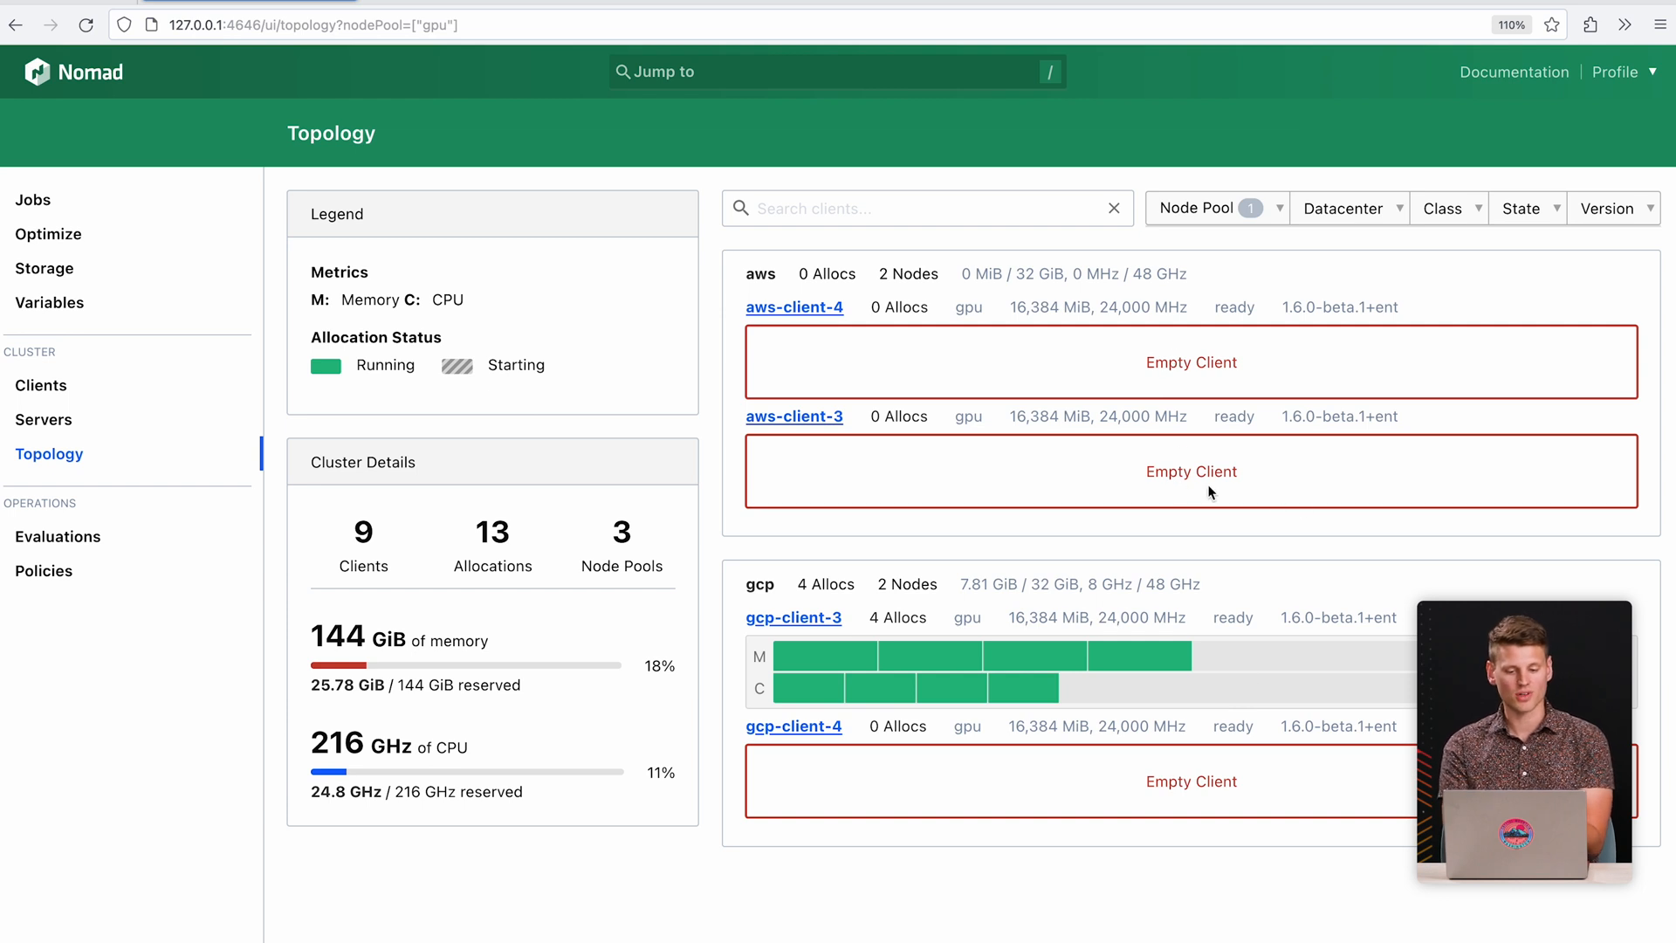
{"action": "mouse_move", "coordinate": [1211, 551]}
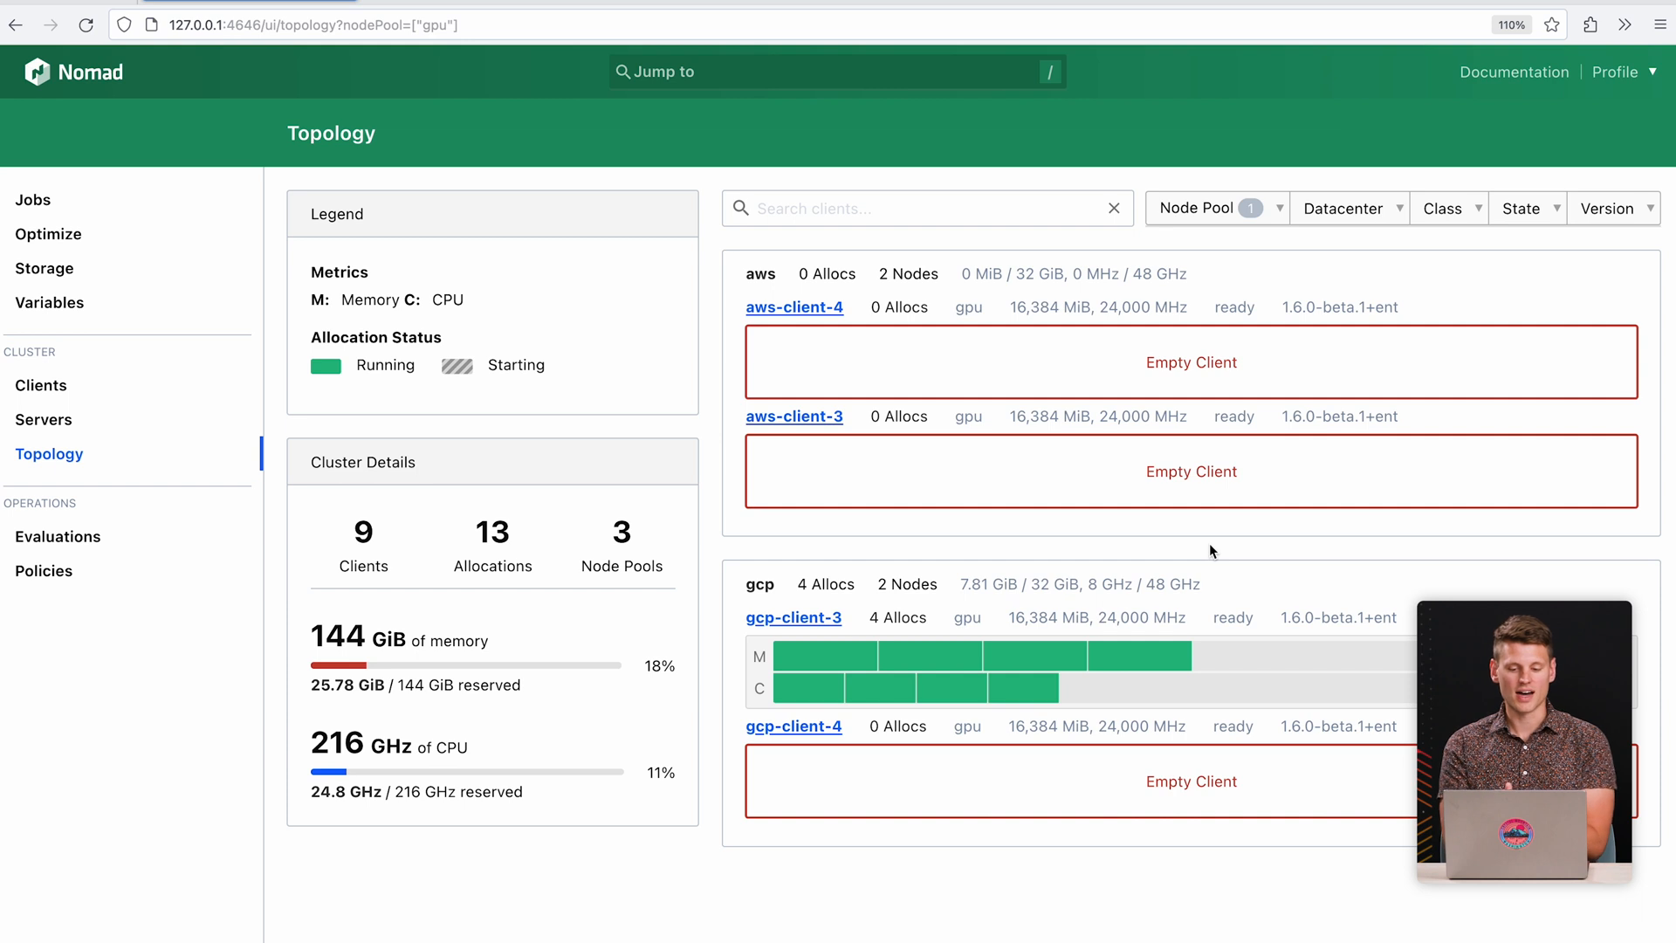
{"action": "left_click", "coordinate": [1161, 241]}
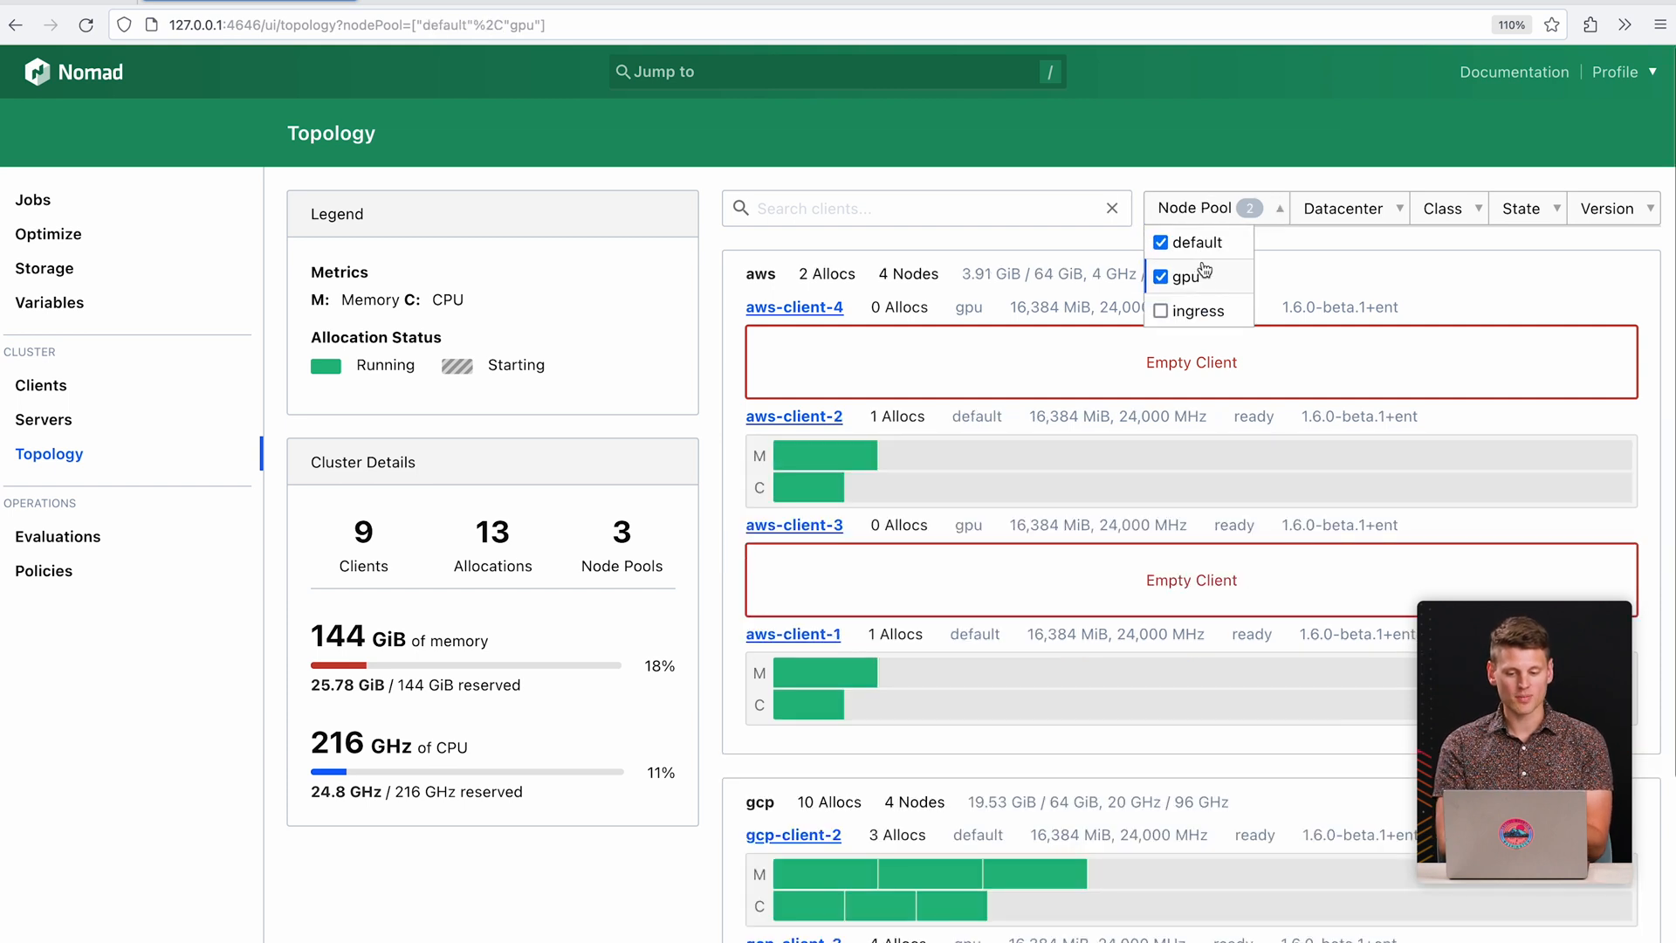
{"action": "left_click", "coordinate": [1160, 276]}
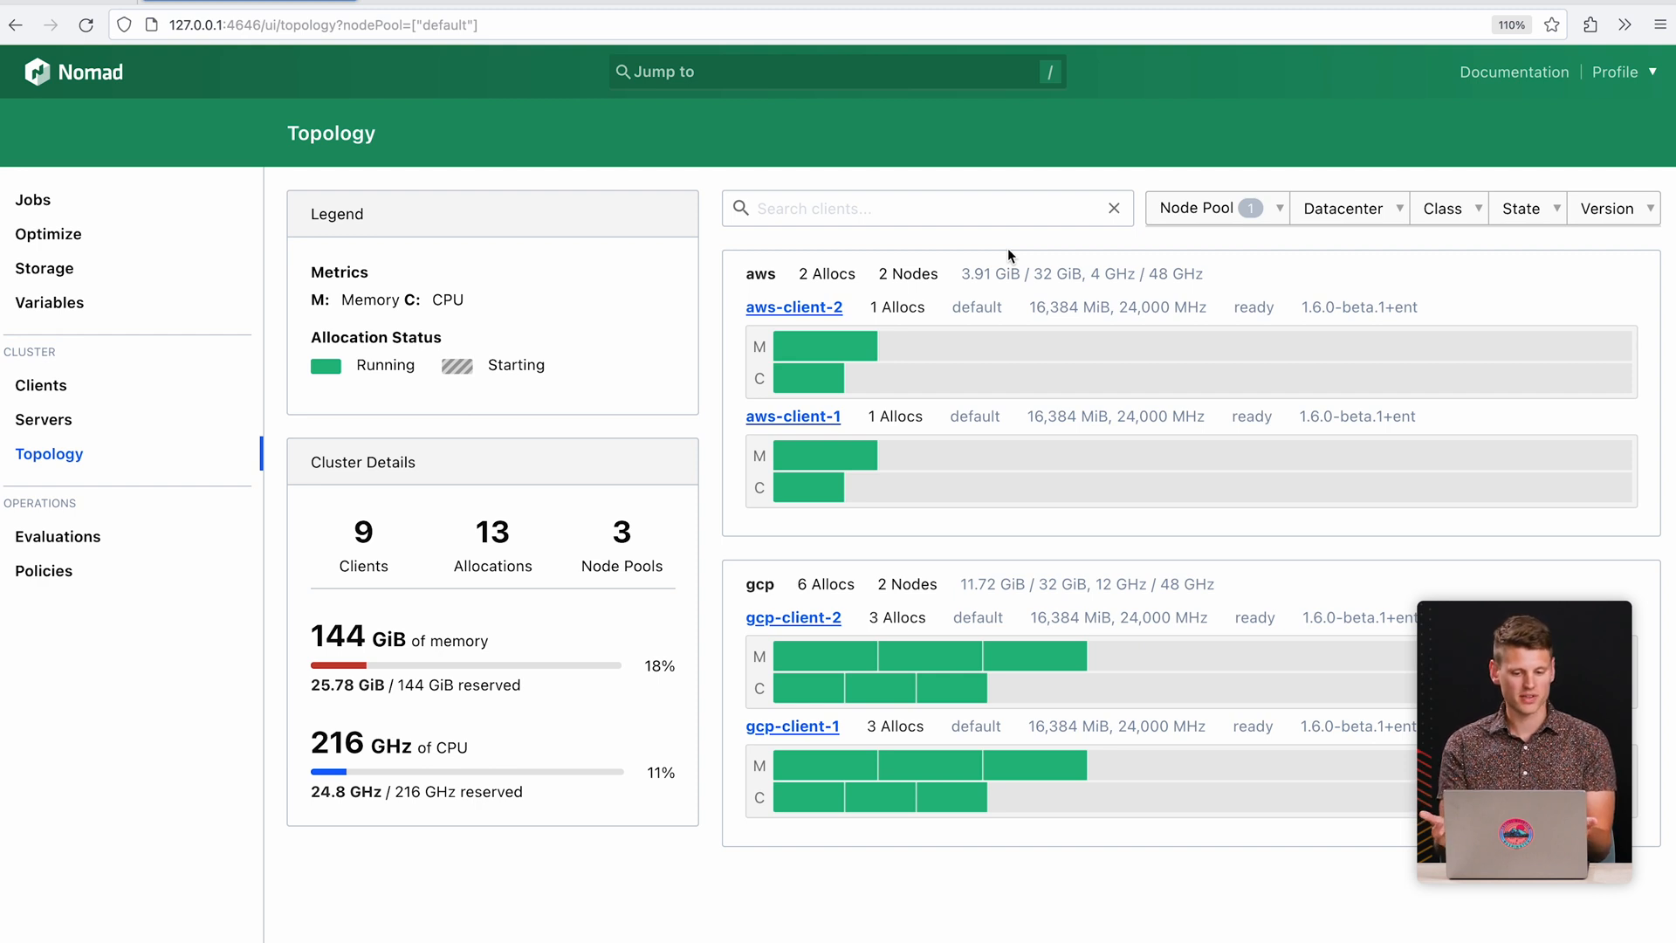
{"action": "mouse_move", "coordinate": [391, 524]}
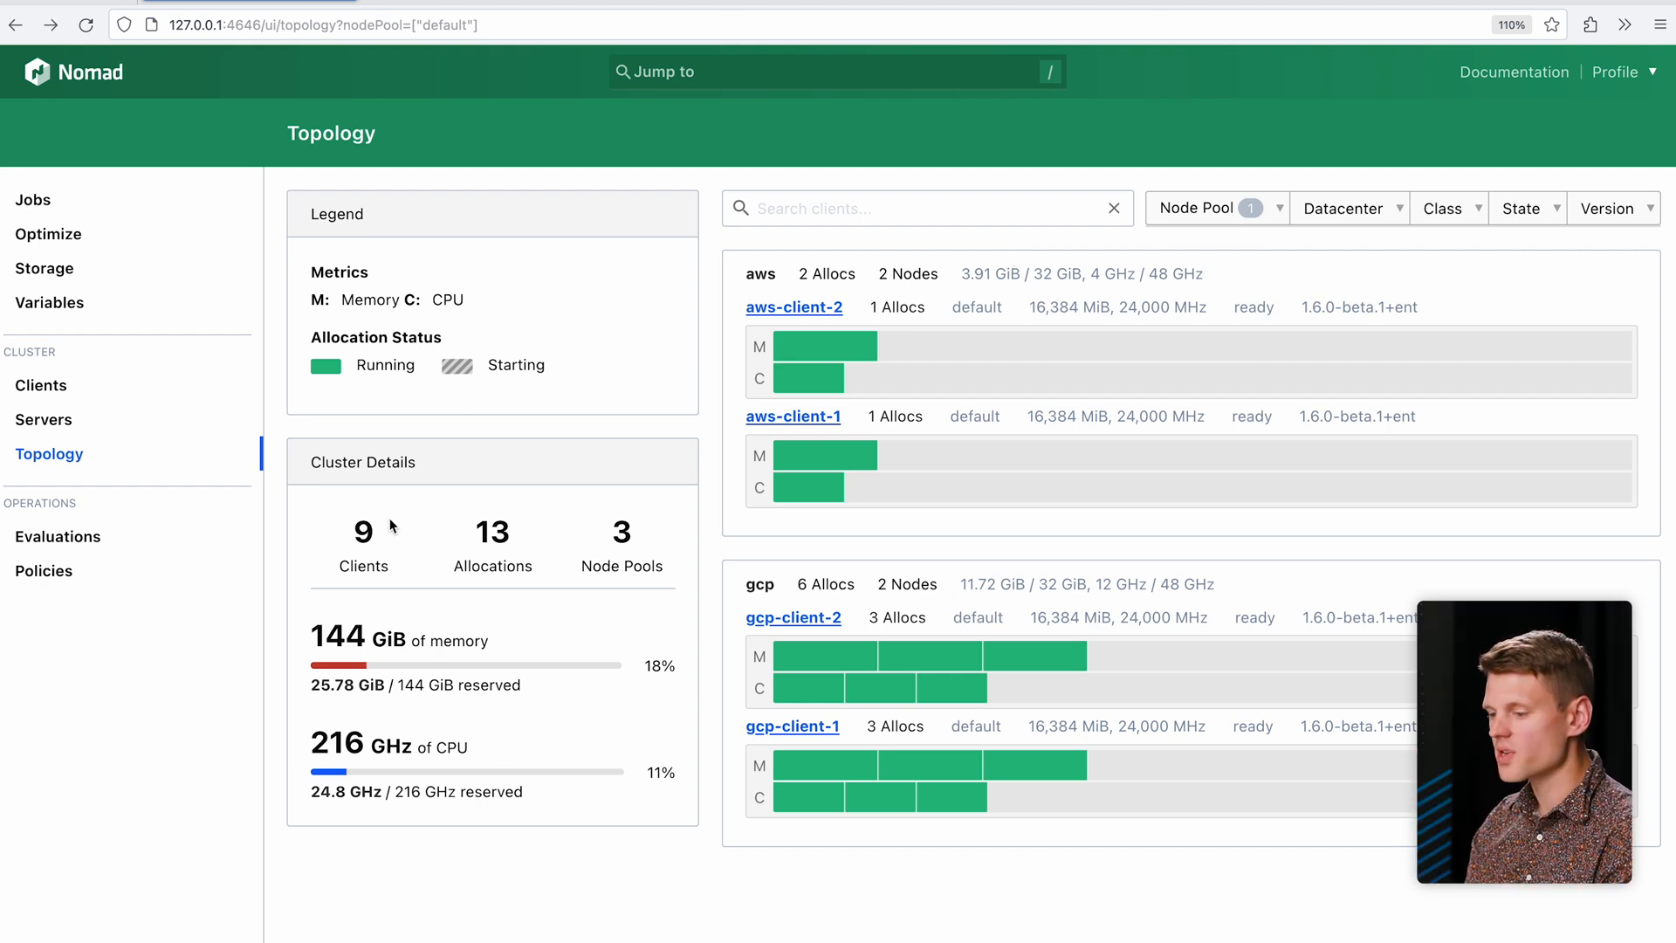
{"action": "mouse_move", "coordinate": [33, 199]}
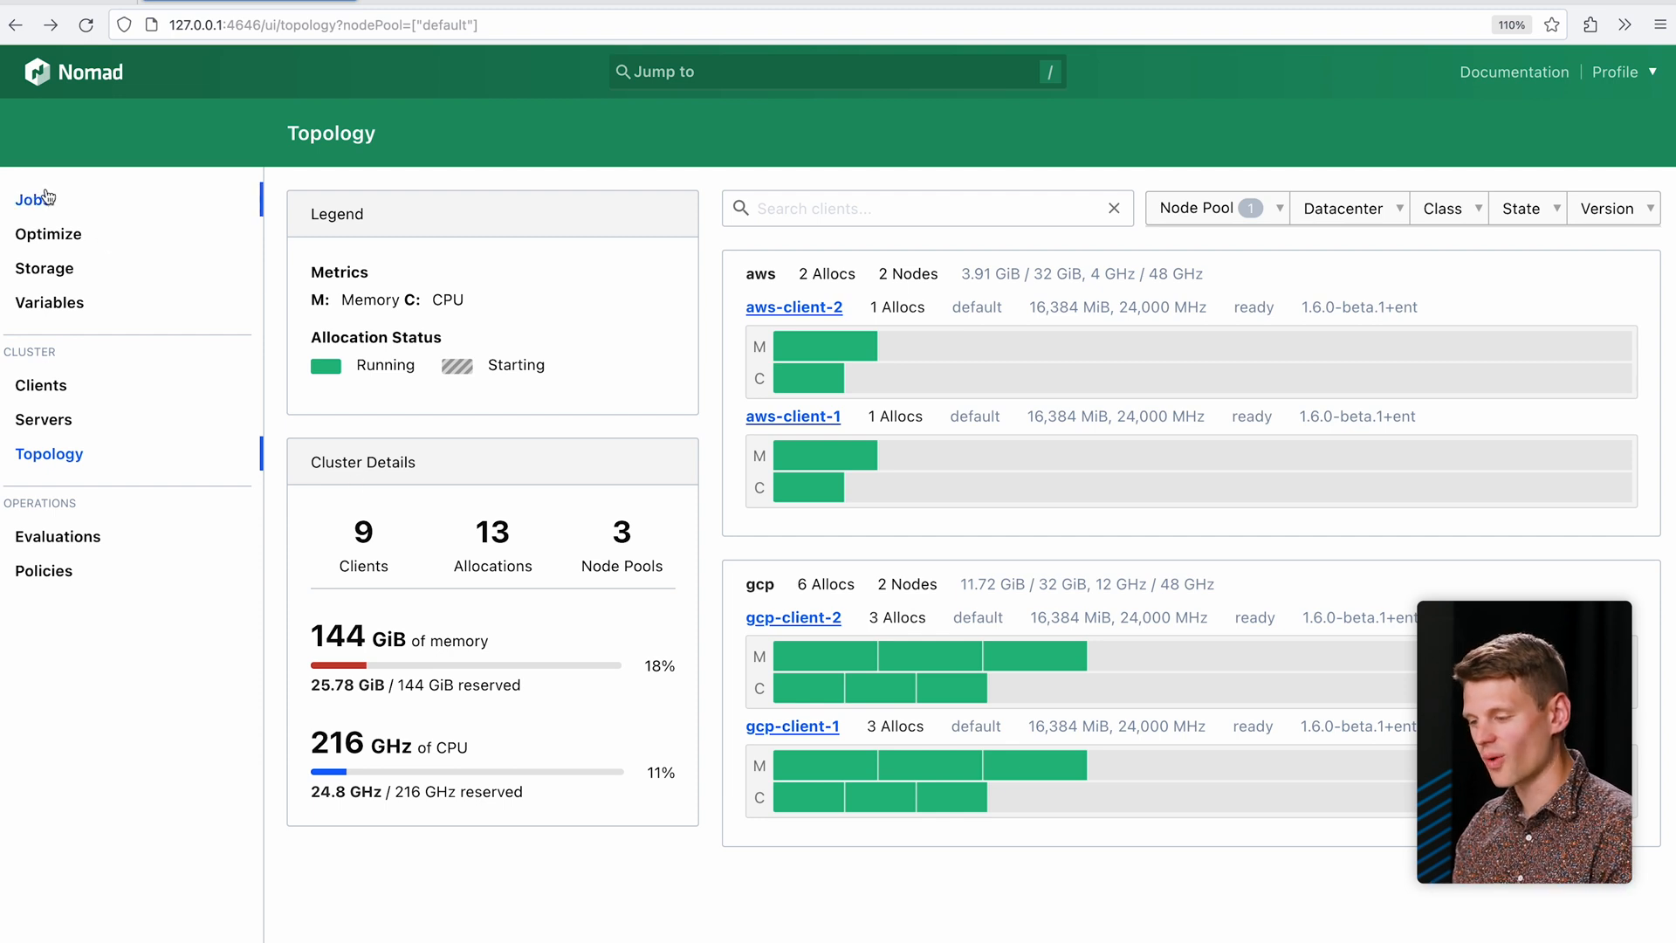
Open app-server from the Jobs list to see its 8 of 8 running allocations.
{"action": "left_click", "coordinate": [26, 199]}
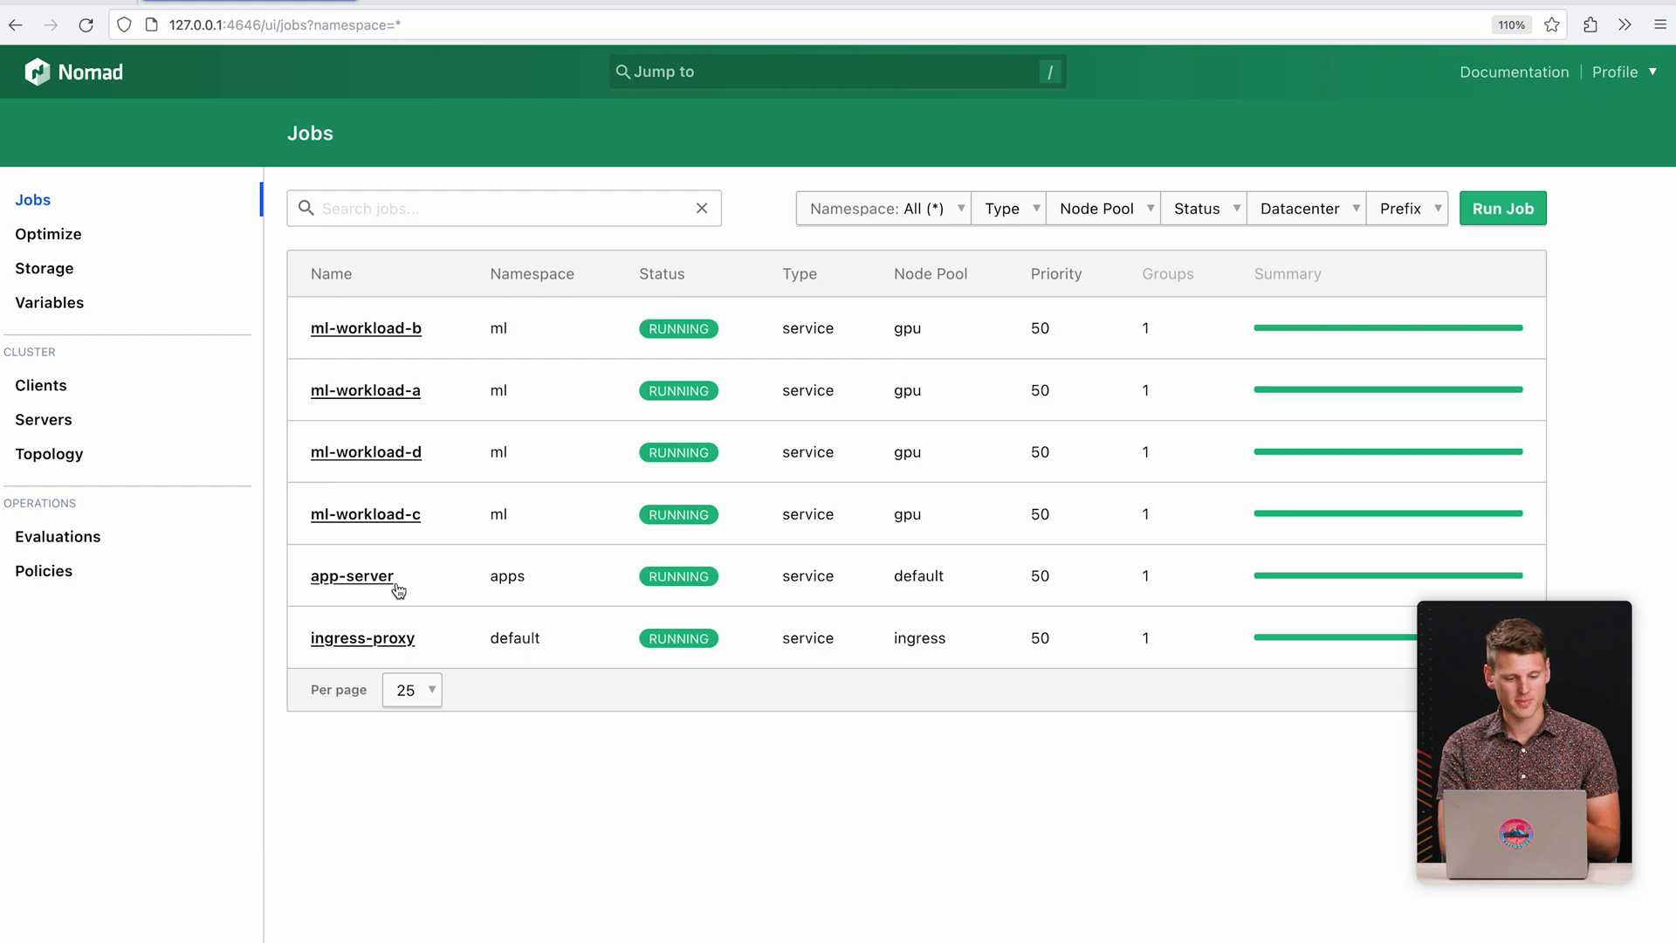
{"action": "left_click", "coordinate": [352, 576]}
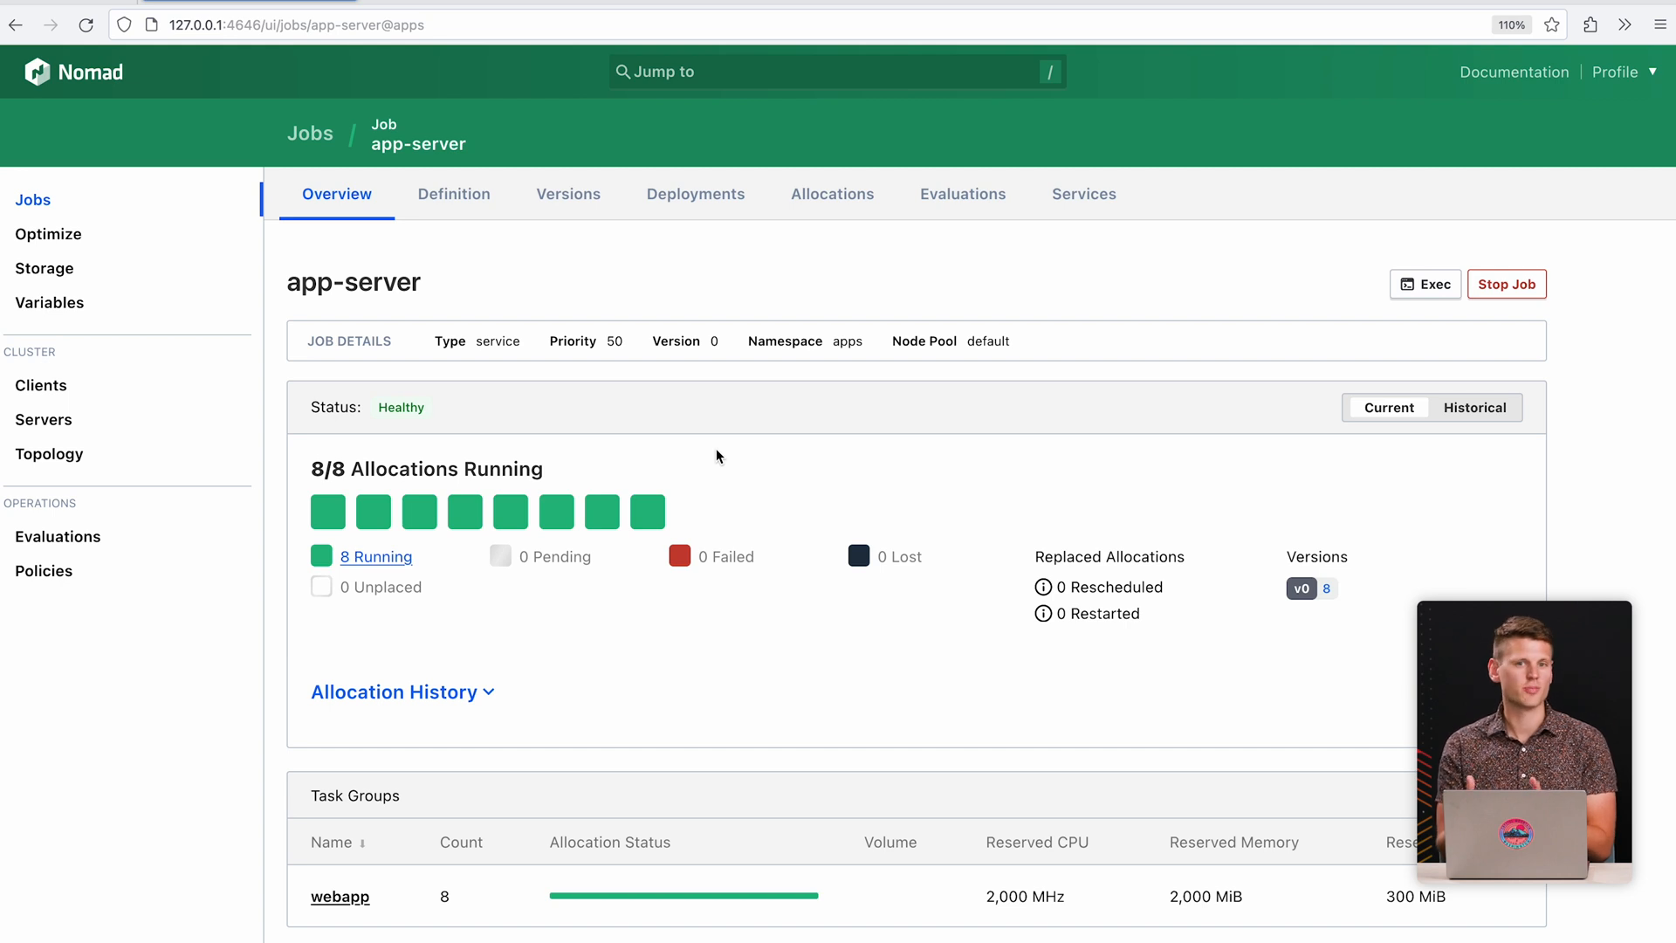
{"action": "mouse_move", "coordinate": [653, 456]}
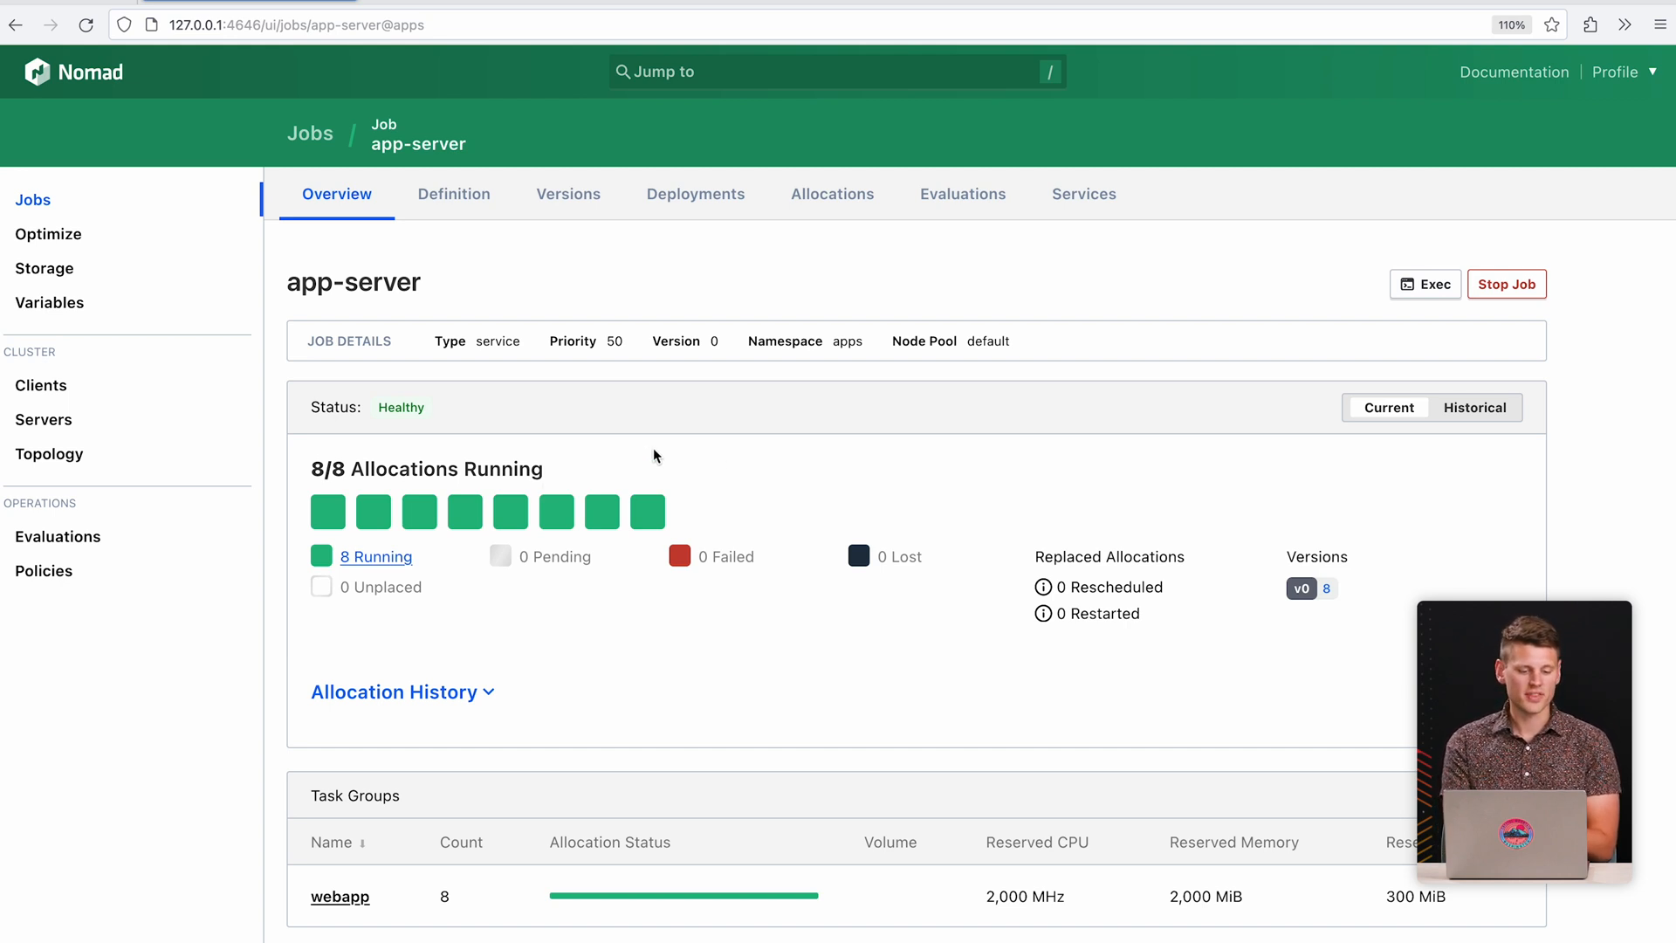
{"action": "mouse_move", "coordinate": [823, 486]}
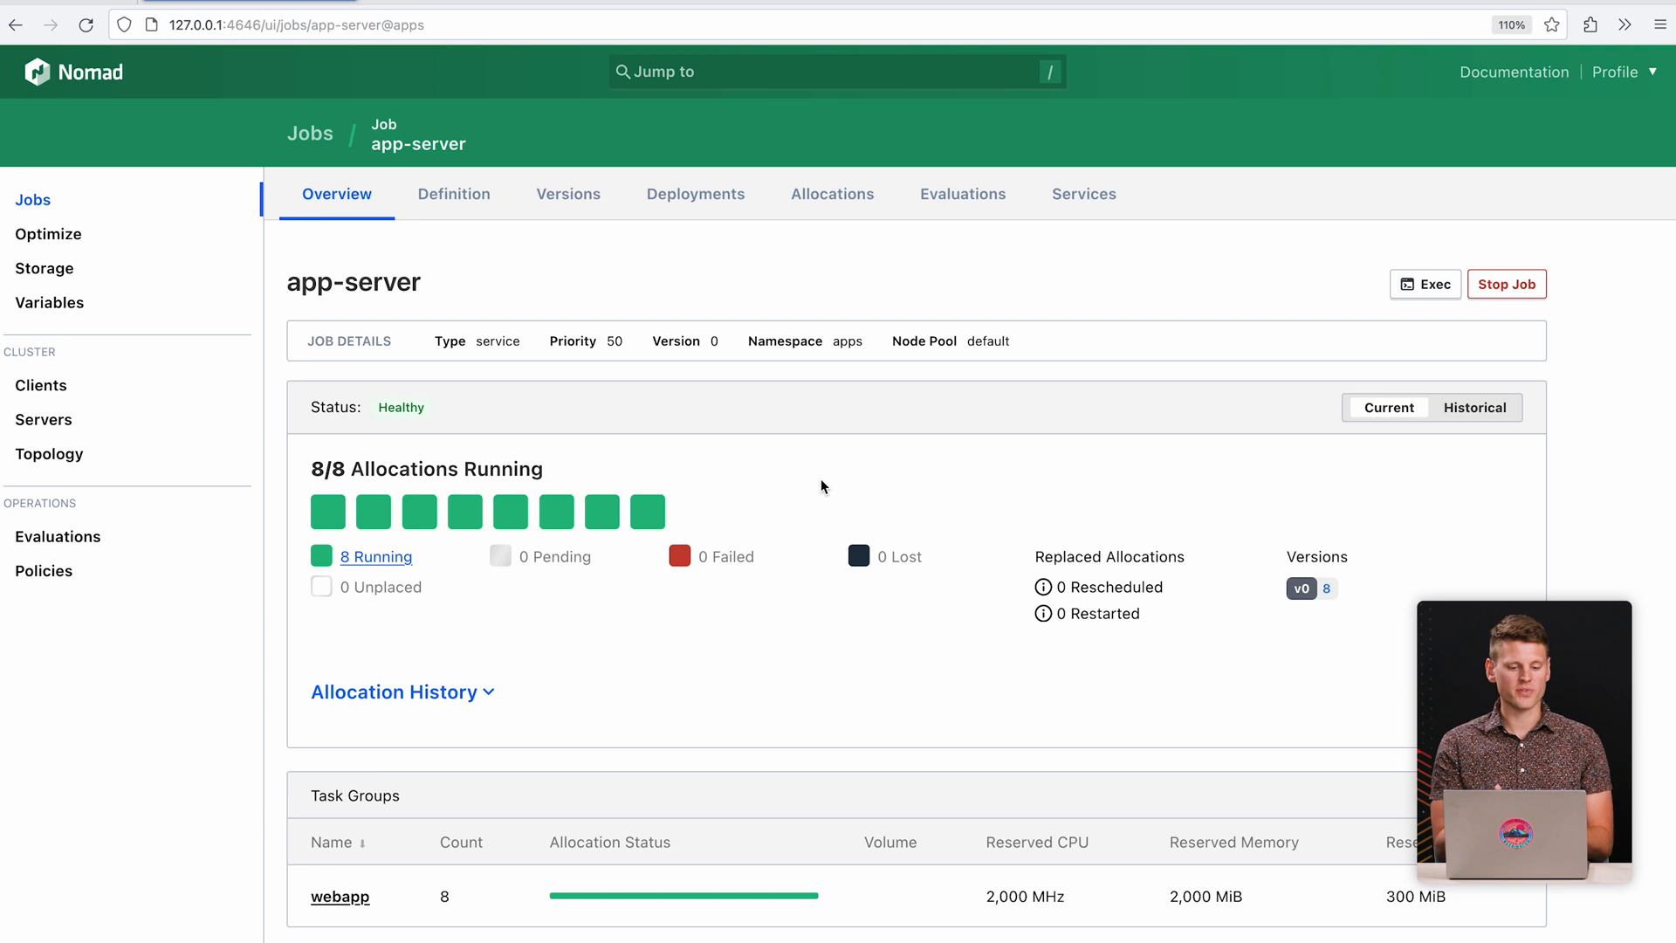
{"action": "mouse_move", "coordinate": [473, 447]}
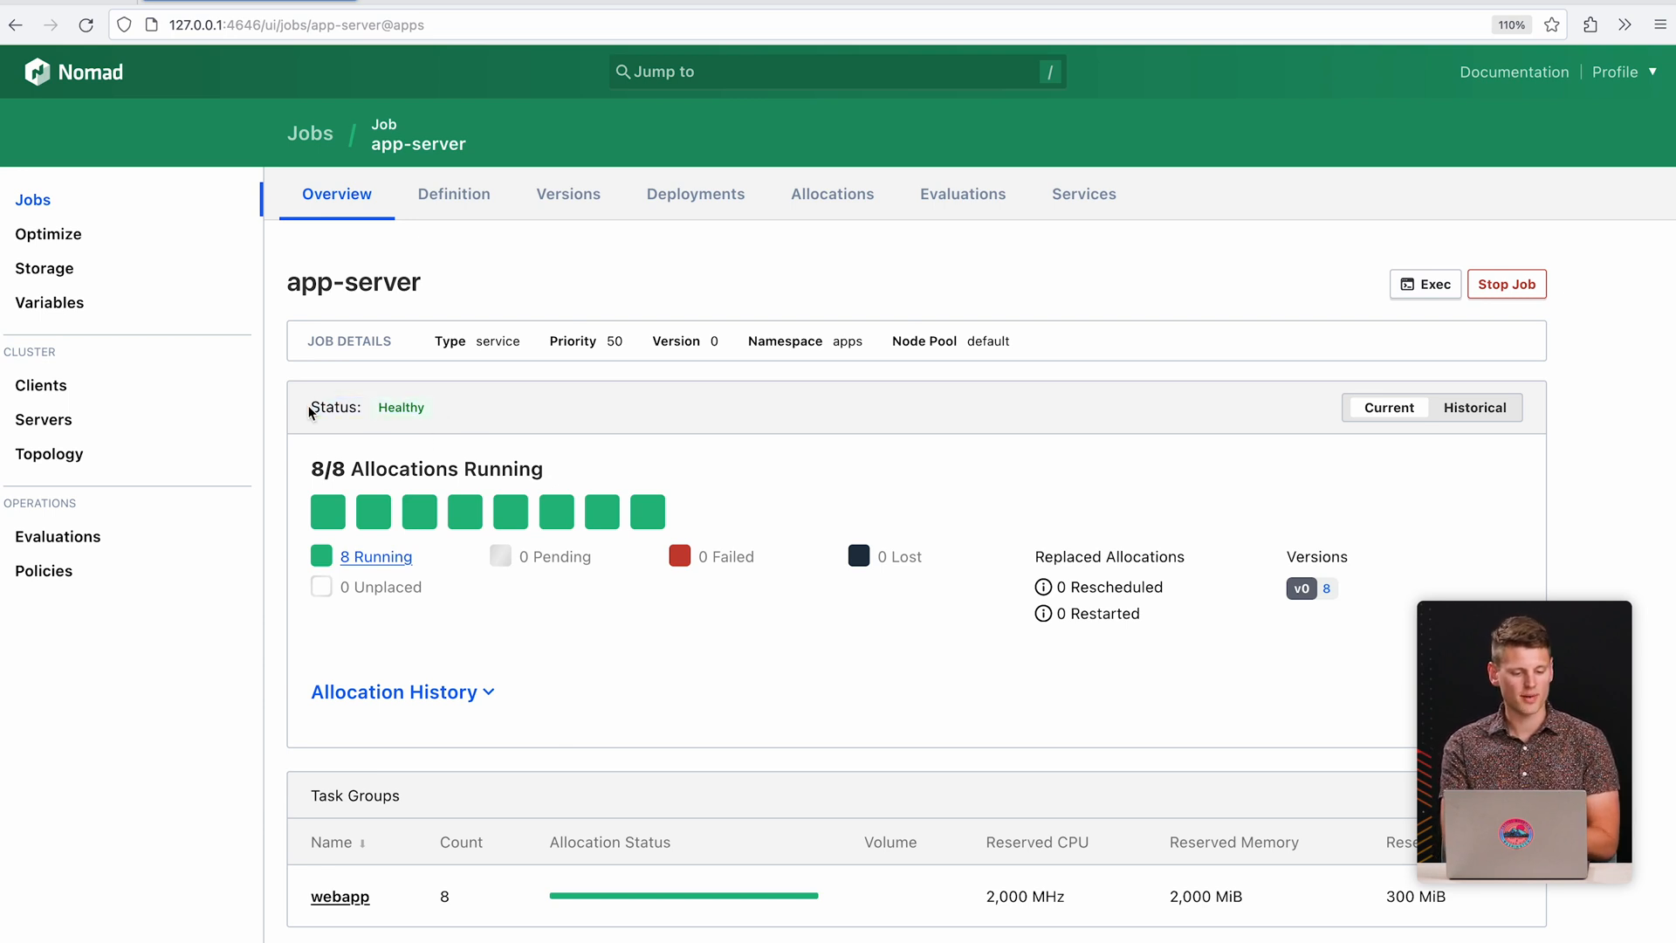
{"action": "mouse_move", "coordinate": [310, 470]}
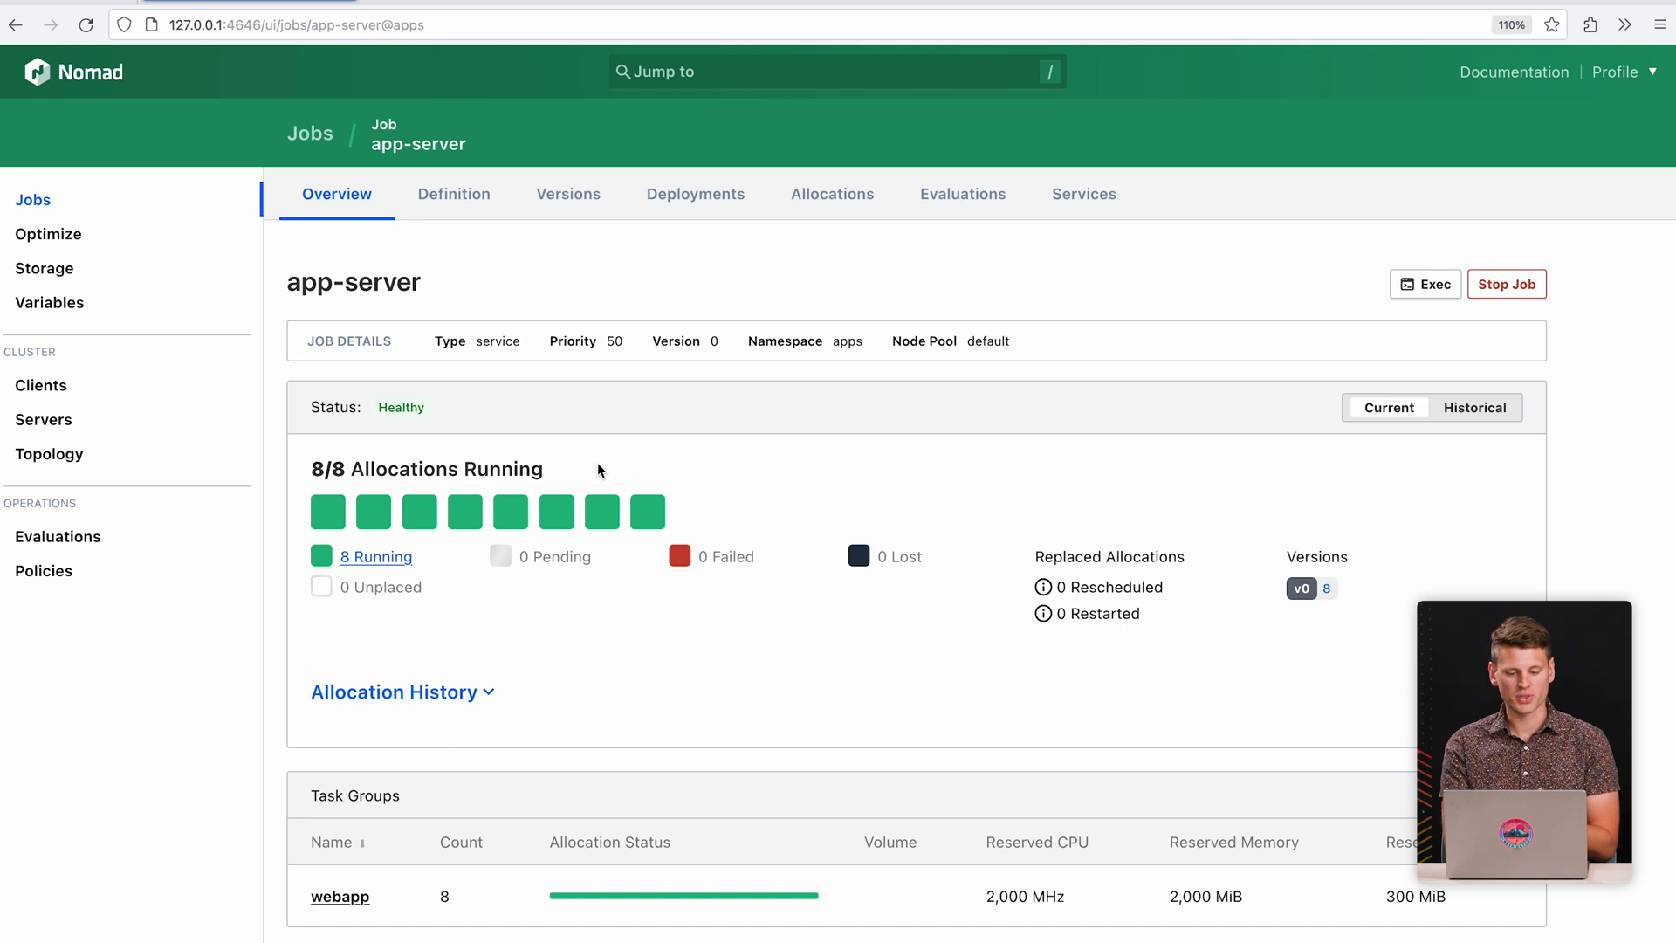
{"action": "mouse_move", "coordinate": [1111, 611]}
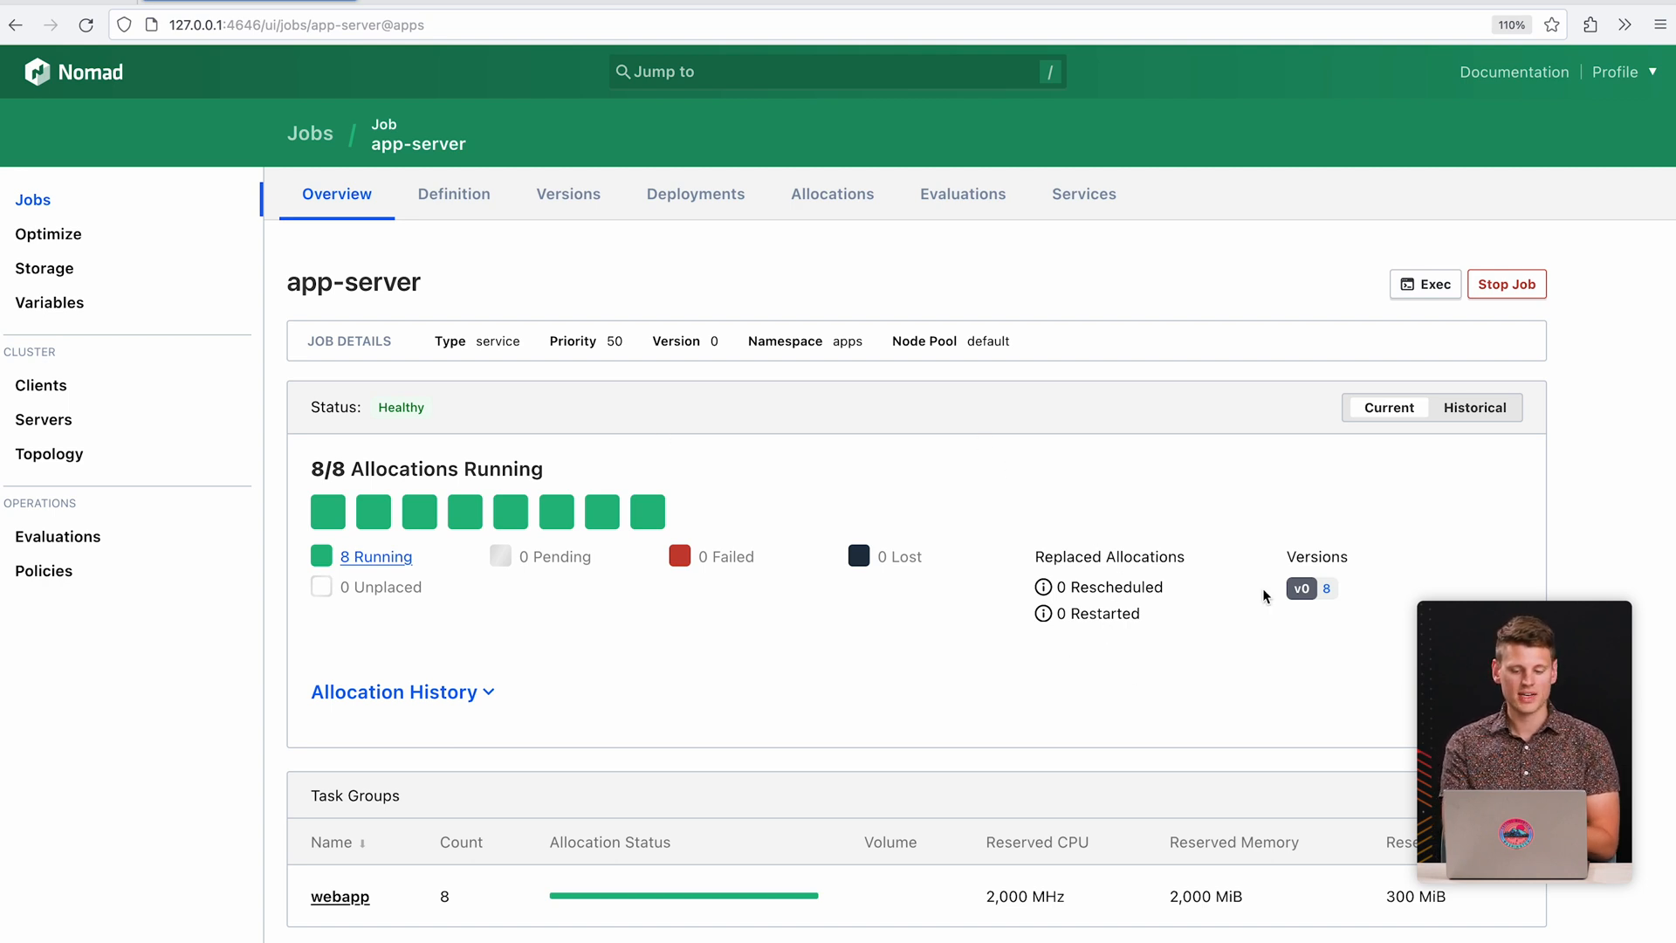
{"action": "mouse_move", "coordinate": [815, 368]}
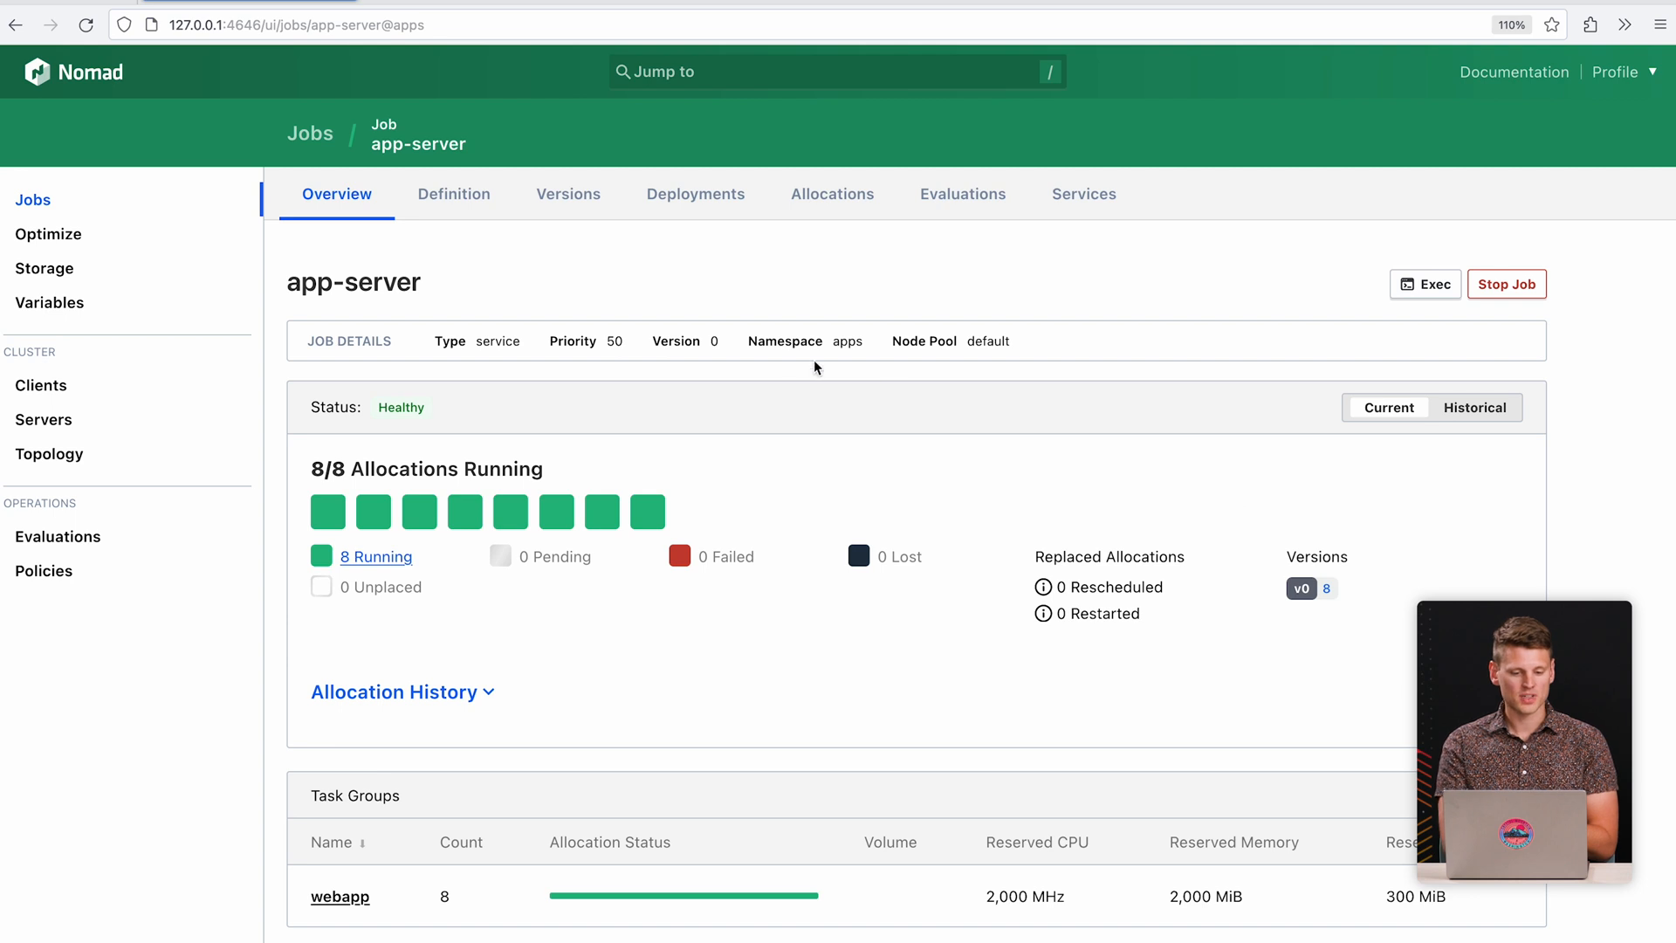
{"action": "mouse_move", "coordinate": [453, 195]}
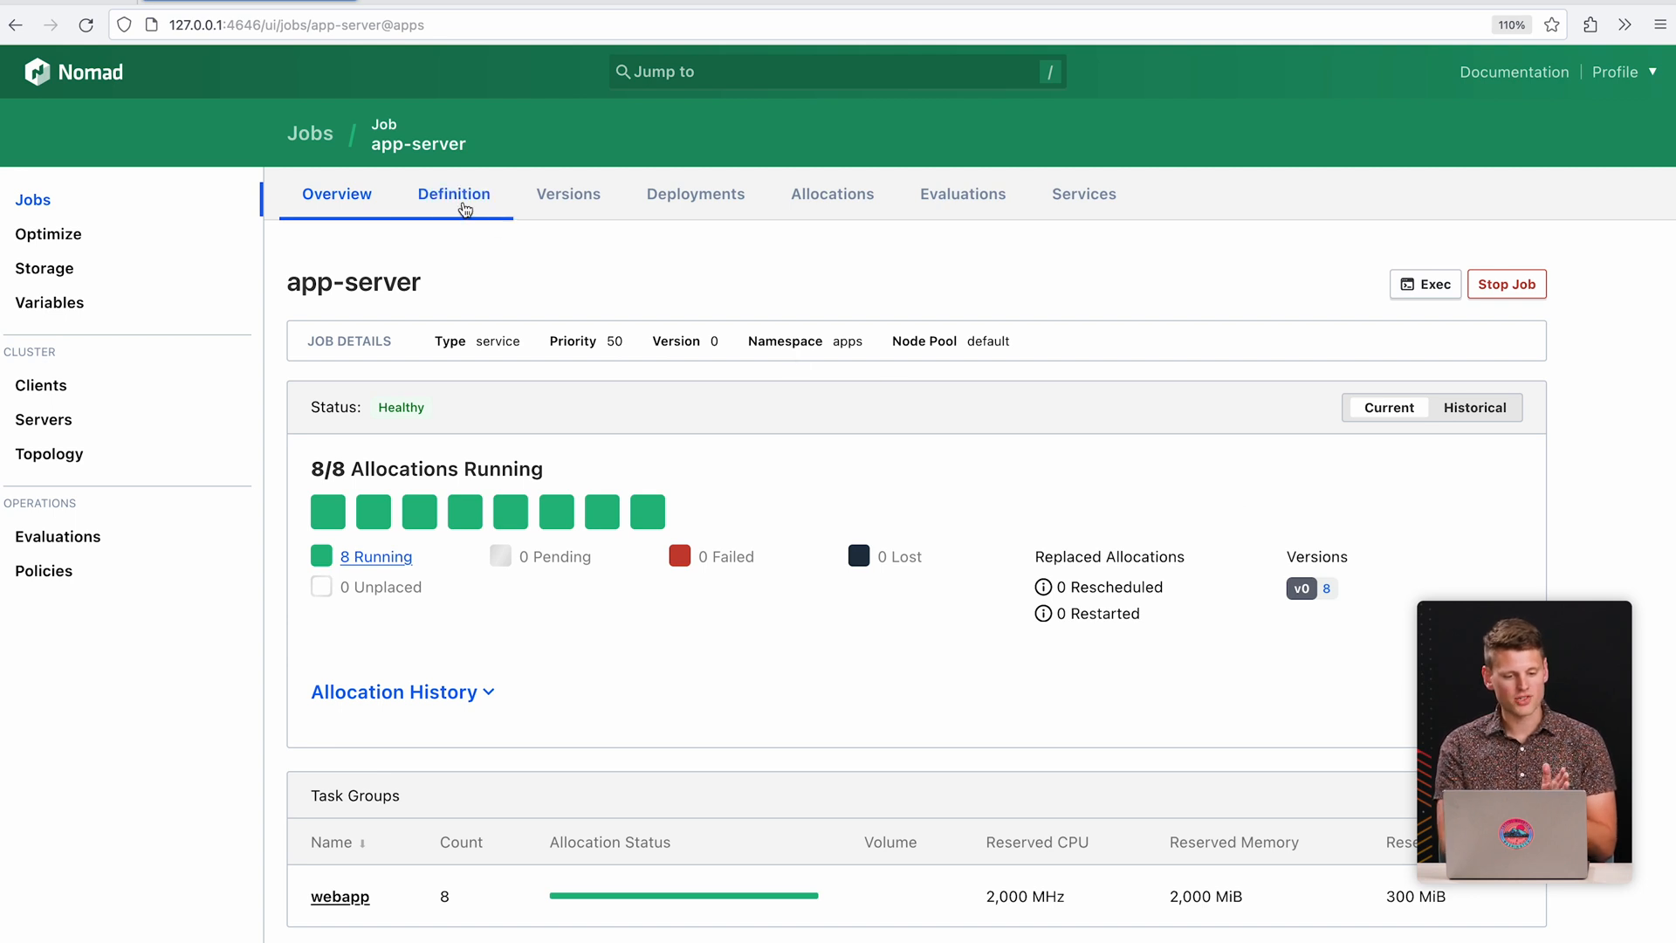
Edit app-server's definition, changing the webapp group count from 8 to 16.
{"action": "left_click", "coordinate": [453, 193]}
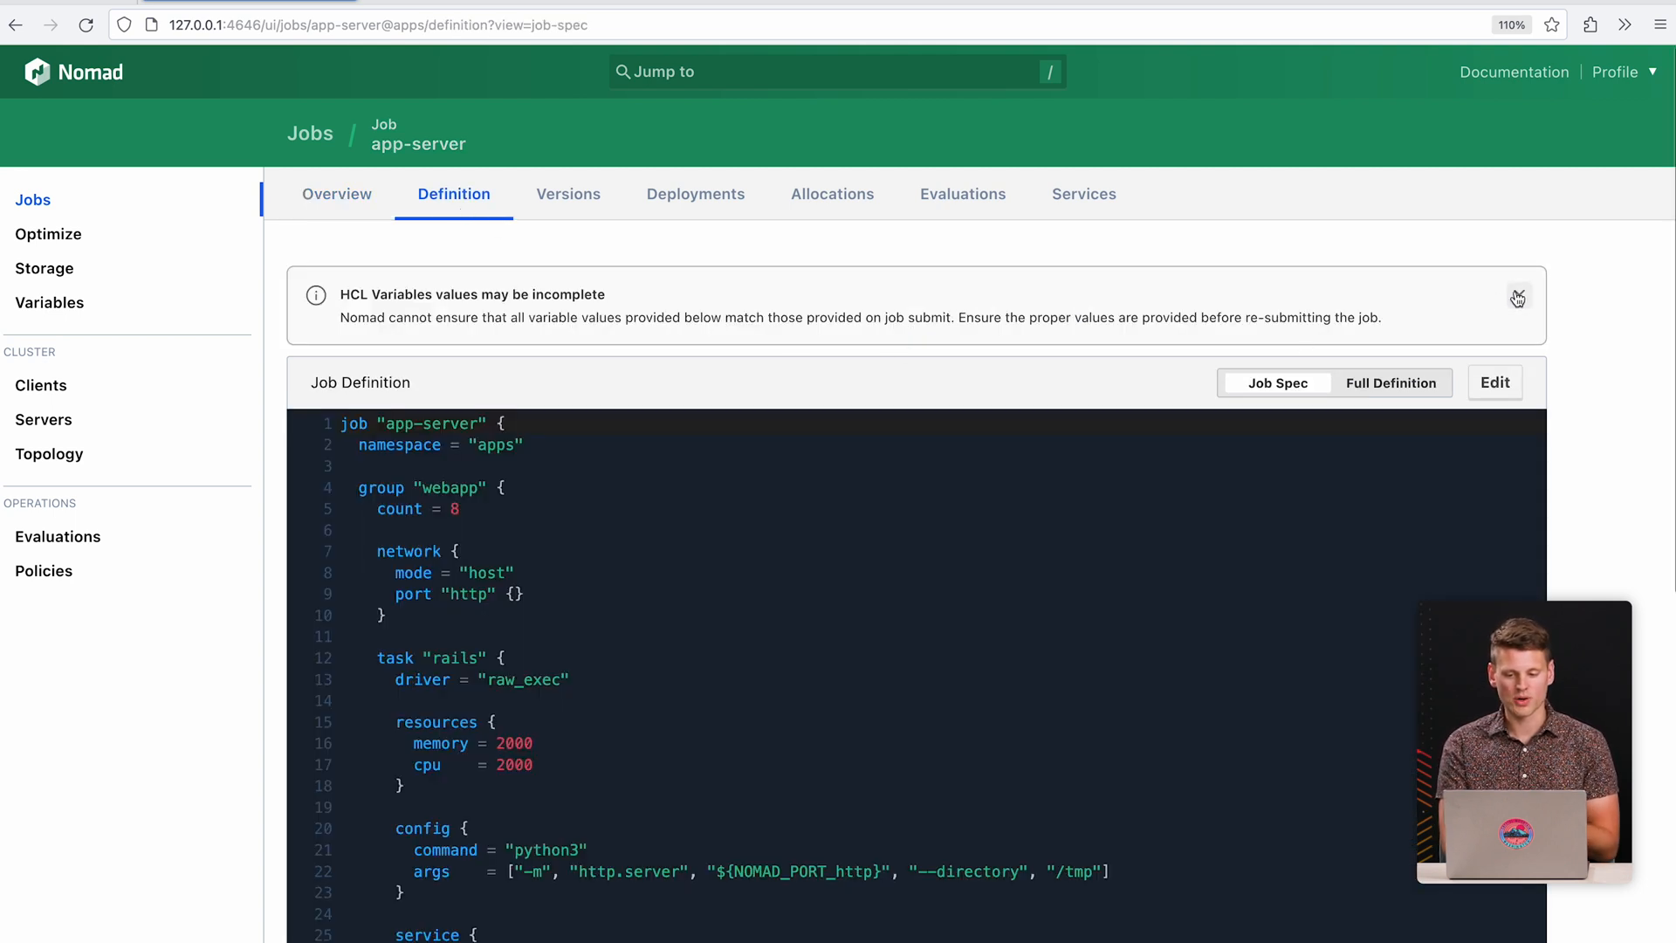
{"action": "left_click", "coordinate": [1493, 382]}
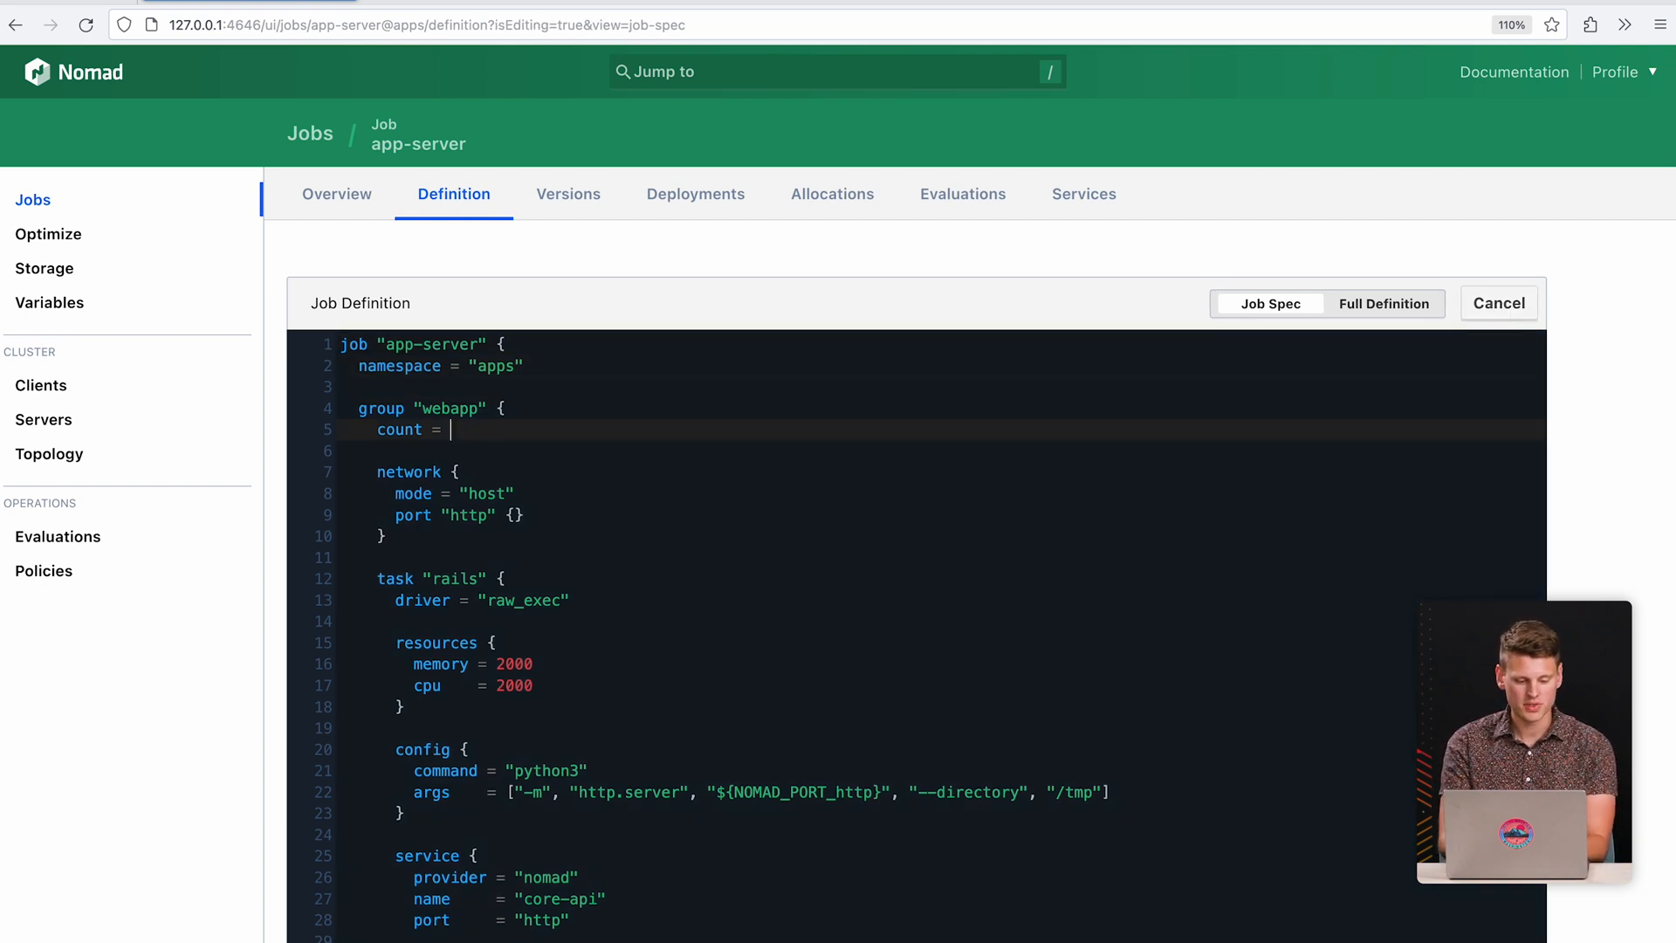
{"action": "type", "text": "16"}
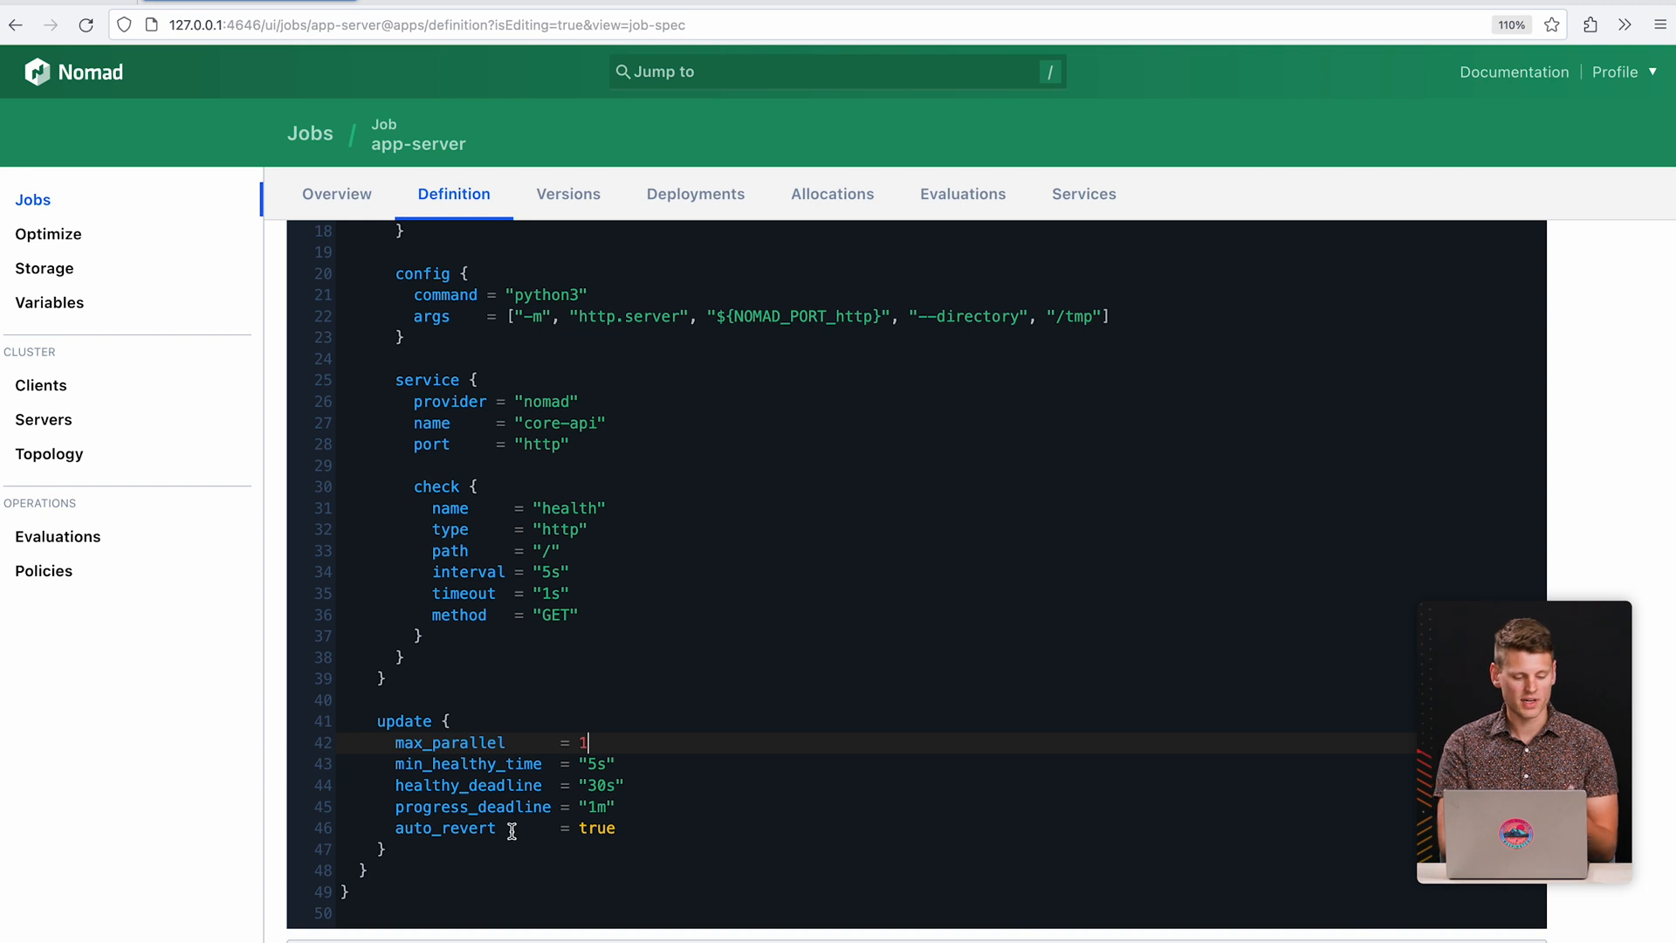
{"action": "mouse_move", "coordinate": [366, 926]}
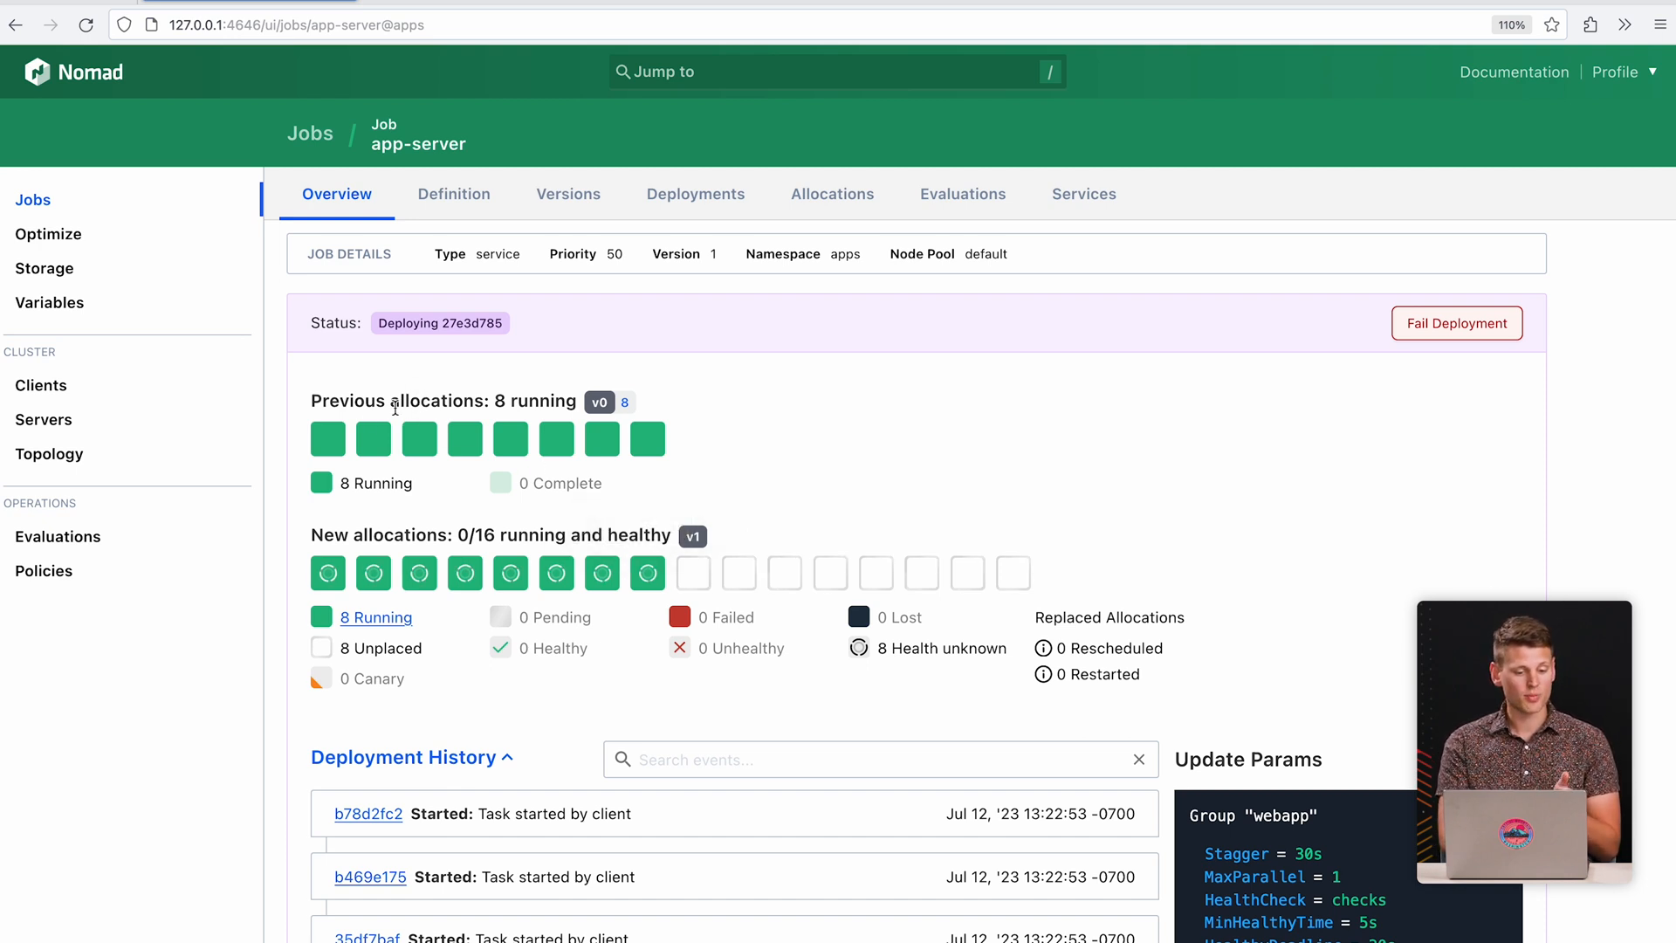
{"action": "mouse_move", "coordinate": [373, 438]}
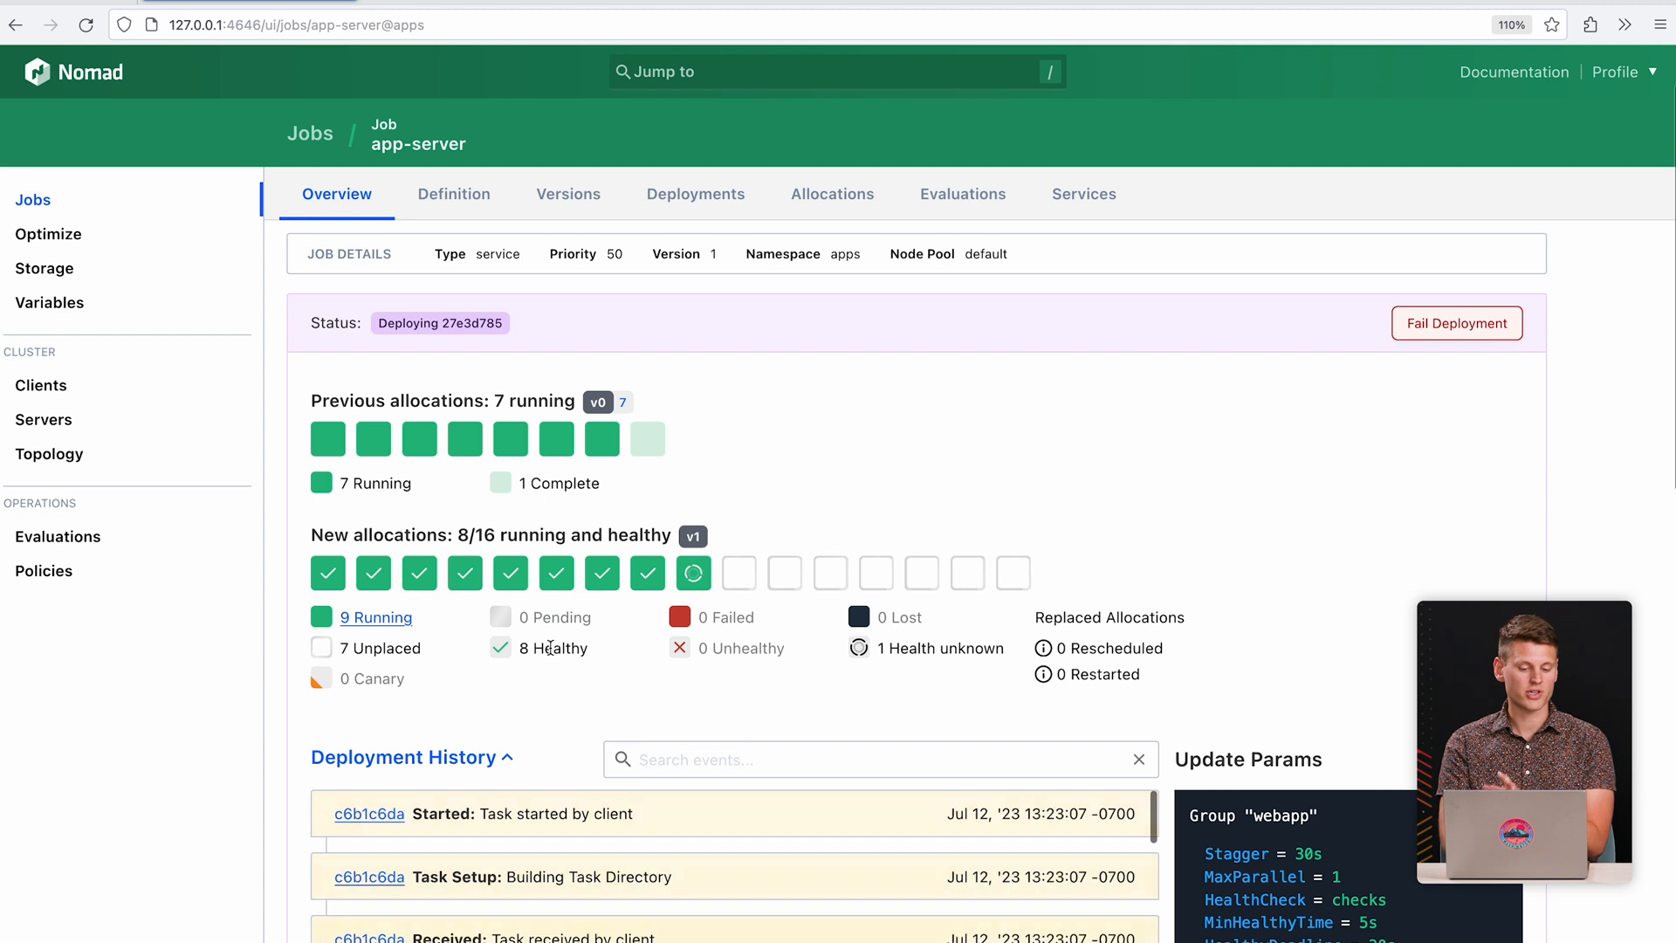
{"action": "mouse_move", "coordinate": [692, 574]}
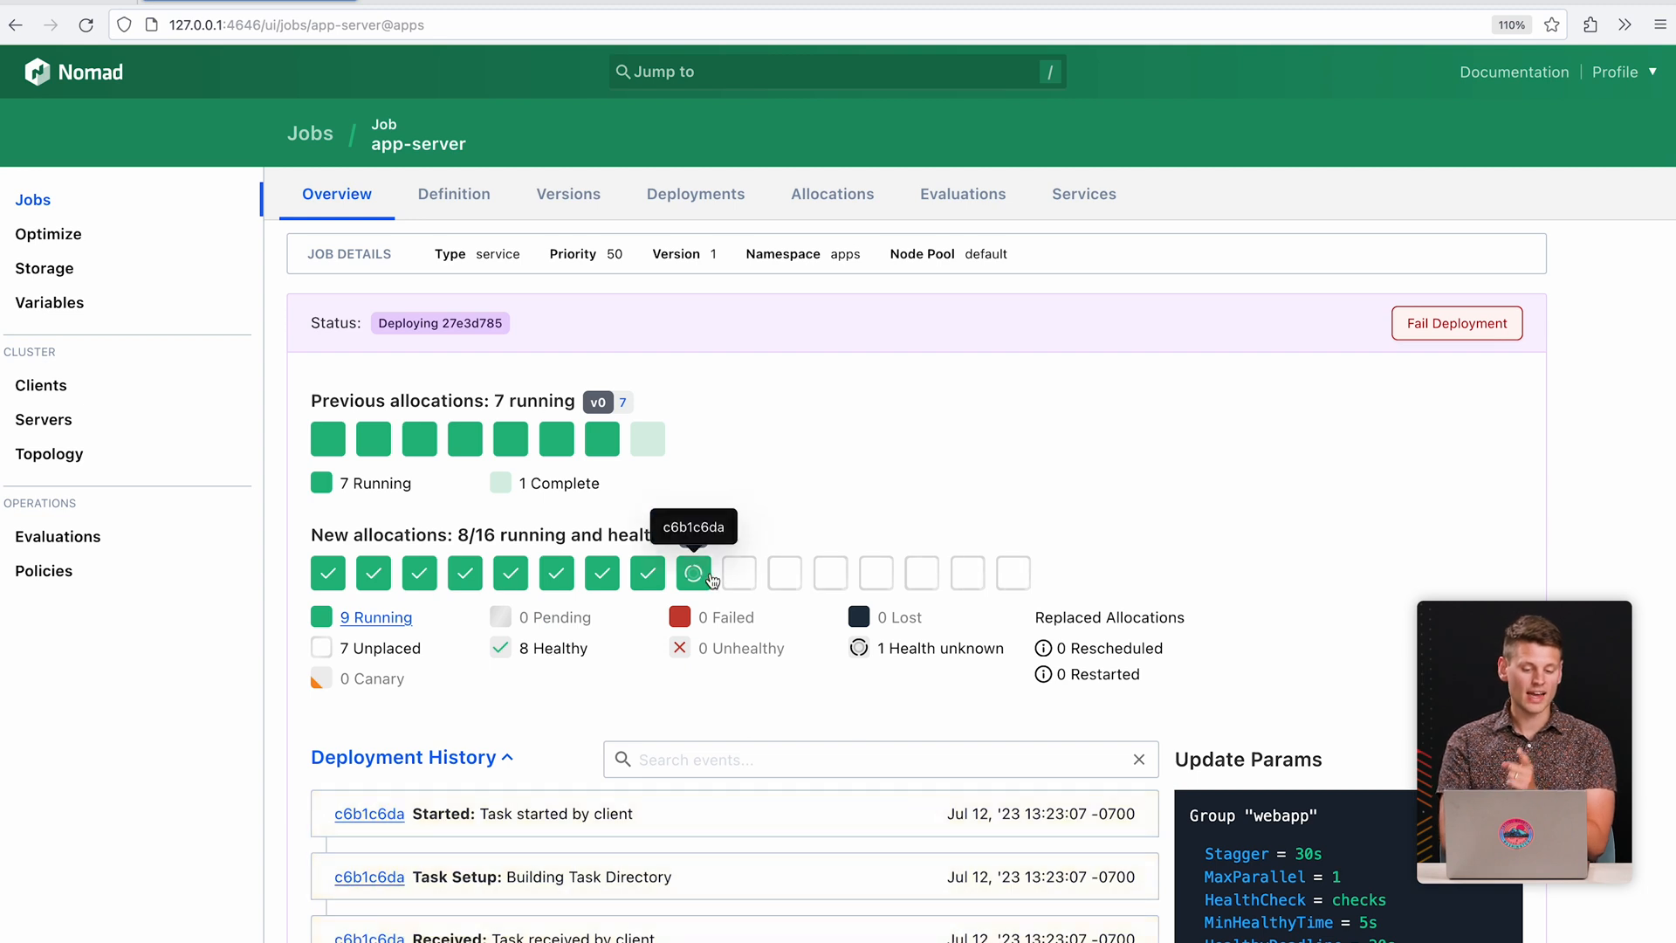
{"action": "mouse_move", "coordinate": [789, 521]}
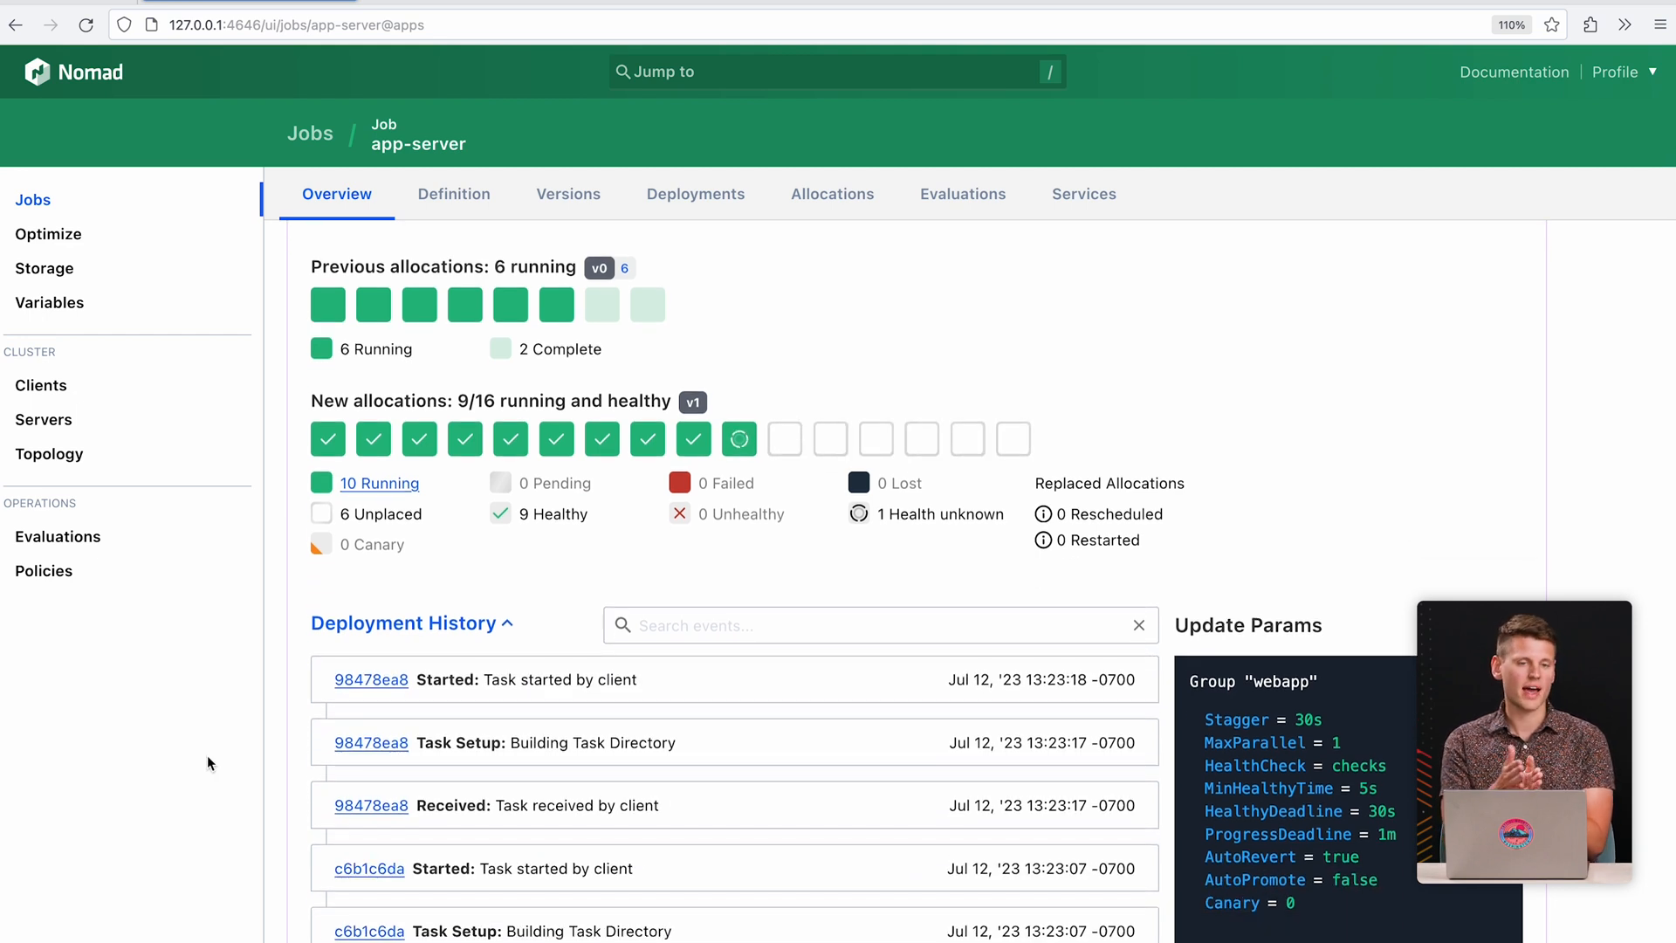
{"action": "mouse_move", "coordinate": [617, 580]}
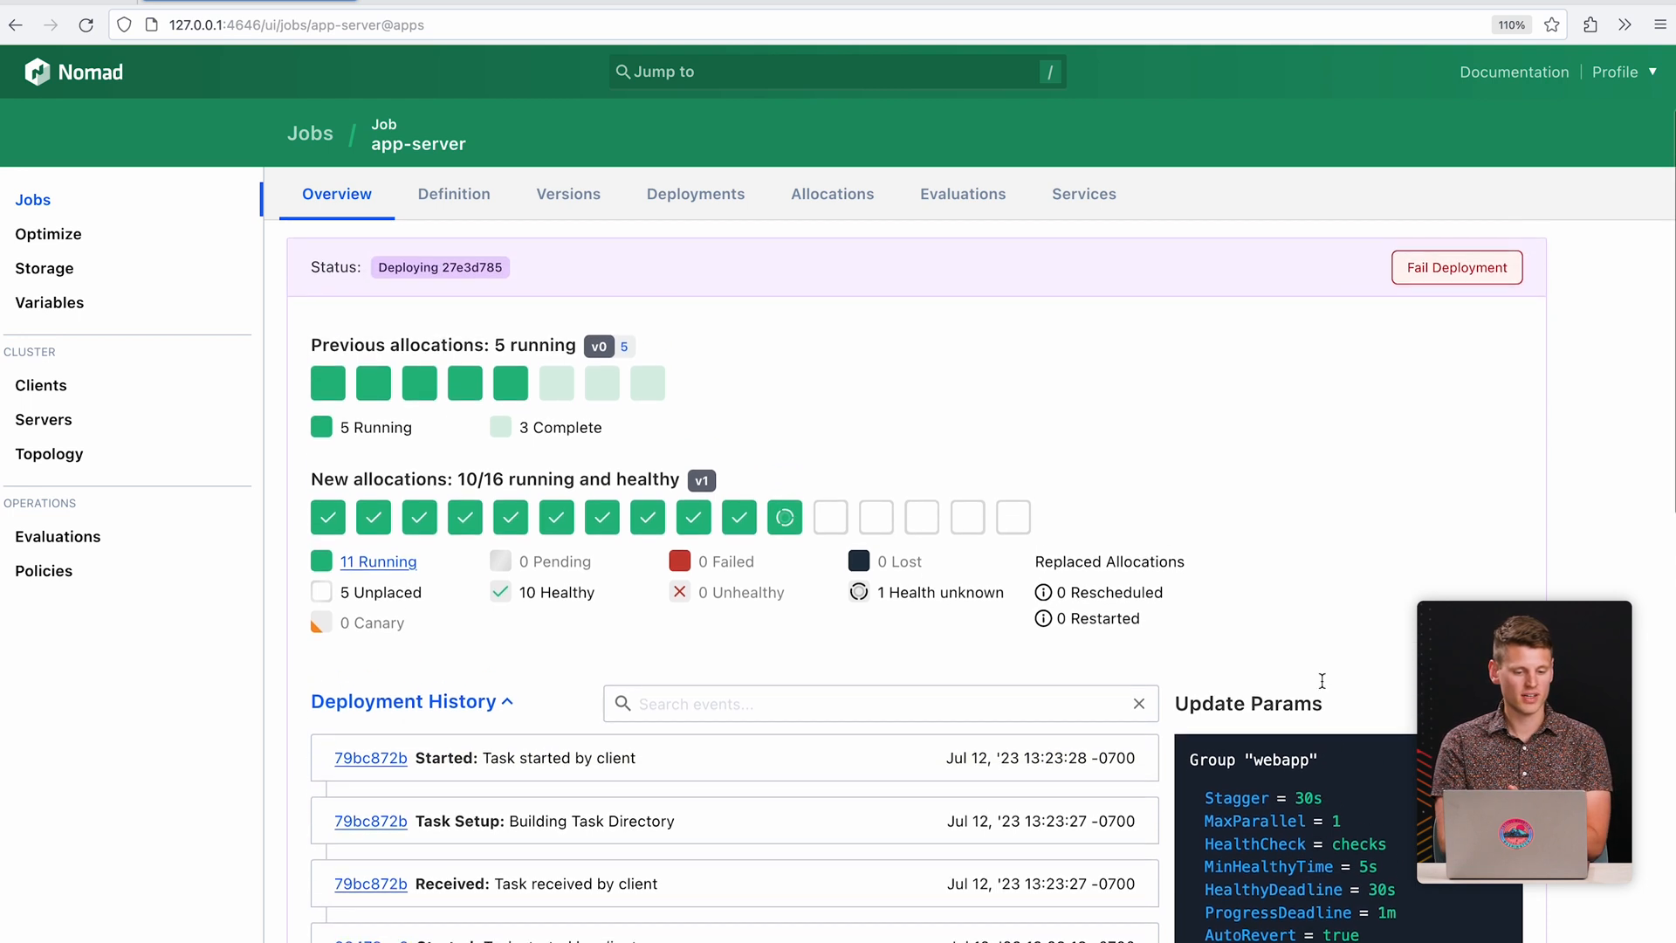
{"action": "mouse_move", "coordinate": [1323, 687]}
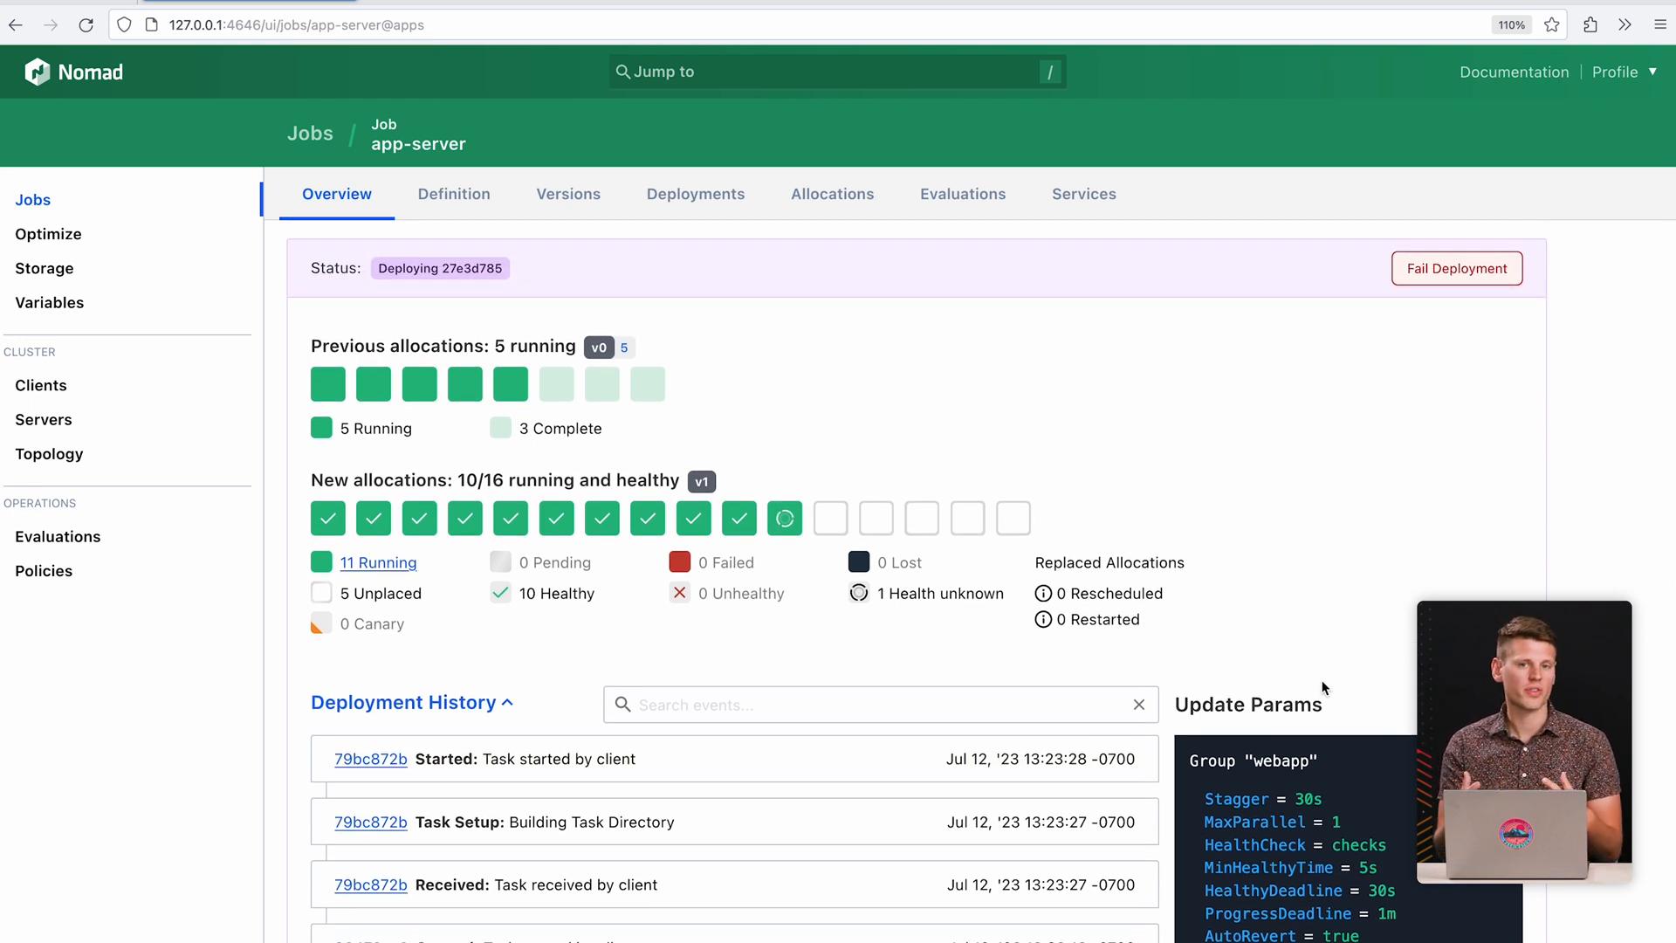